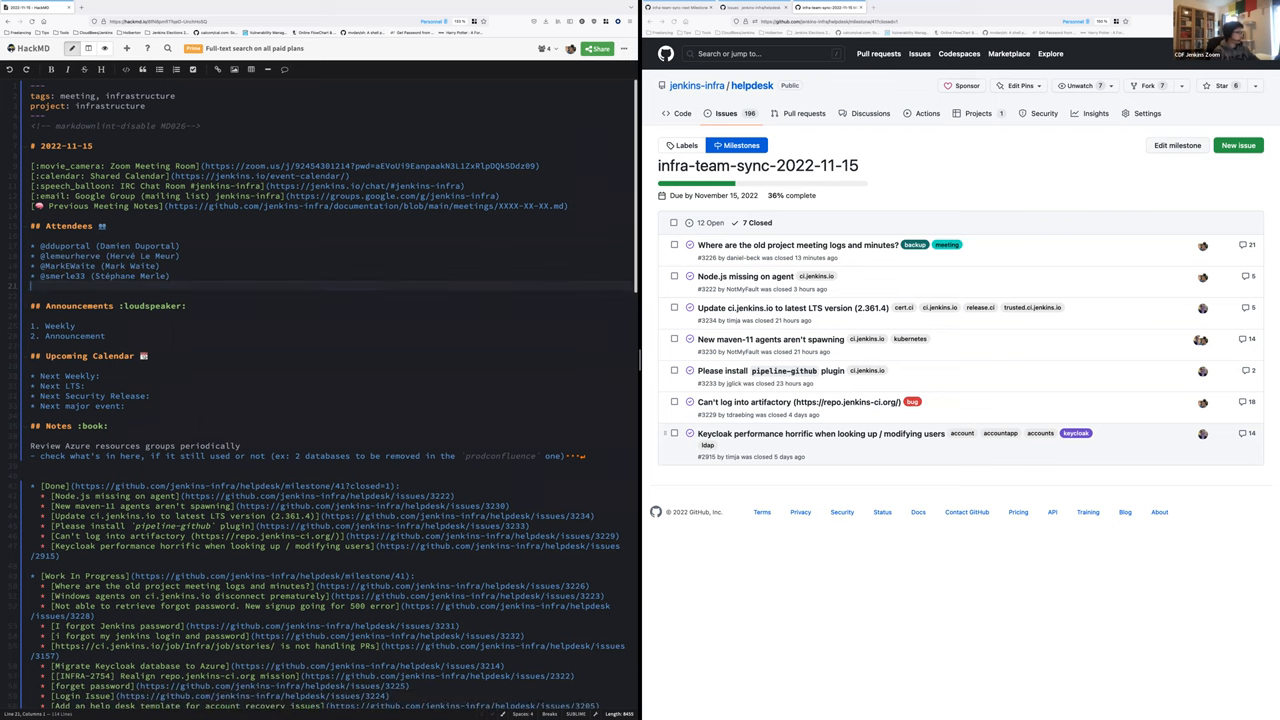
type("@kmartens (")
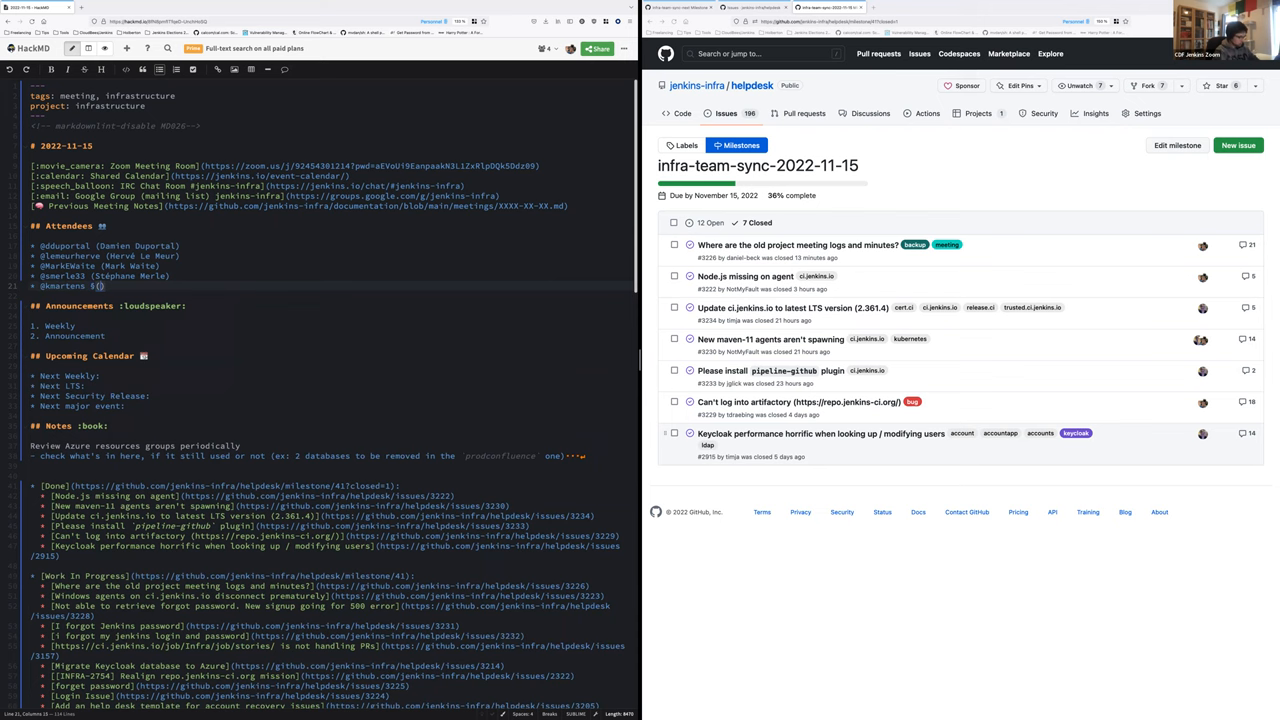
type("Kevin)")
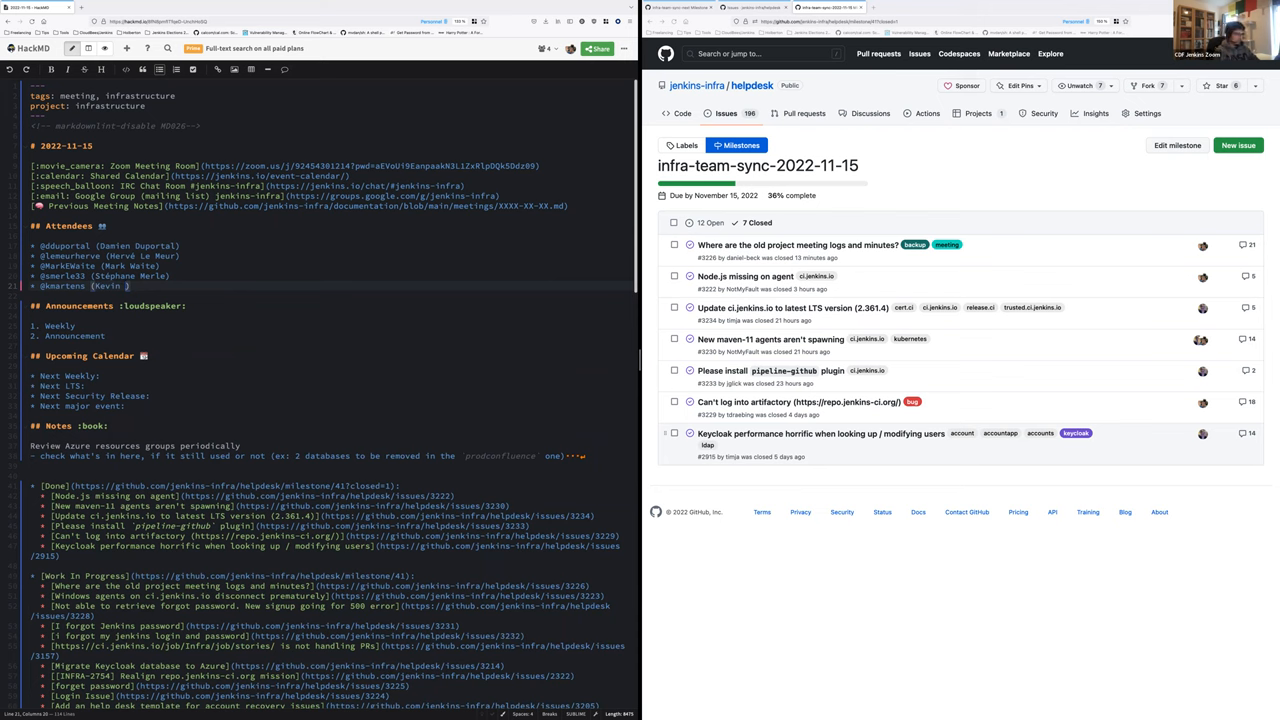
type("Martens")
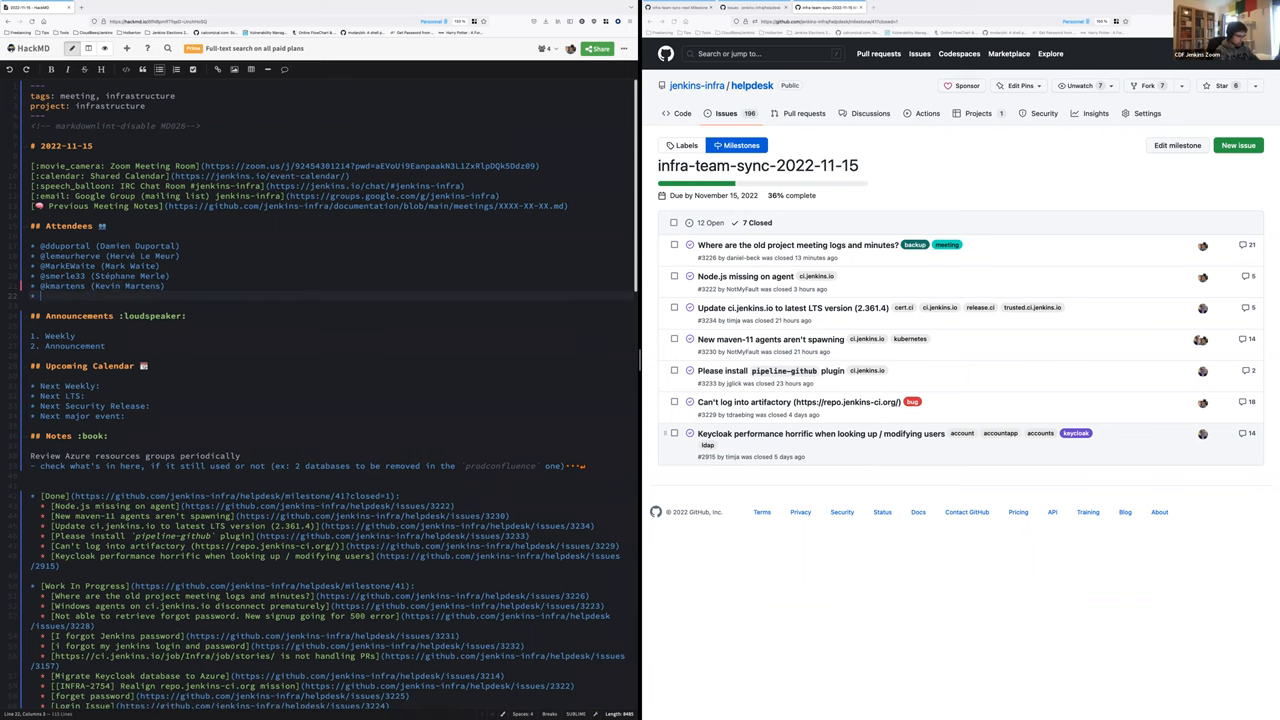
type("@poddingue")
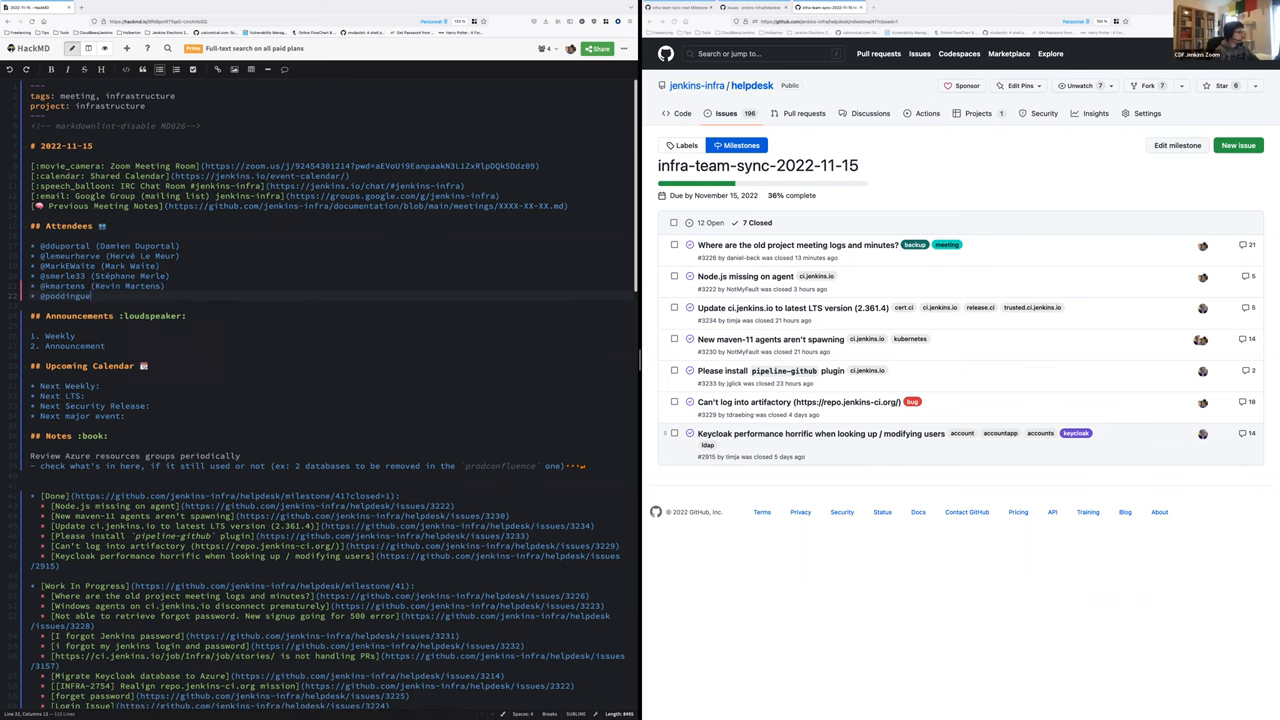
type("(Bruno Verachten)")
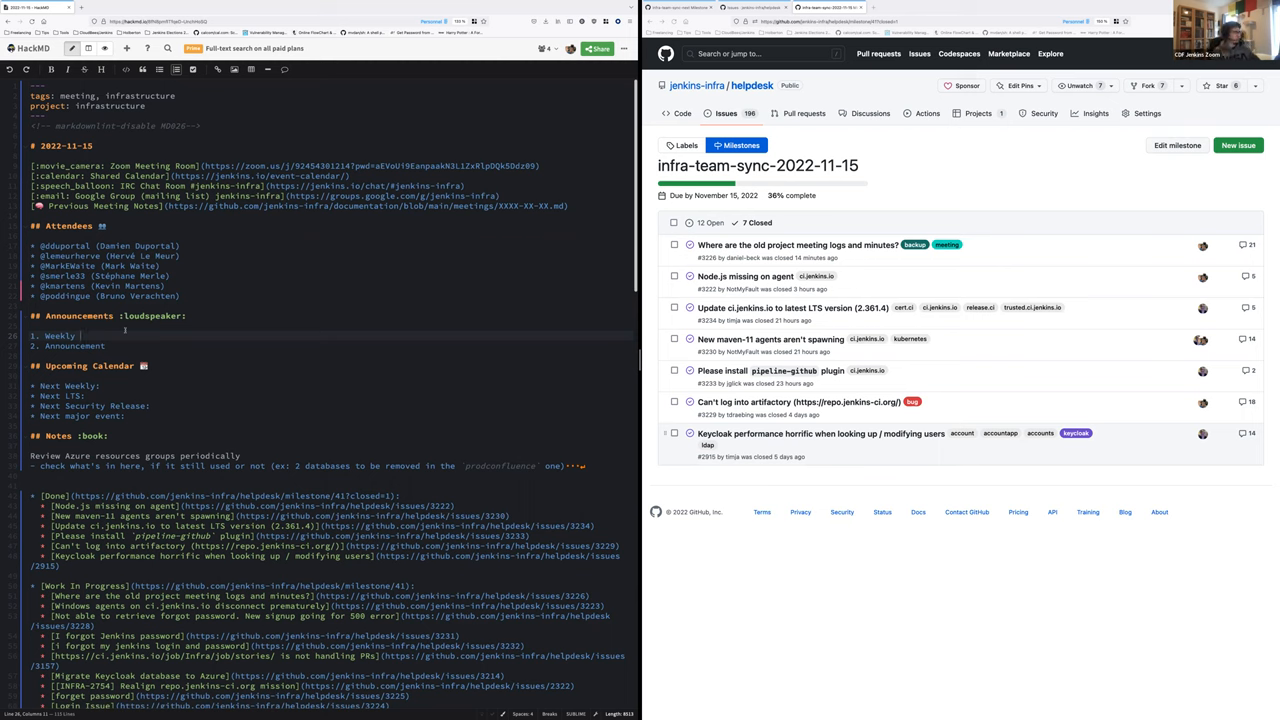
Step: Note weekly release almost done with the rest checked later, and the security advisory being processed, plugins only
type("new")
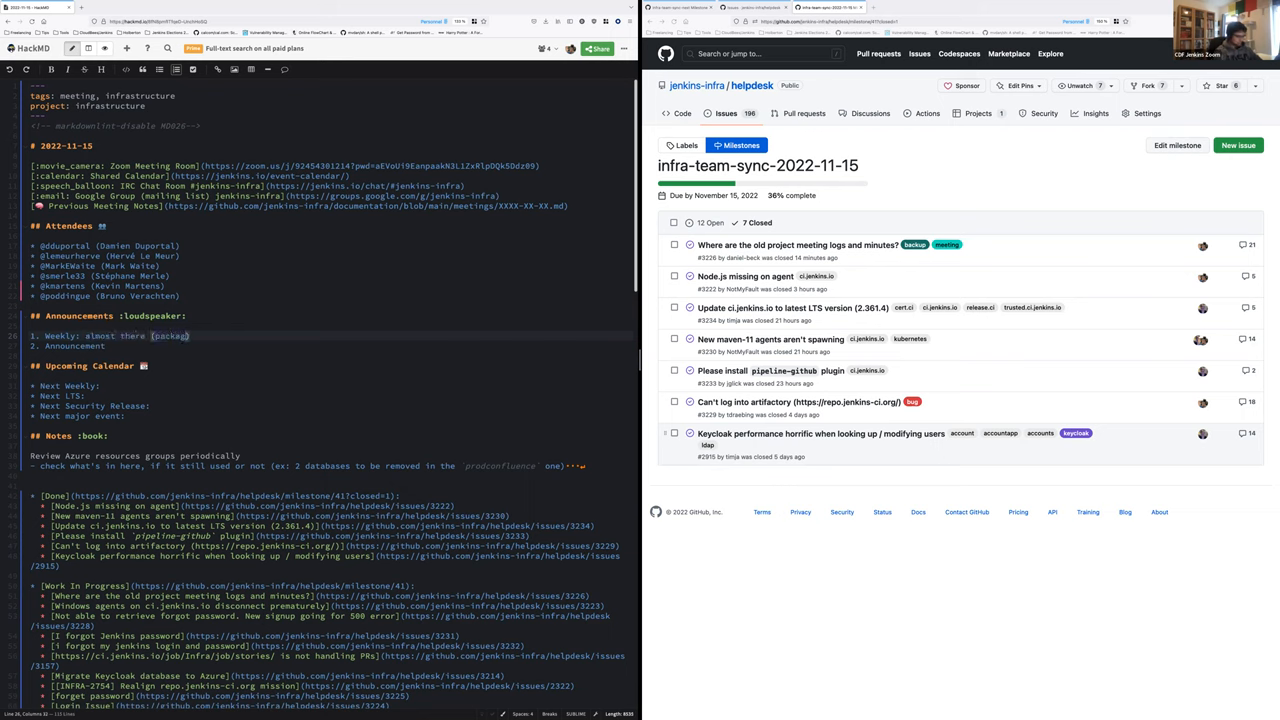
type(", WAR and Docker image o")
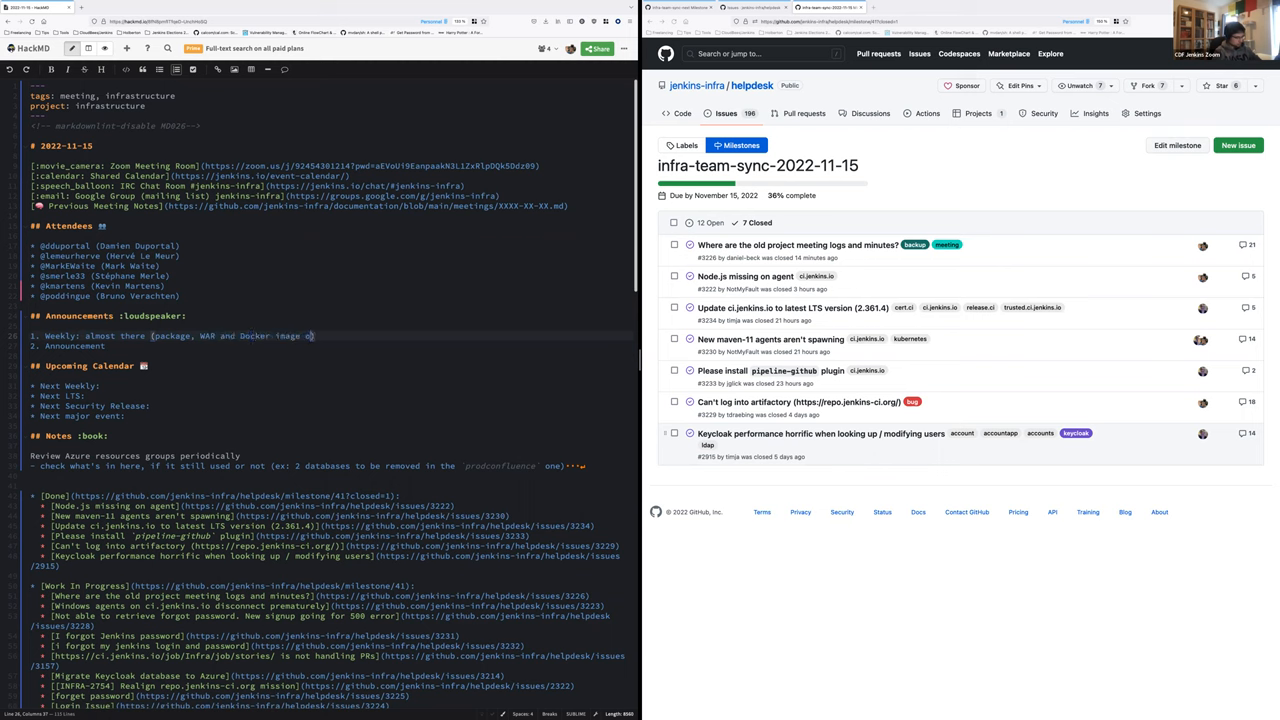
type(", last release items to be checked")
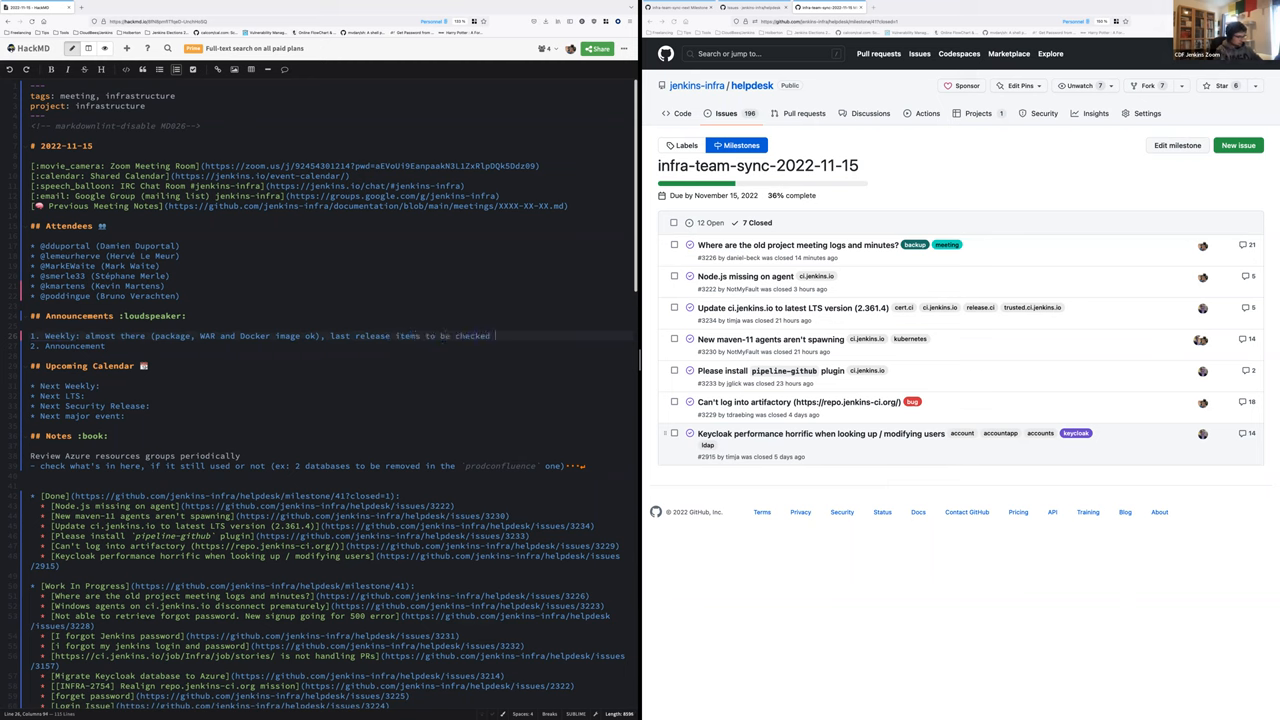
type("later")
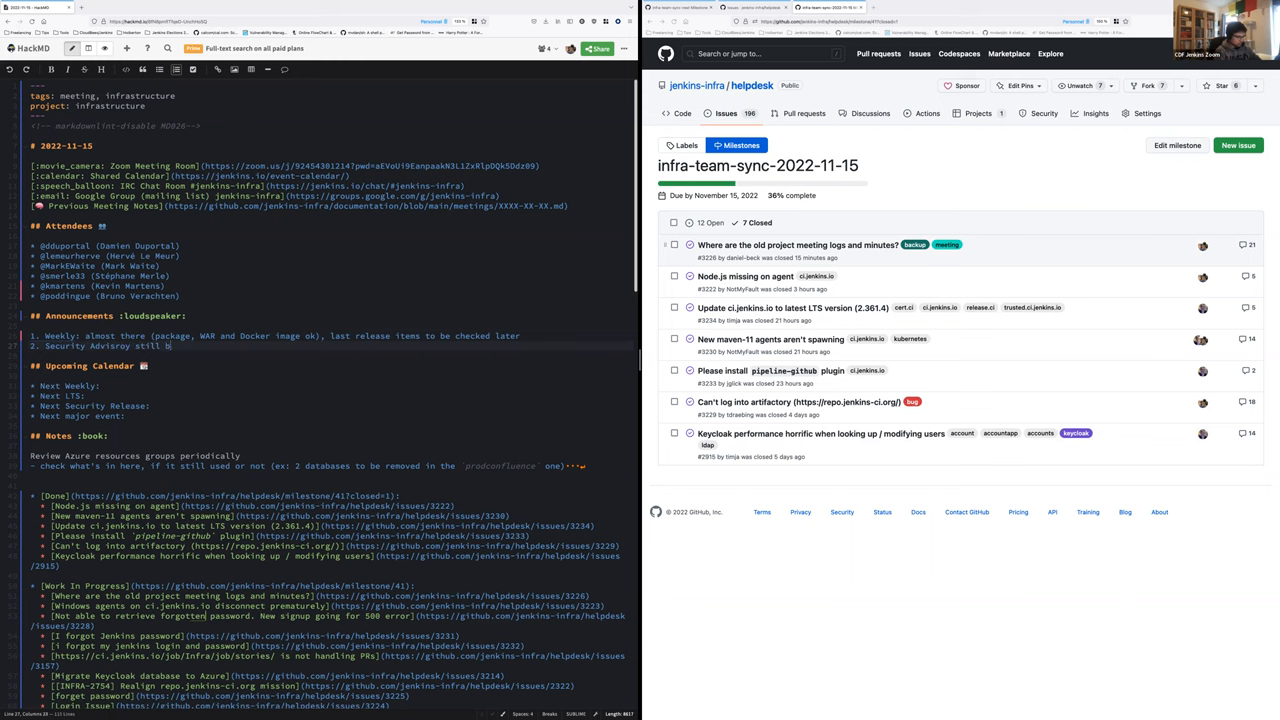
type("being processed (plugins.")
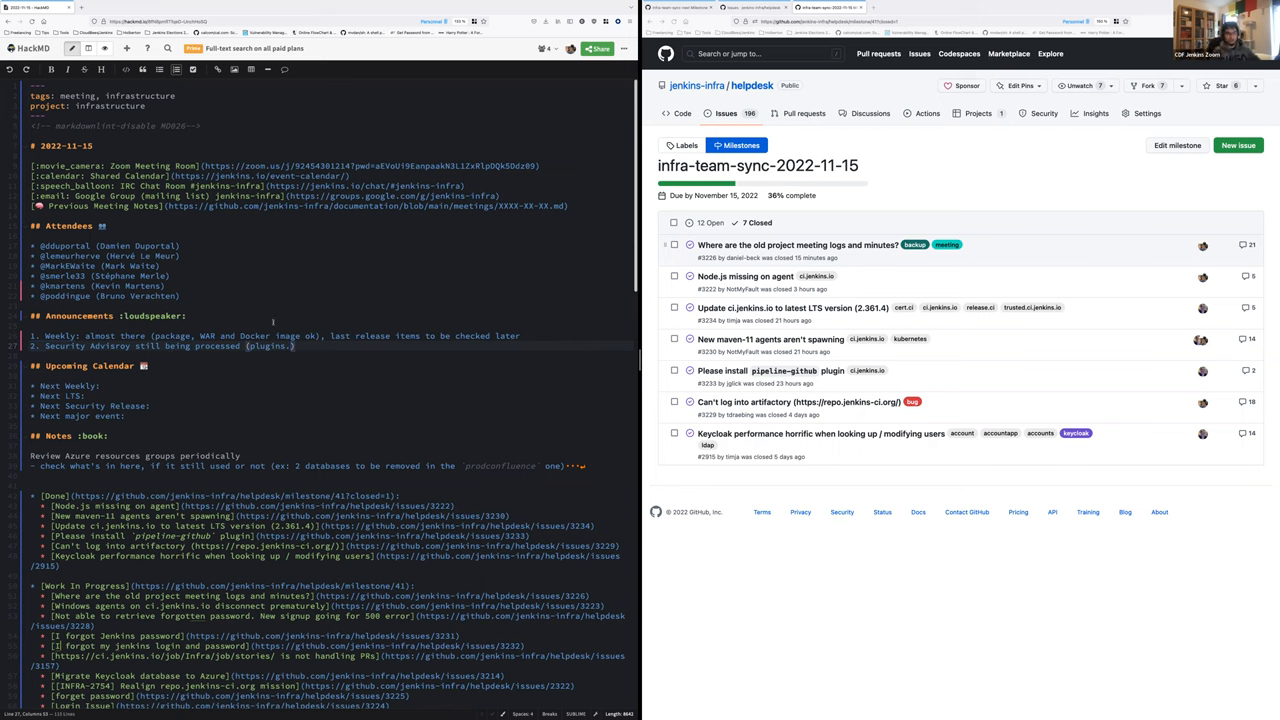
type("only")
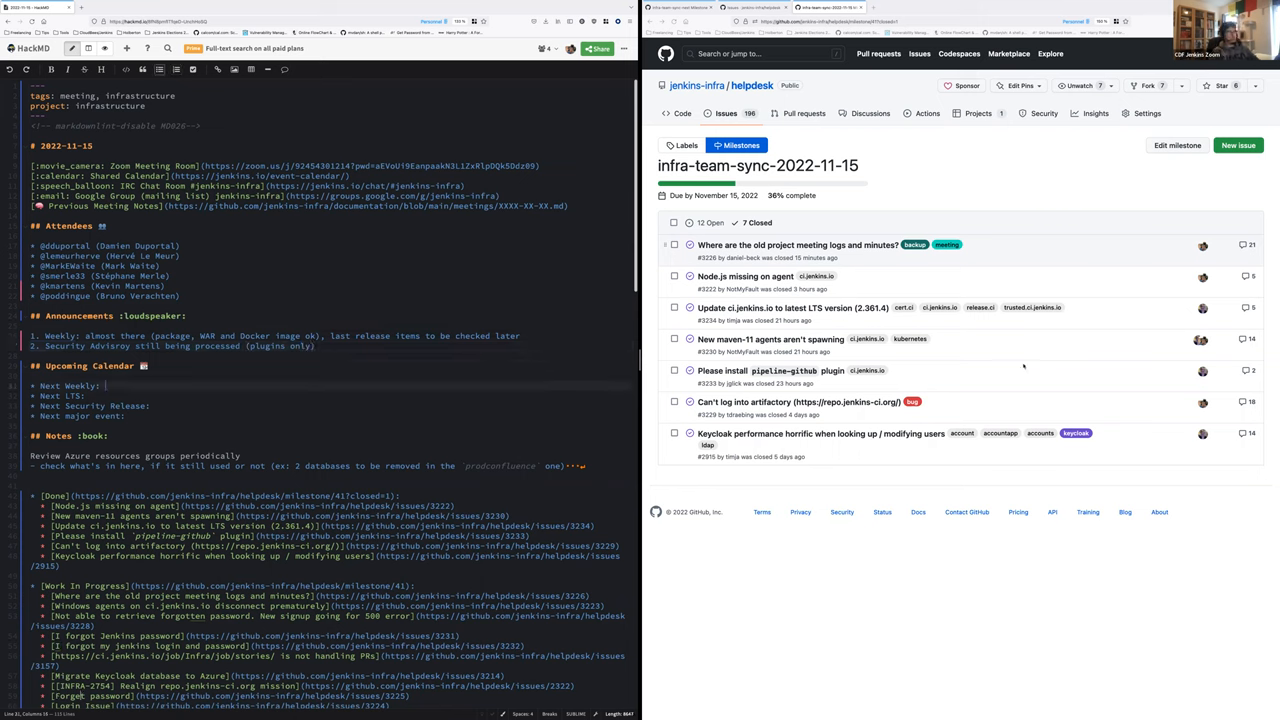
mouse_move(970, 635)
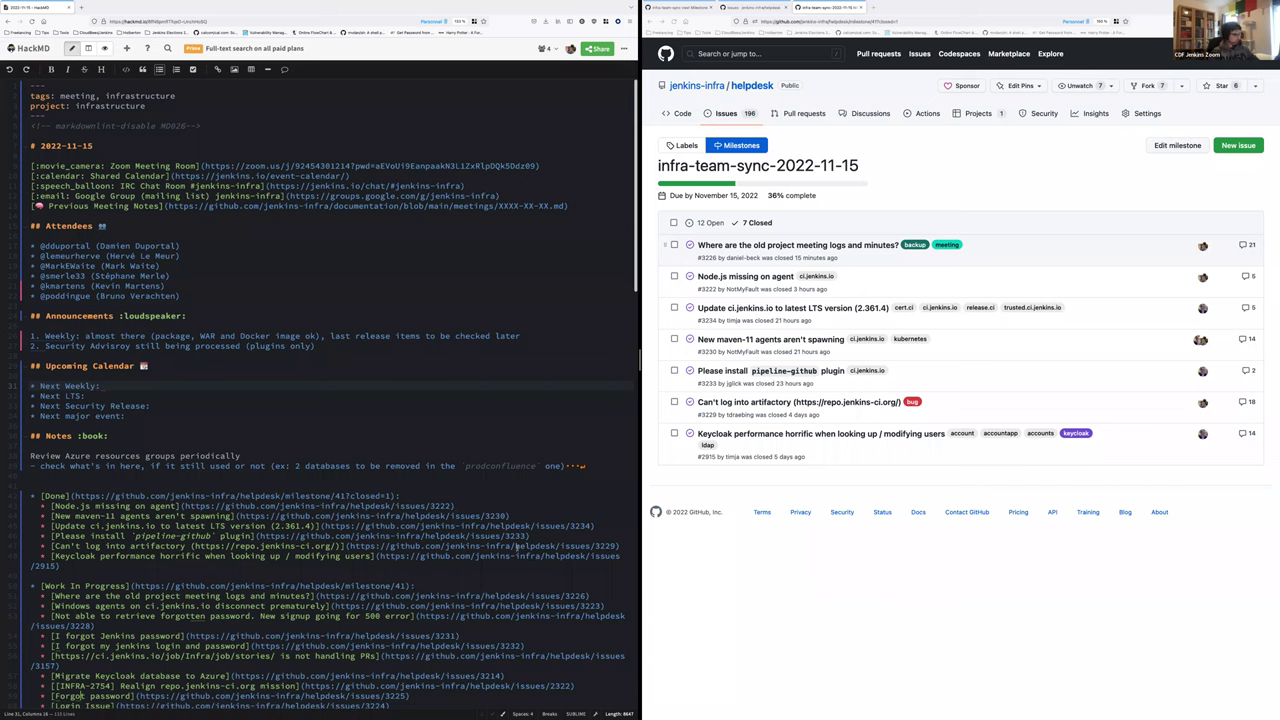
Step: Enter 22 of November as the next weekly and N.A. for the security release
type("22 o")
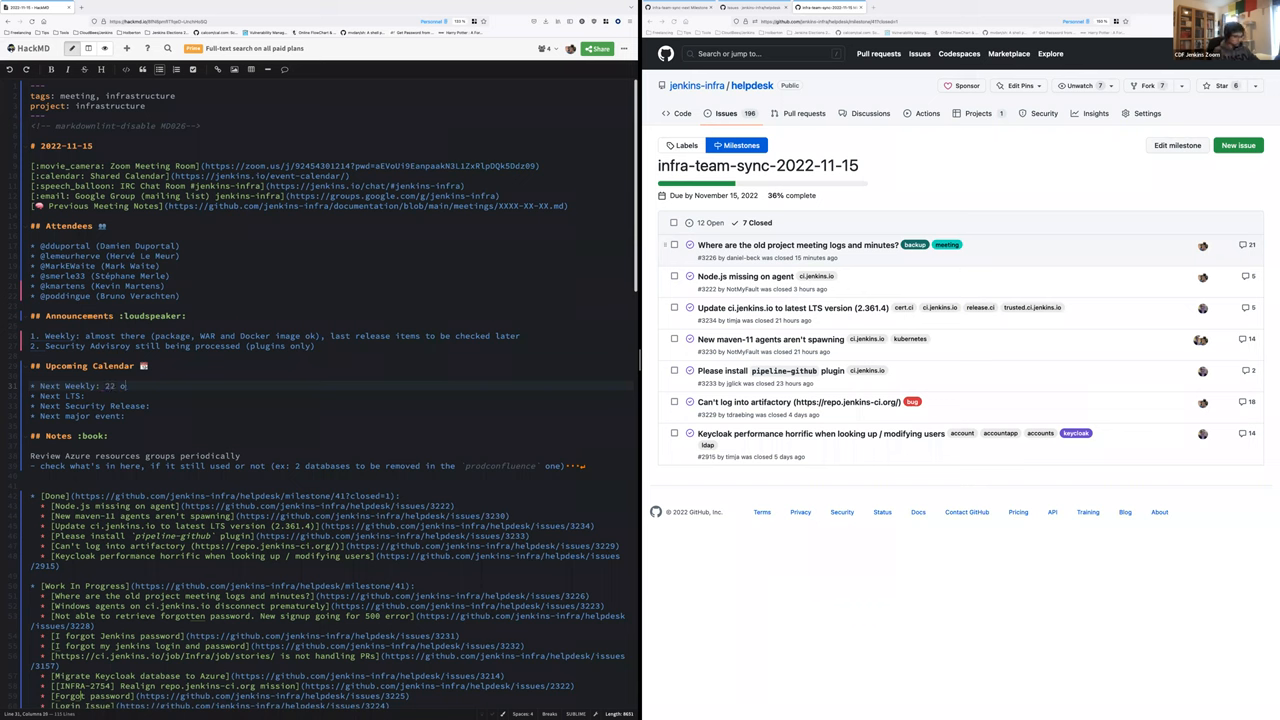
type("f November")
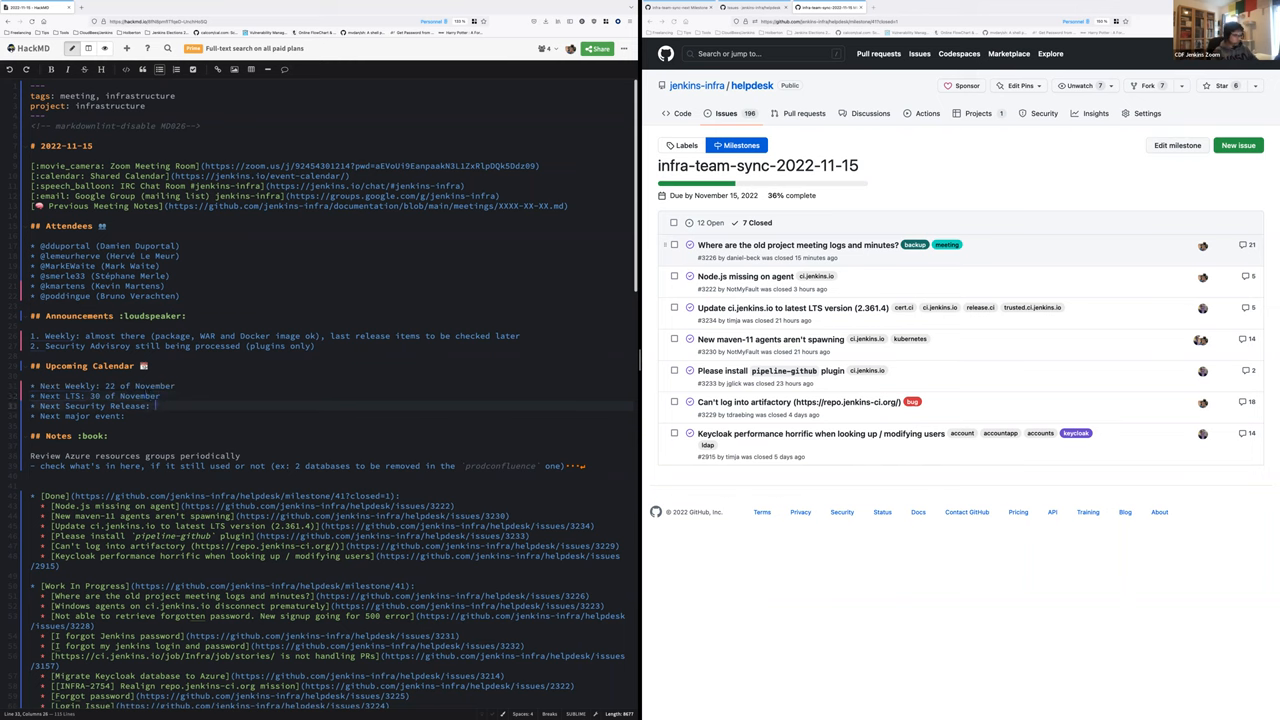
type("N.A.")
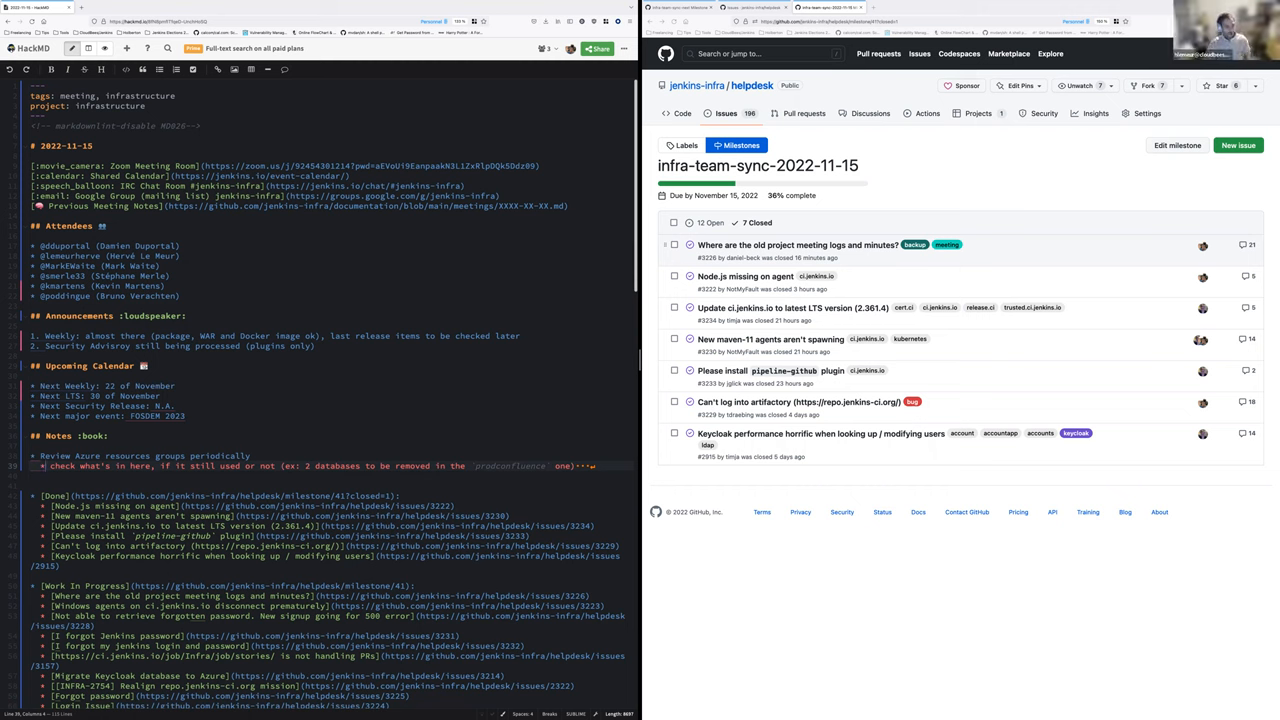
mouse_move(930, 162)
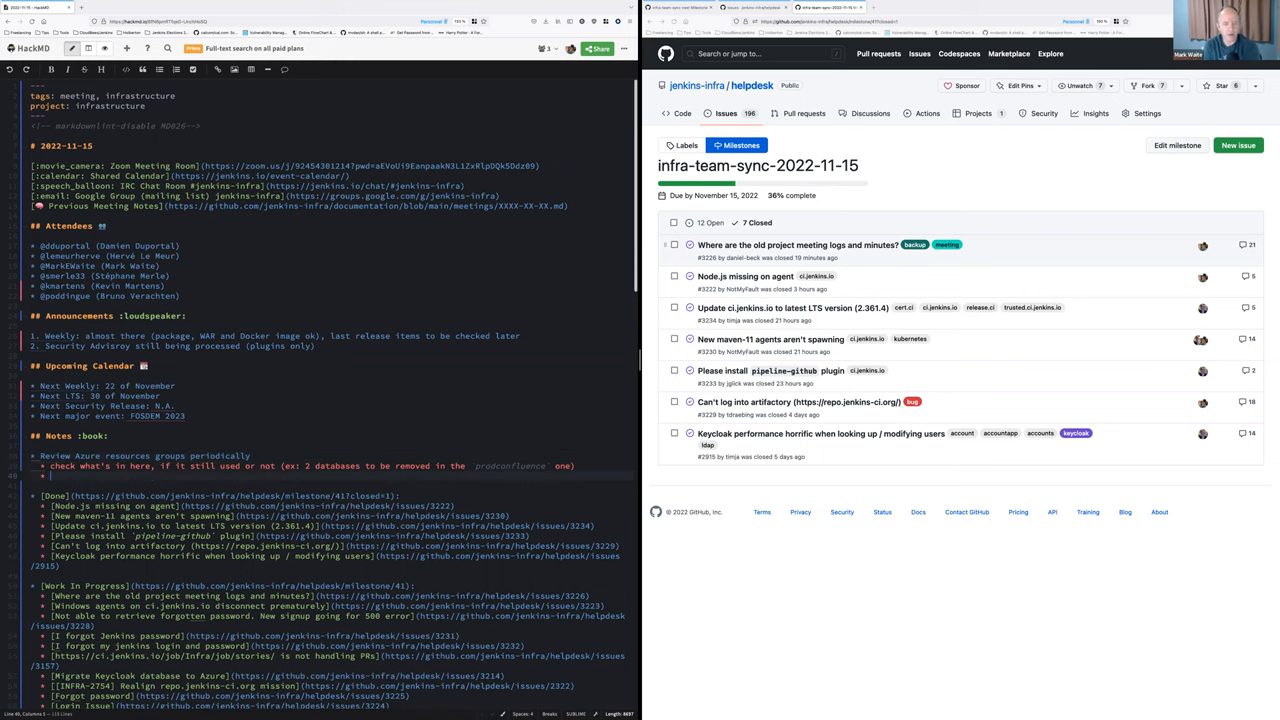
Step: Add the archives/backups security warning with sub-bullets on archiving public elements and sensitive data
type("Warning on a")
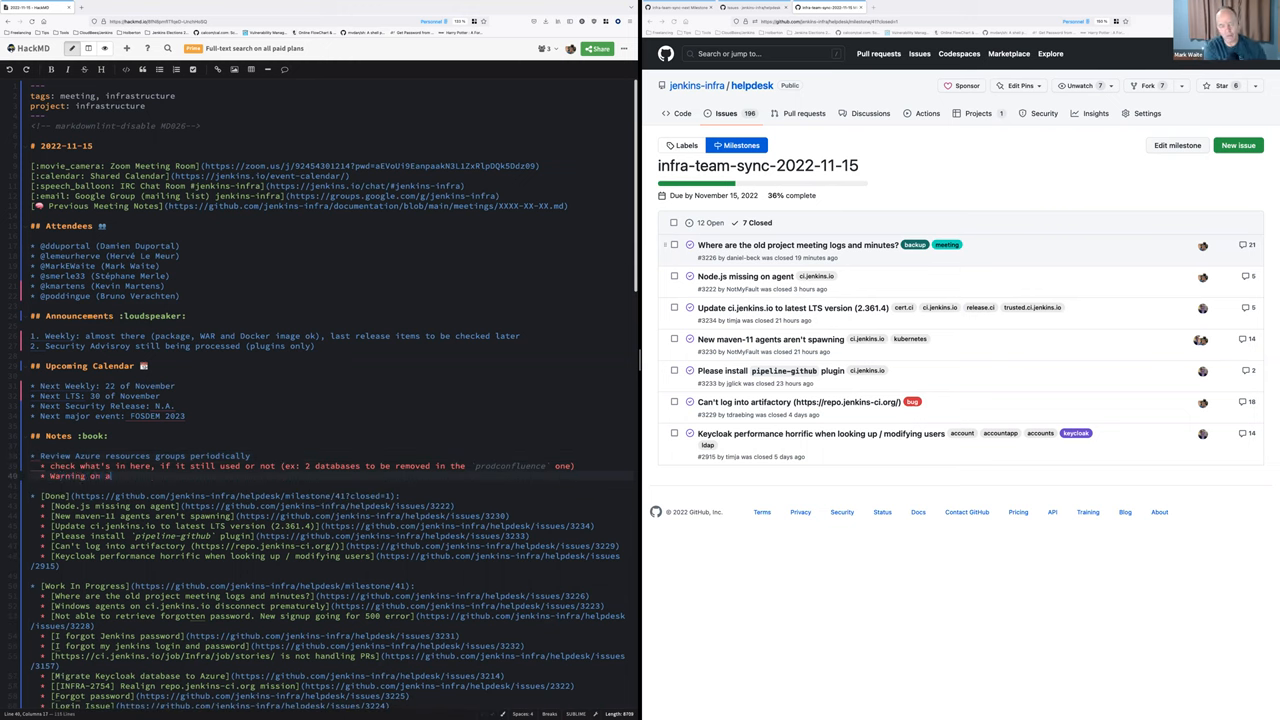
type("rchives/backups security")
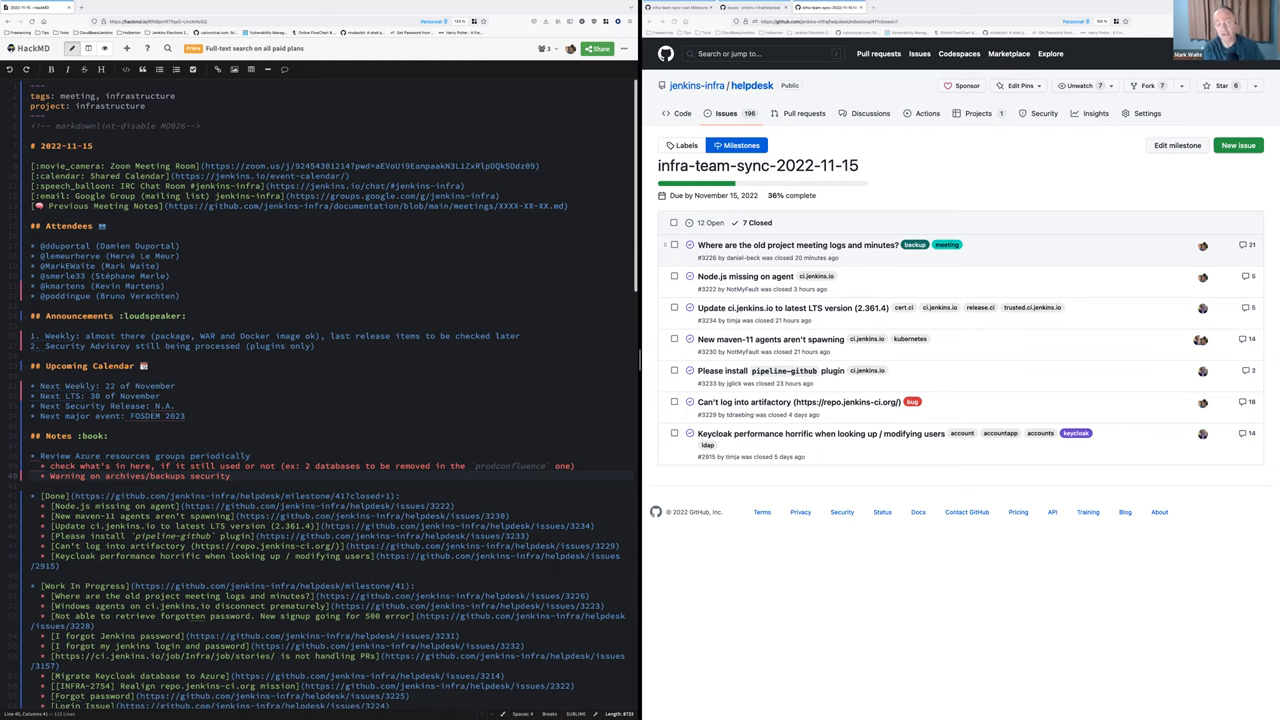
type("if")
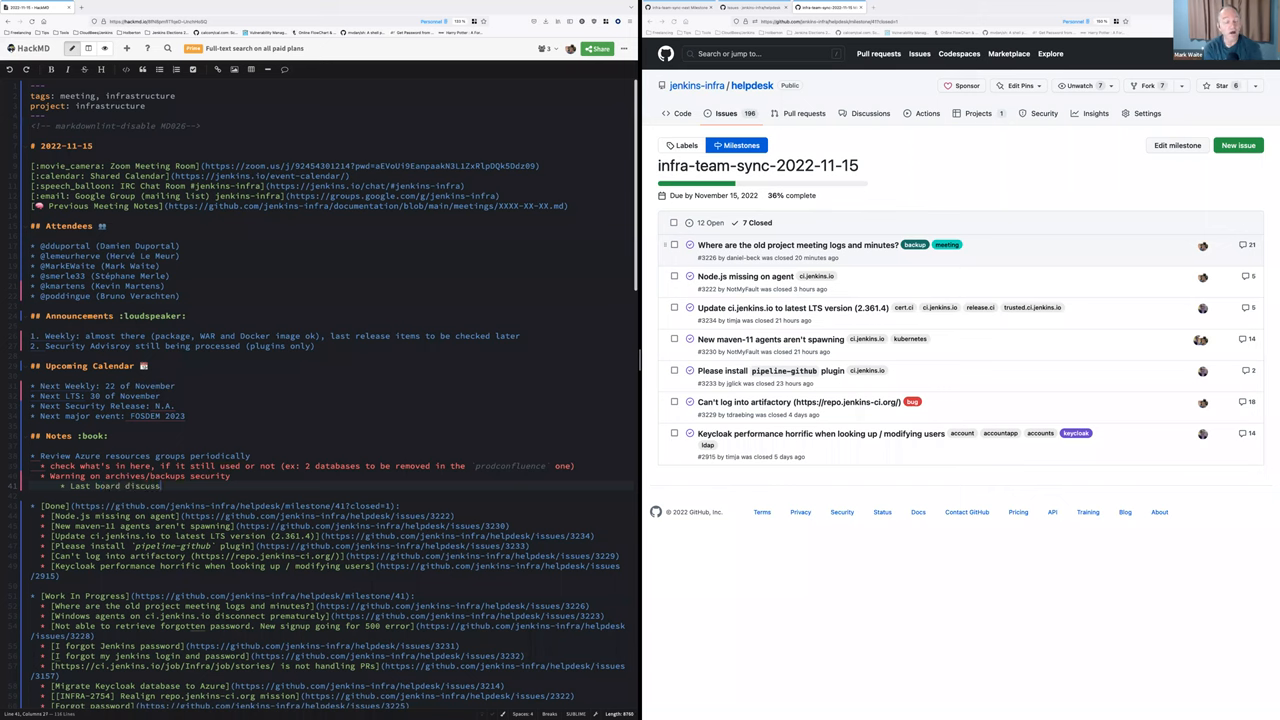
type("archiving for")
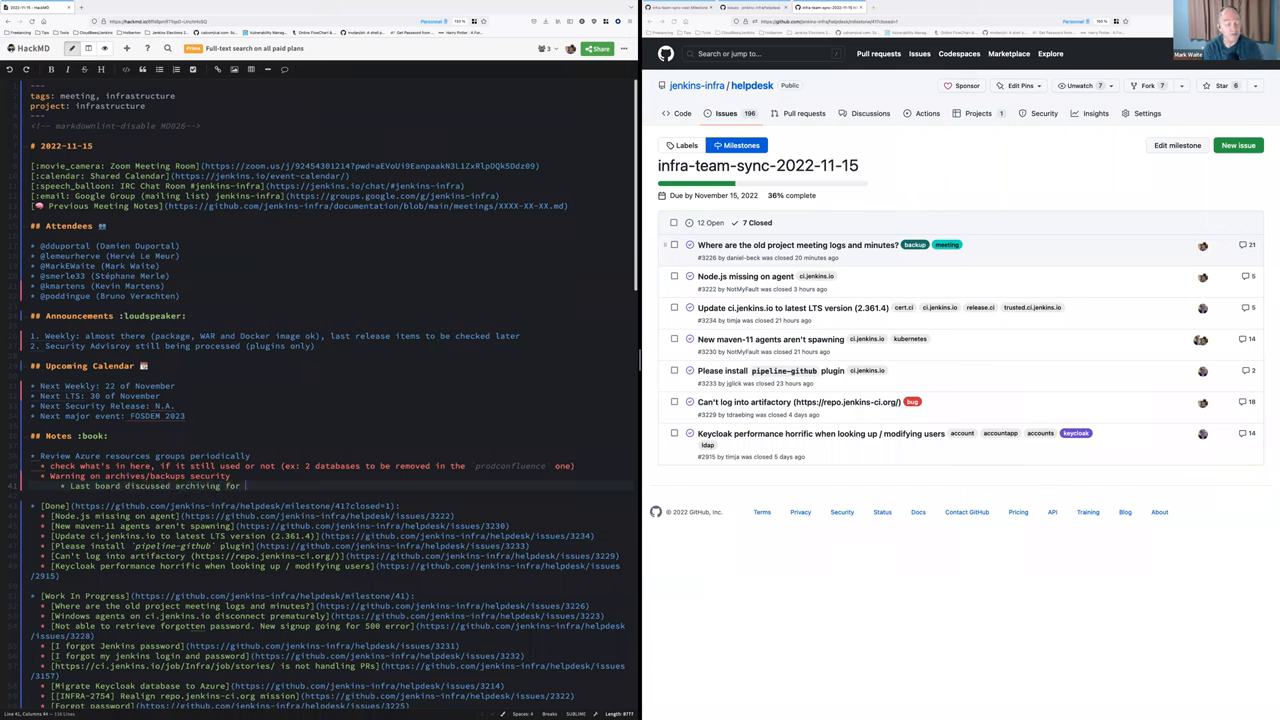
type("public elements")
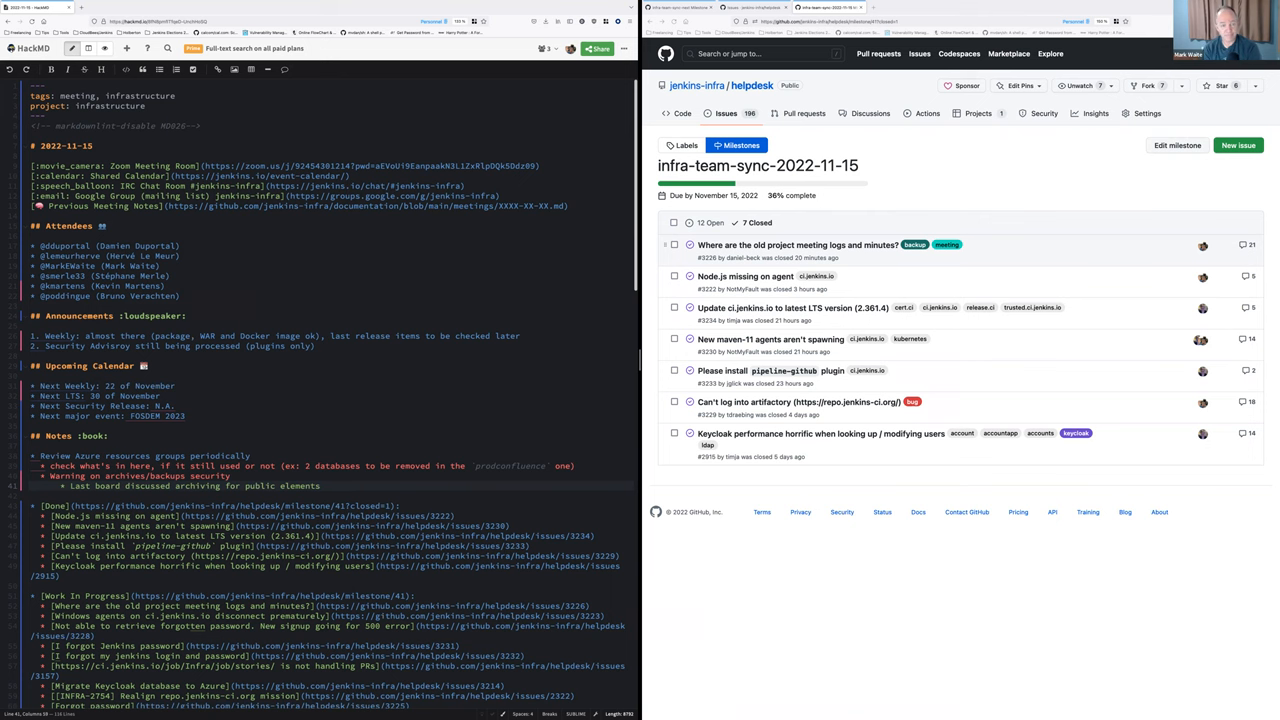
type("What about a")
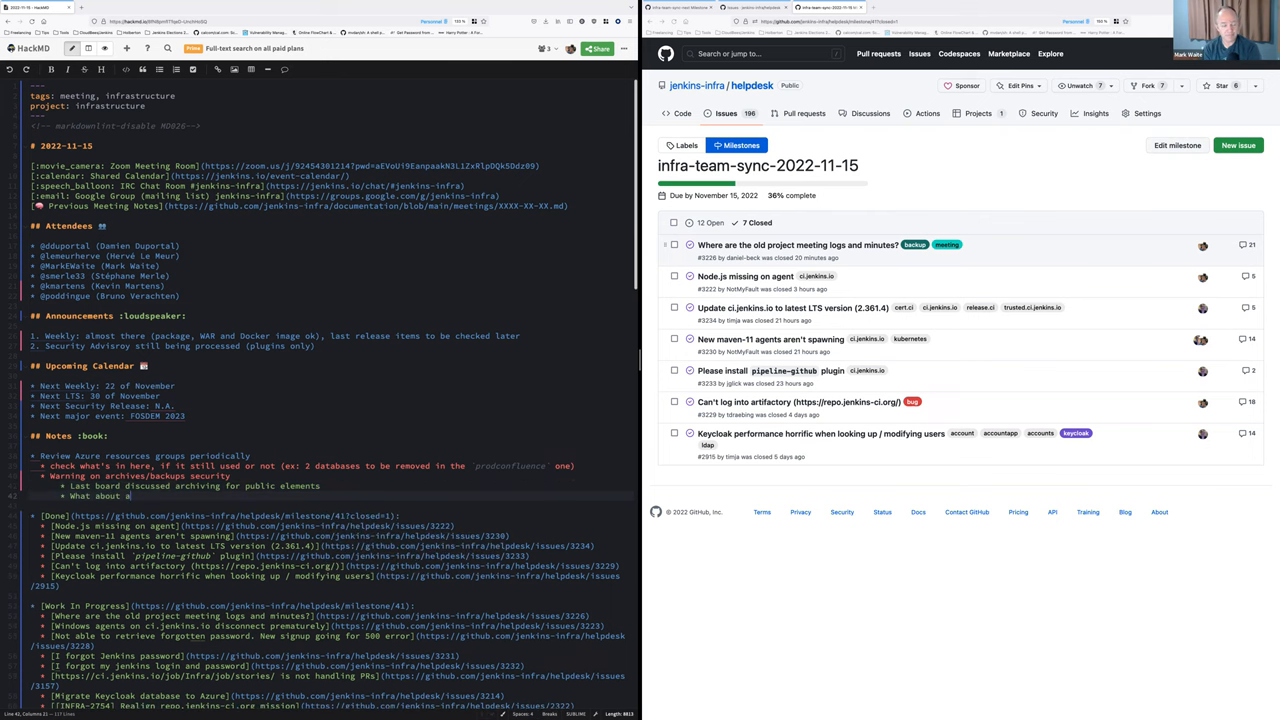
type("rchiving sensitive d")
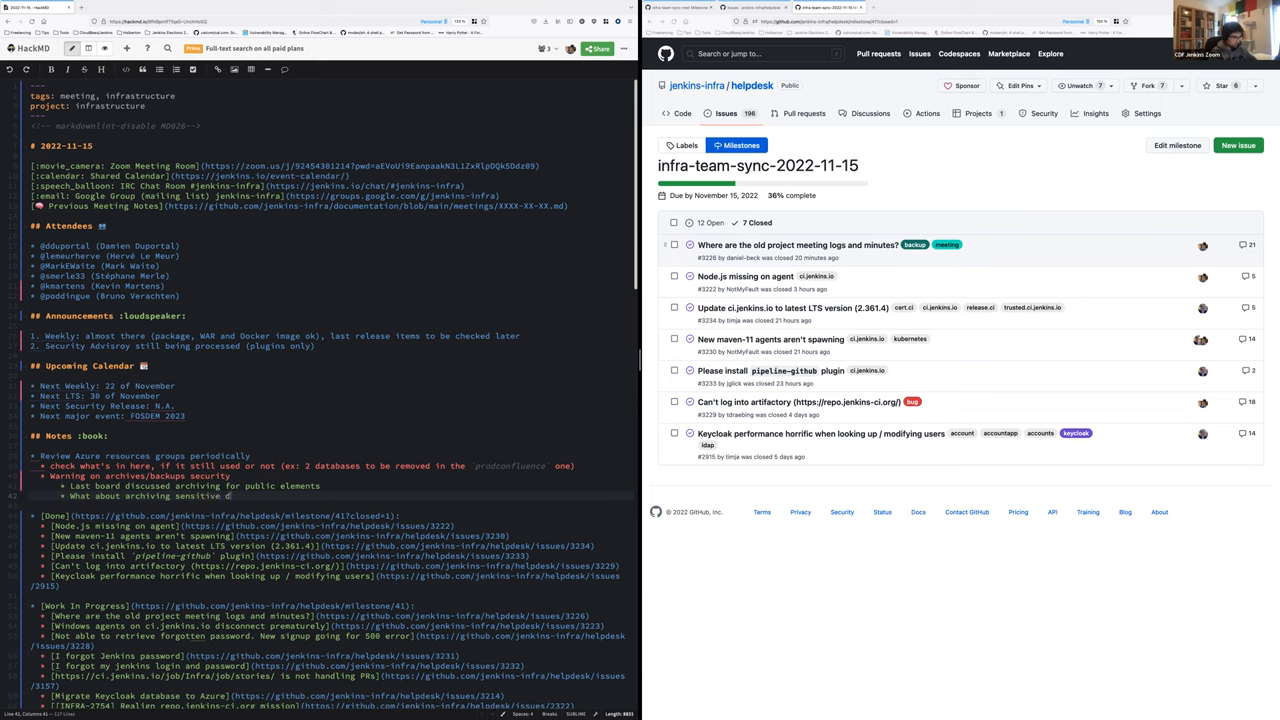
type("ata?")
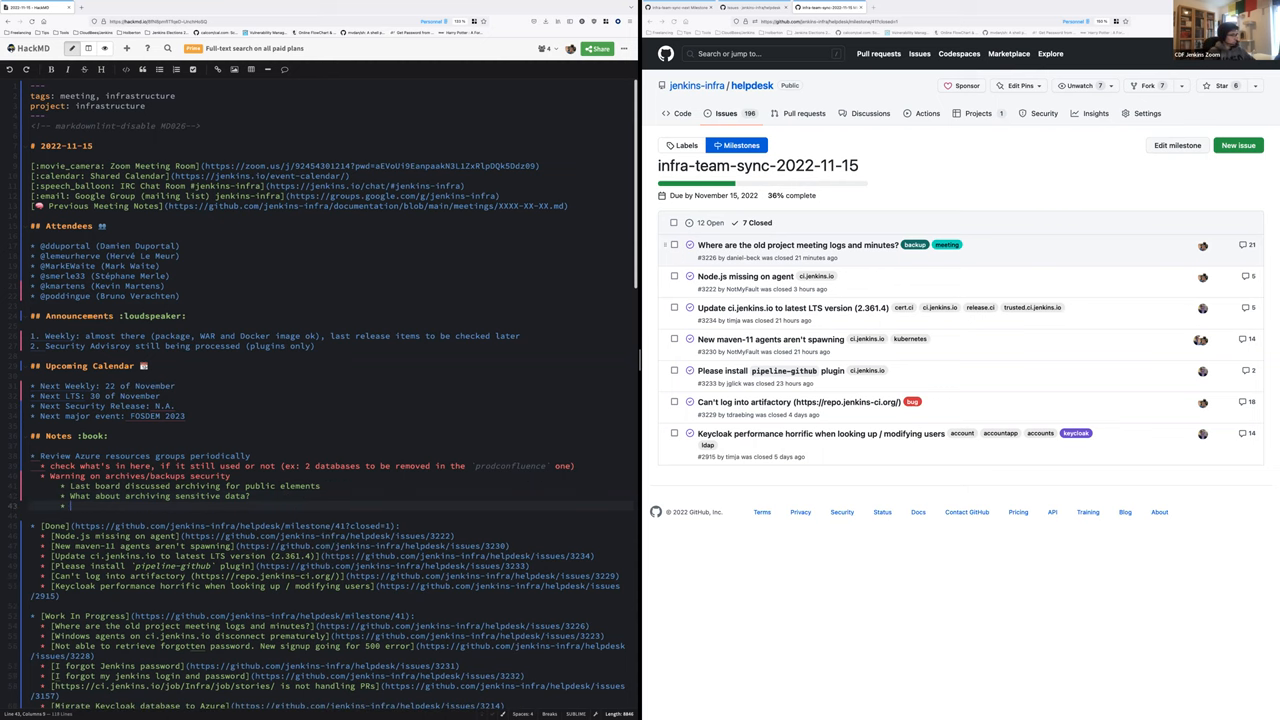
Step: Add a proposal to start monthly, creating the first 2 meetings in GCalendar
type("Proposal:")
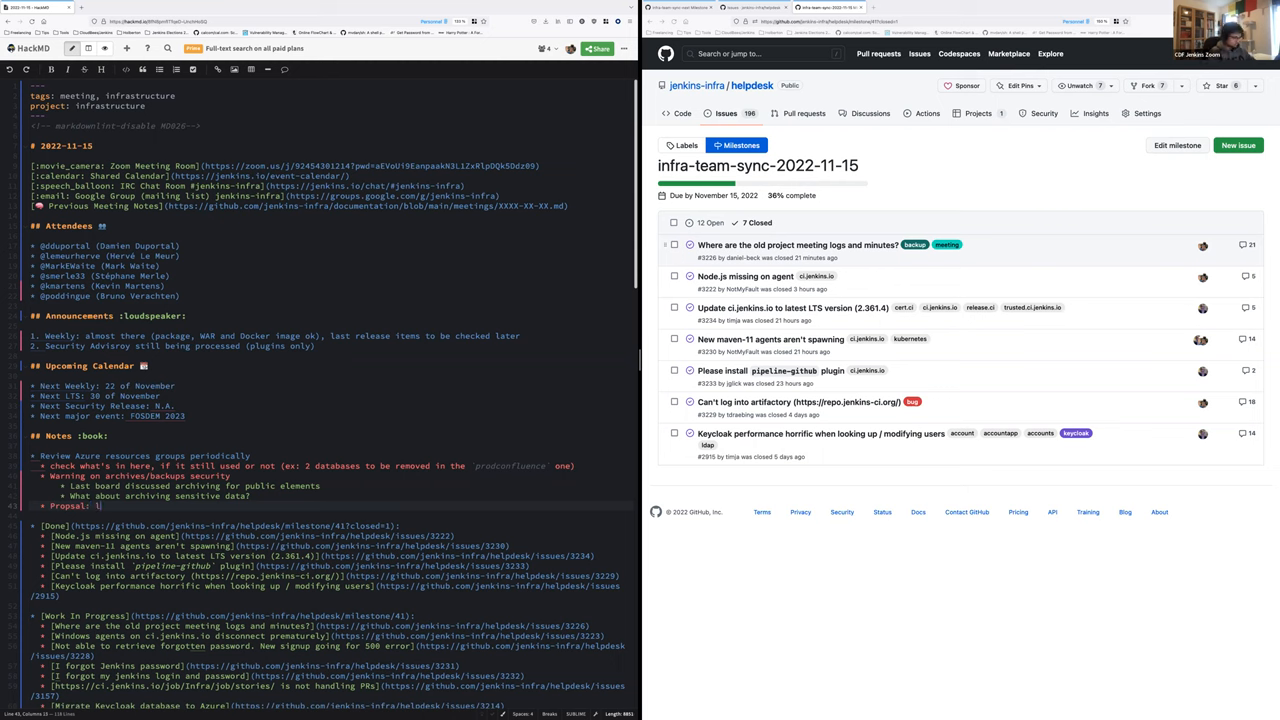
type("let's start monthly. @lemeurherve to c")
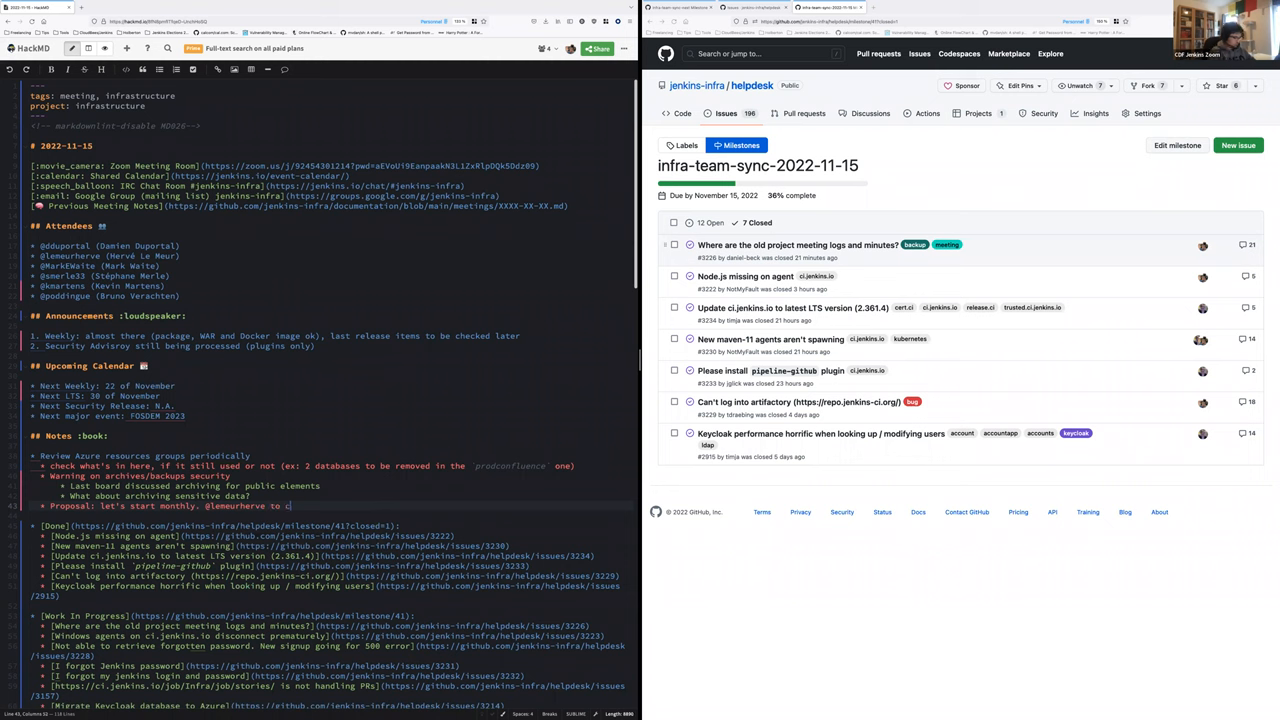
type("reate the 2")
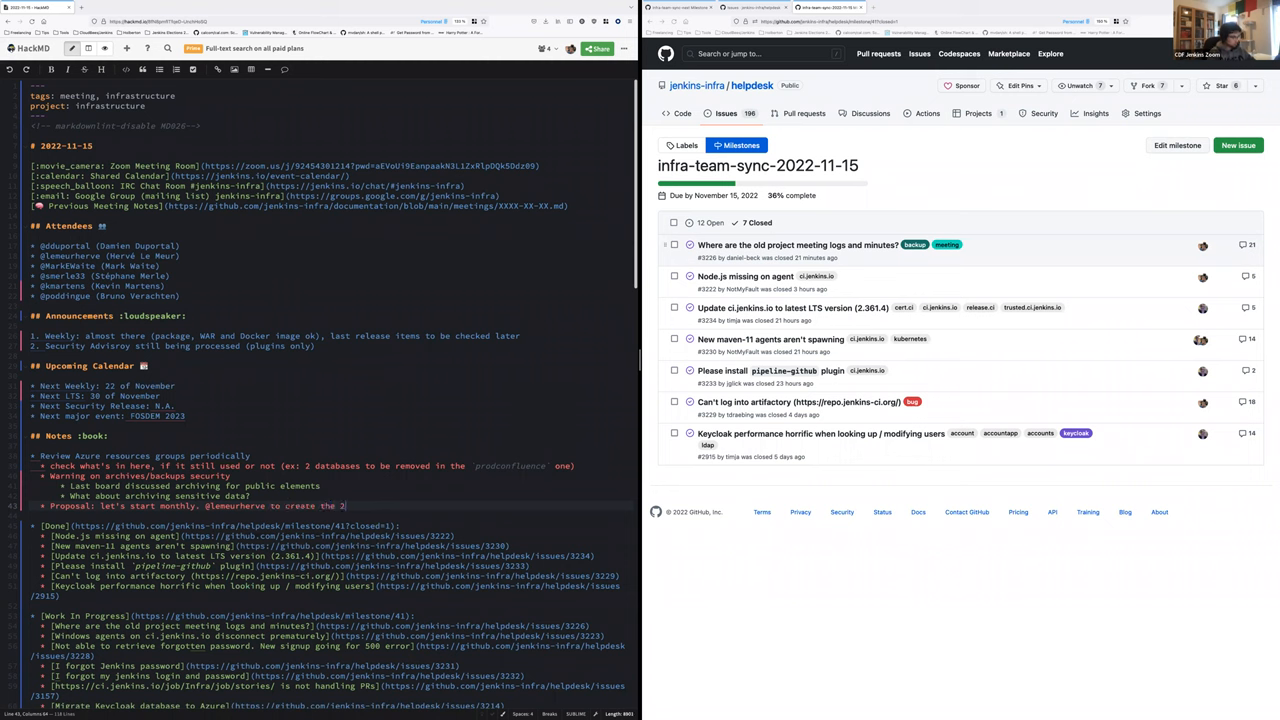
type("first")
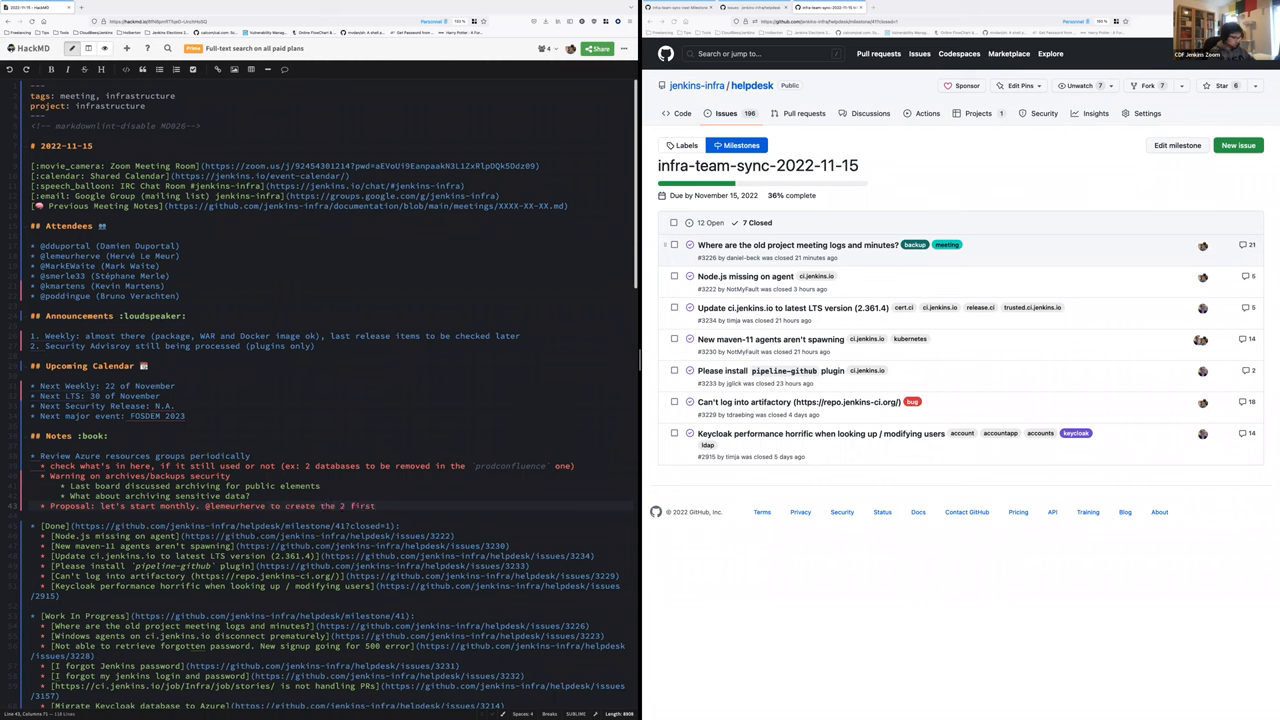
type("meetings in")
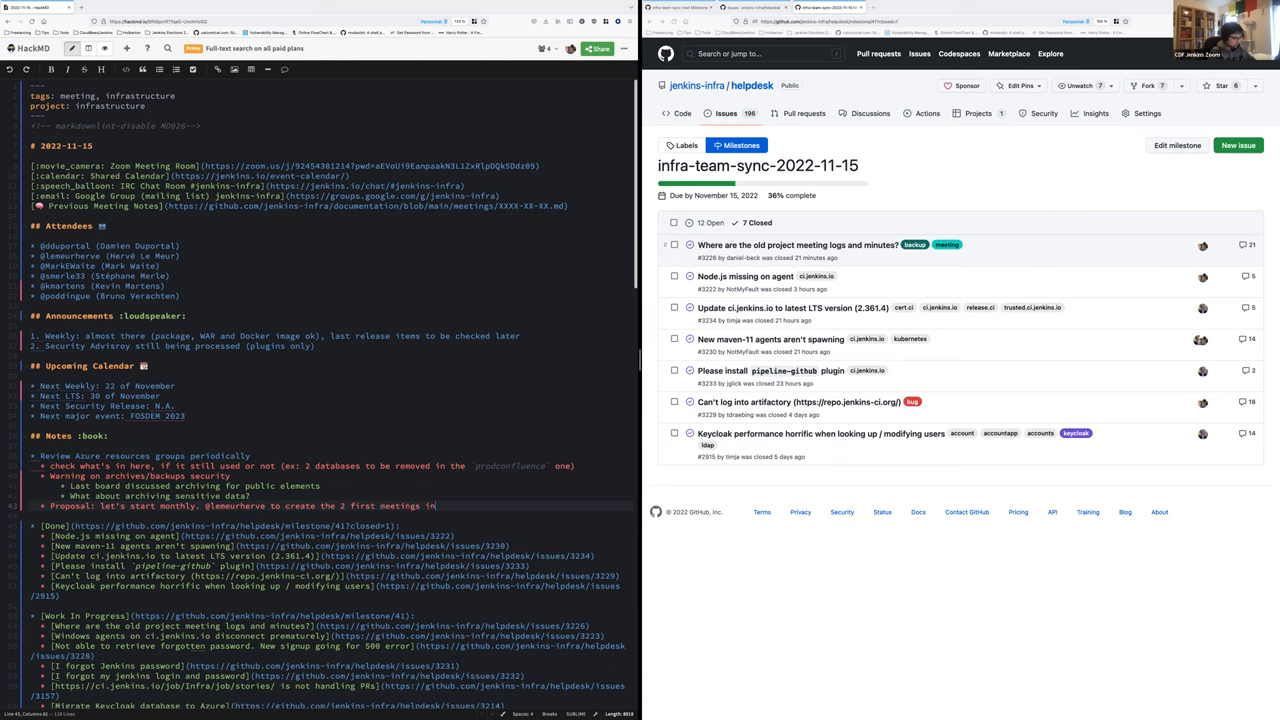
type("GCalendar.")
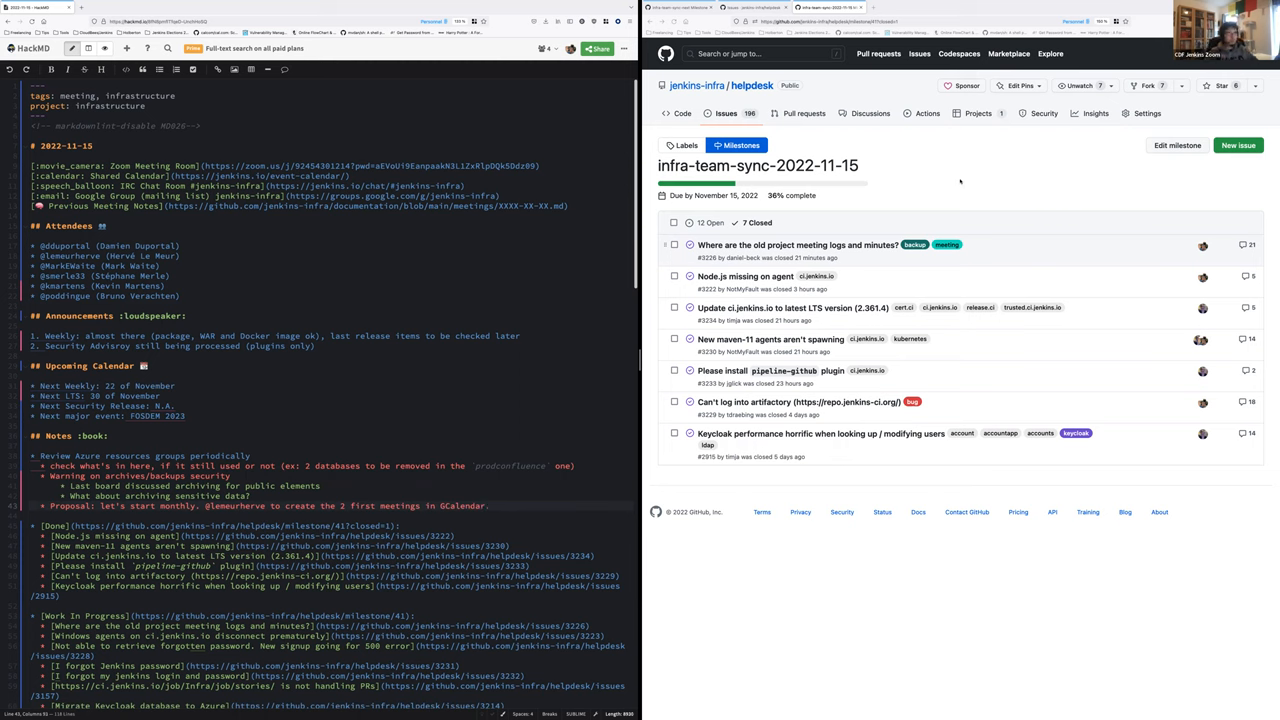
mouse_move(870, 188)
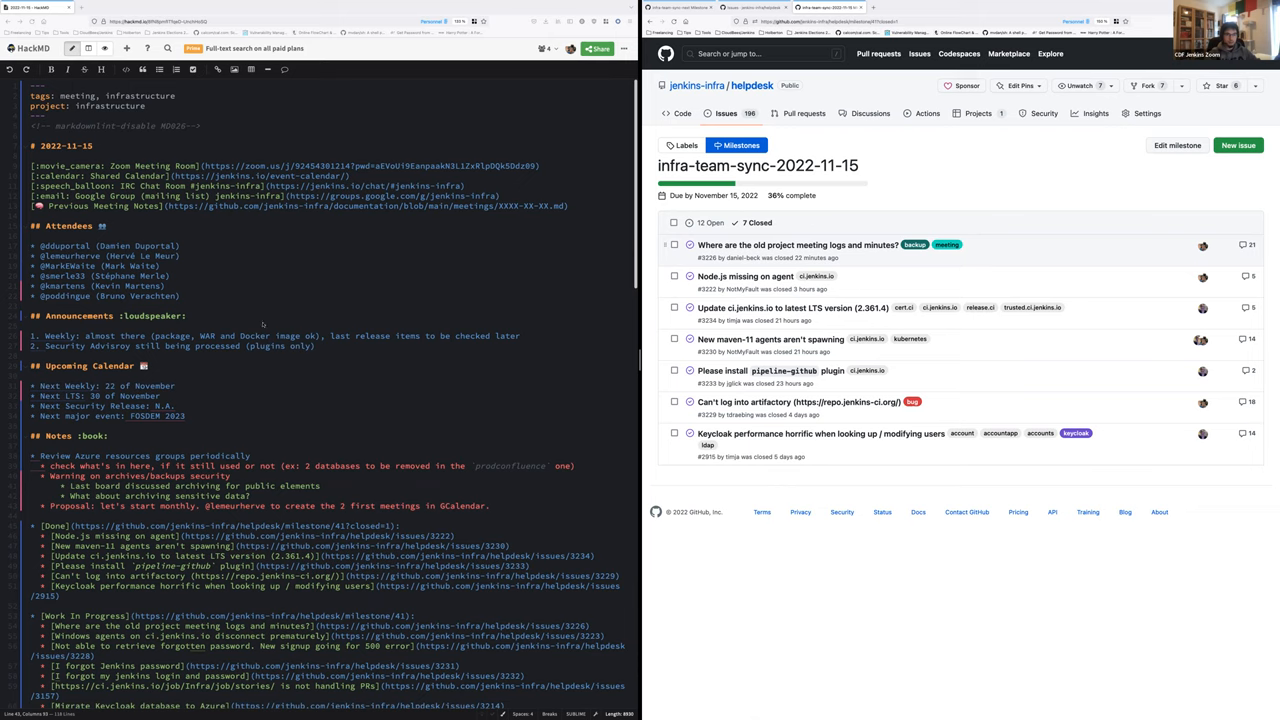
Step: Scroll the notes and bring up GitHub issue #3226 about old meeting logs and minutes
scroll("down", 3)
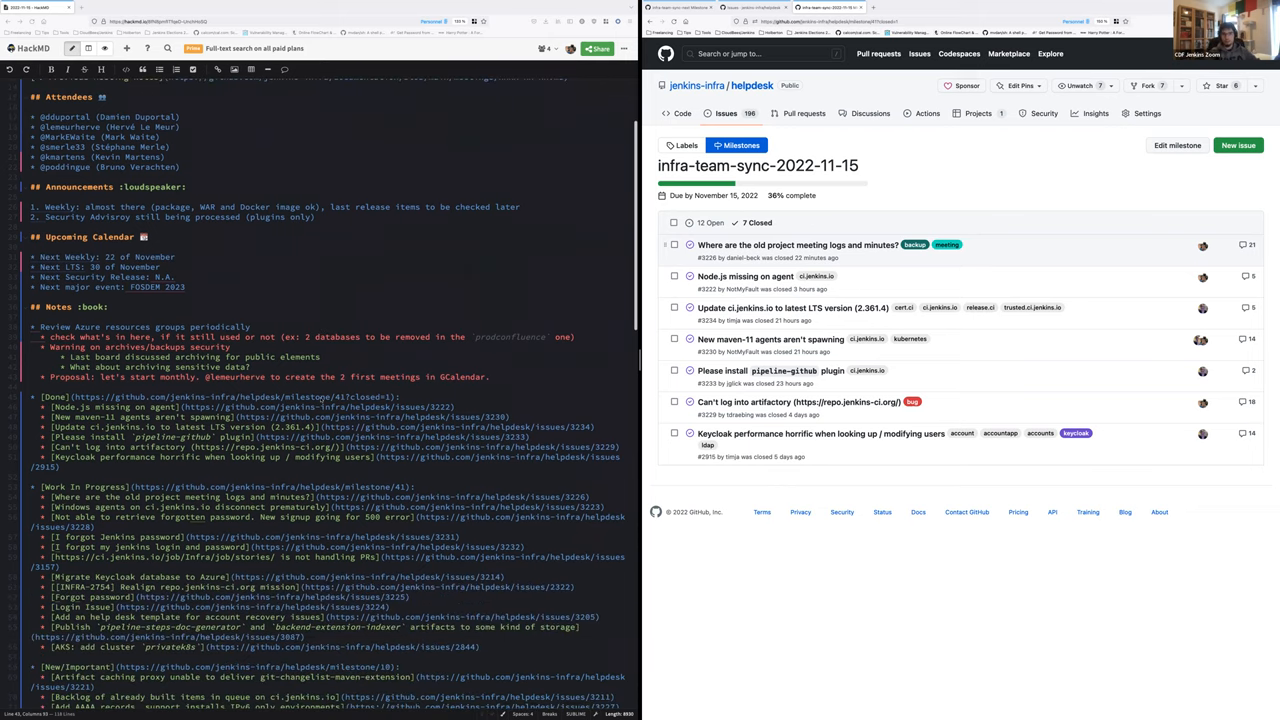
mouse_move(945, 196)
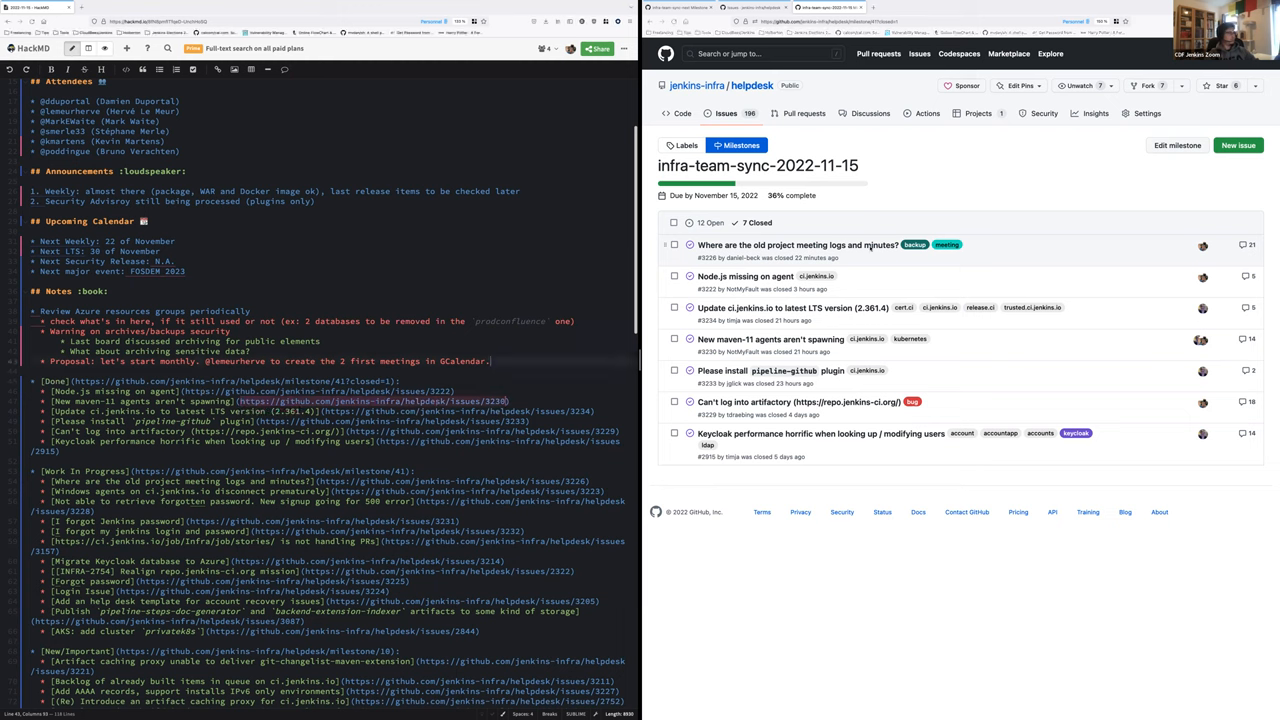
mouse_move(798, 245)
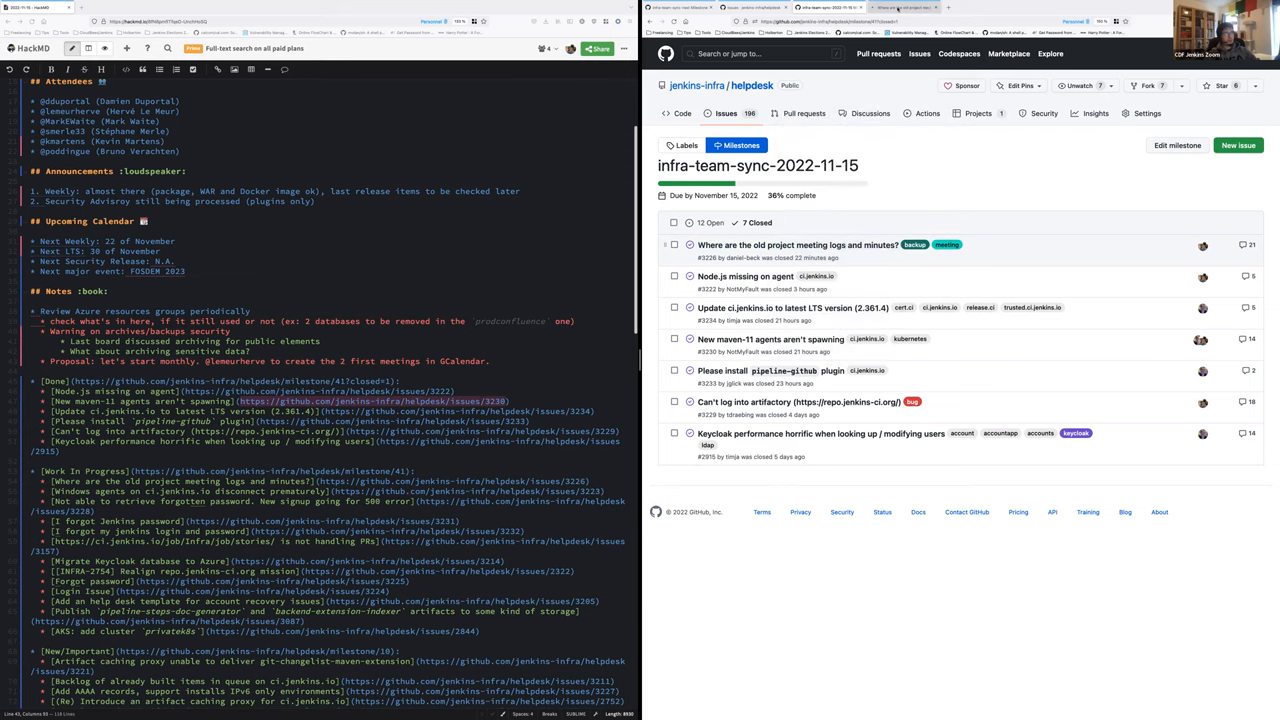
left_click(797, 244)
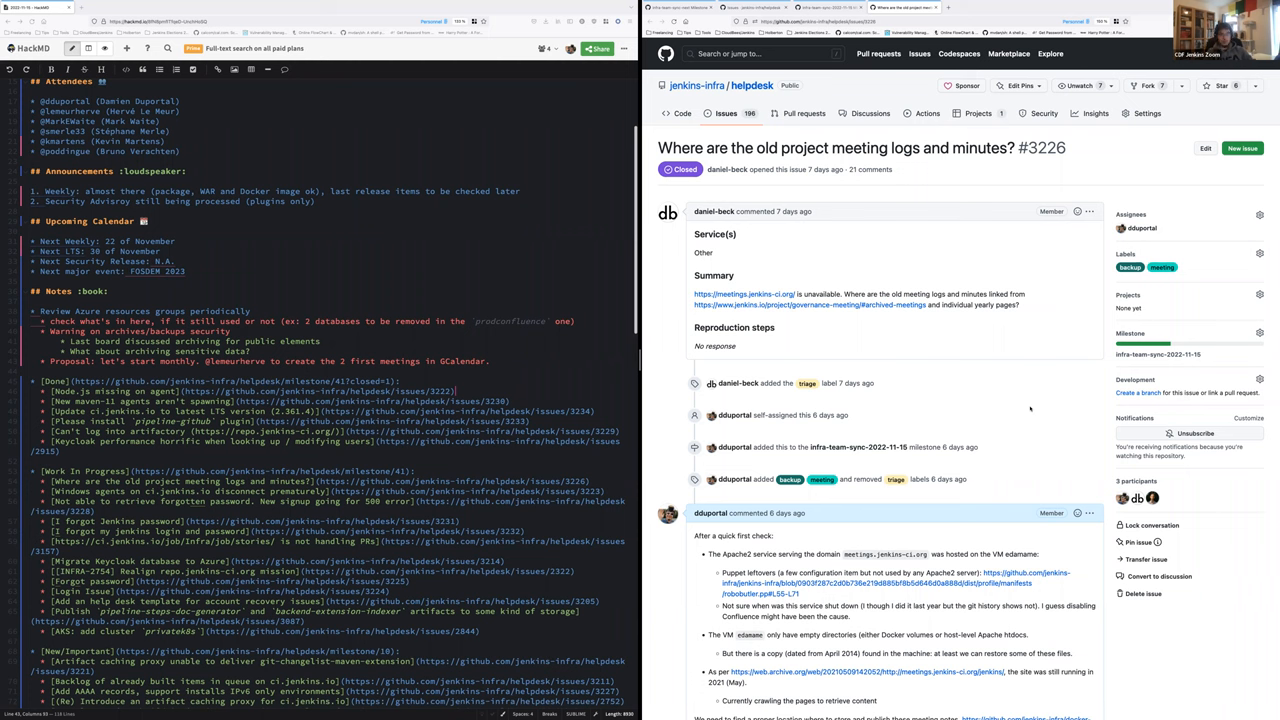
Step: Scroll through issue #3226 to review its closing comments
scroll("up", 3)
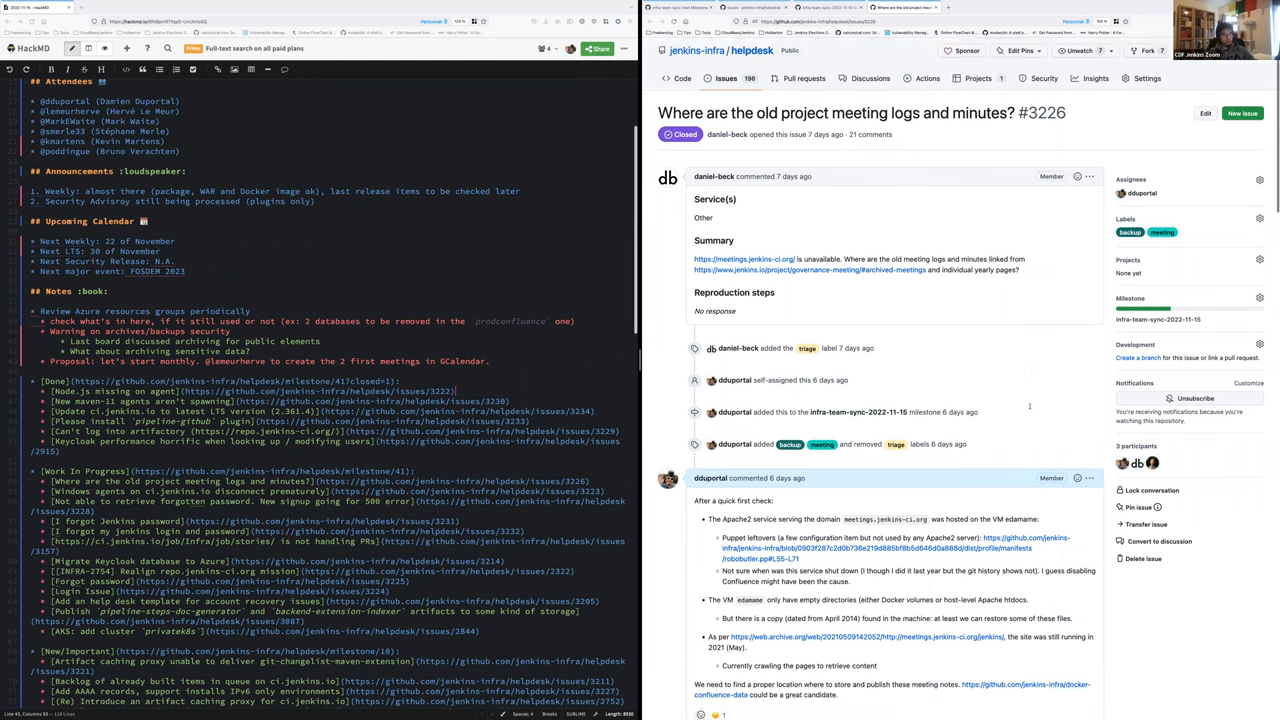
scroll("down", 3)
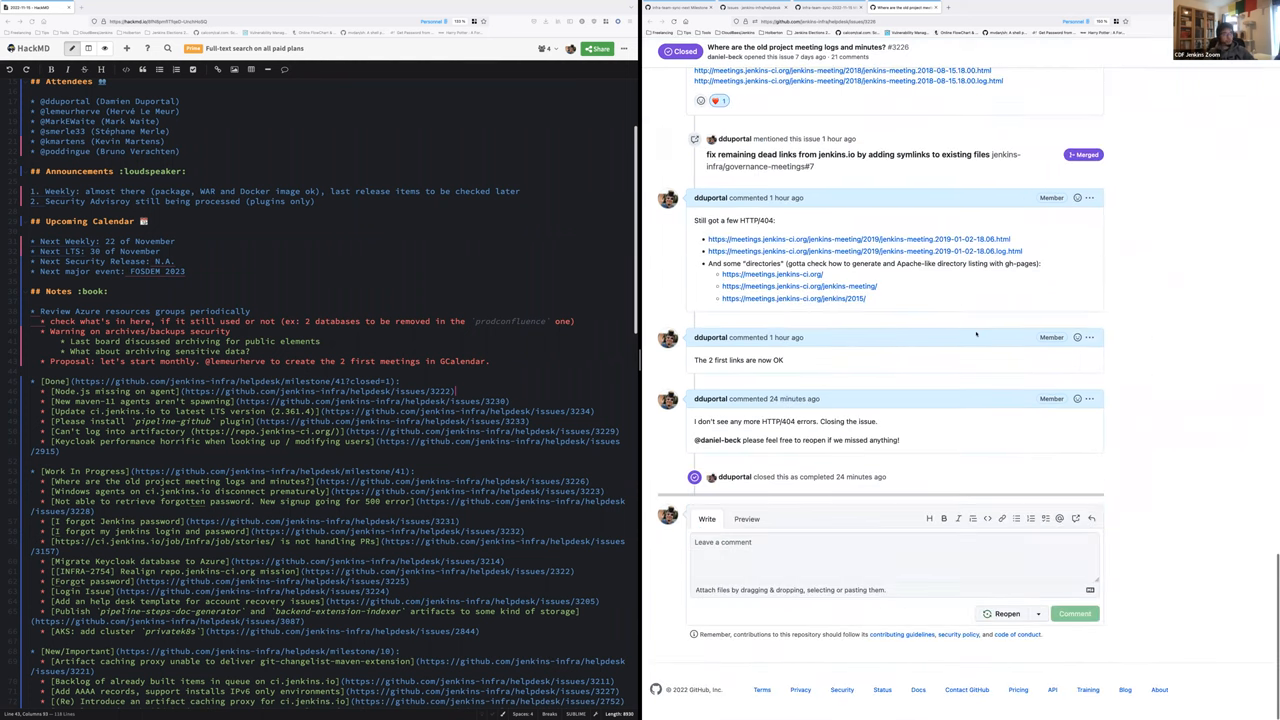
scroll("up", 3)
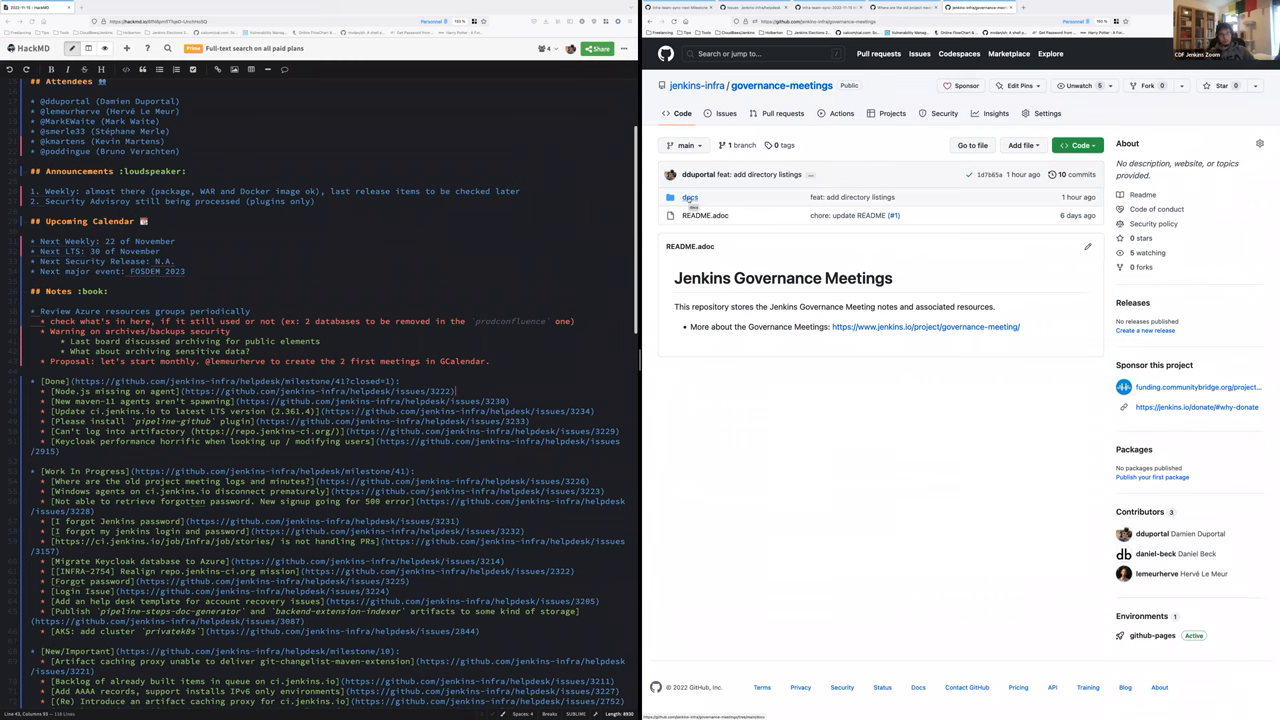
Step: Open the governance-meetings docs folder and view its CNAME file
left_click(690, 197)
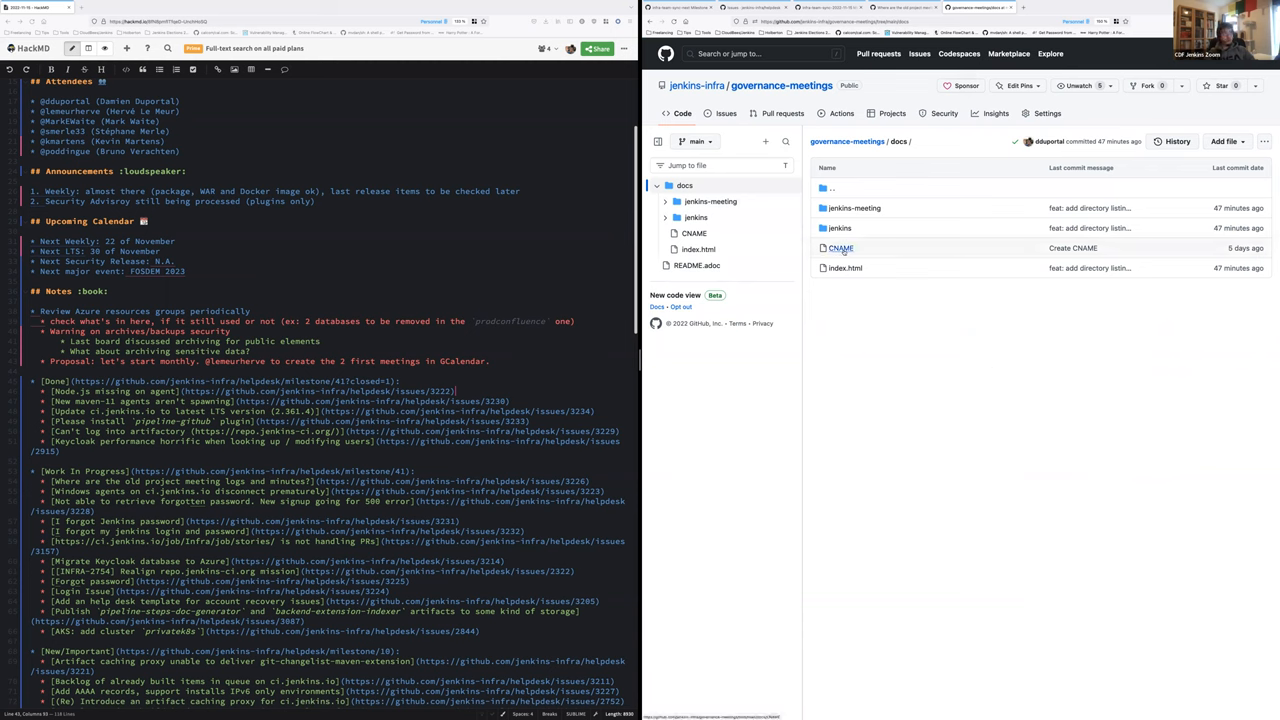
left_click(841, 248)
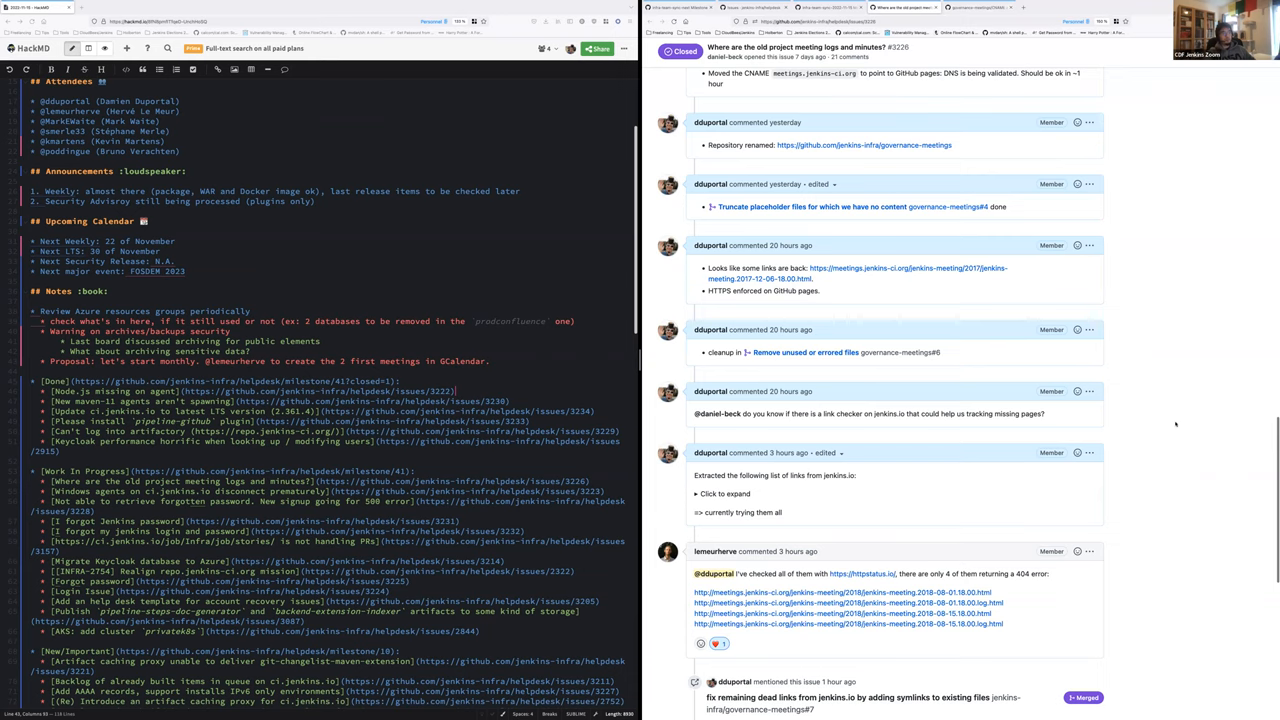
Step: Scroll the issue comments and follow a meetings.jenkins-ci.org archive link
scroll("up", 3)
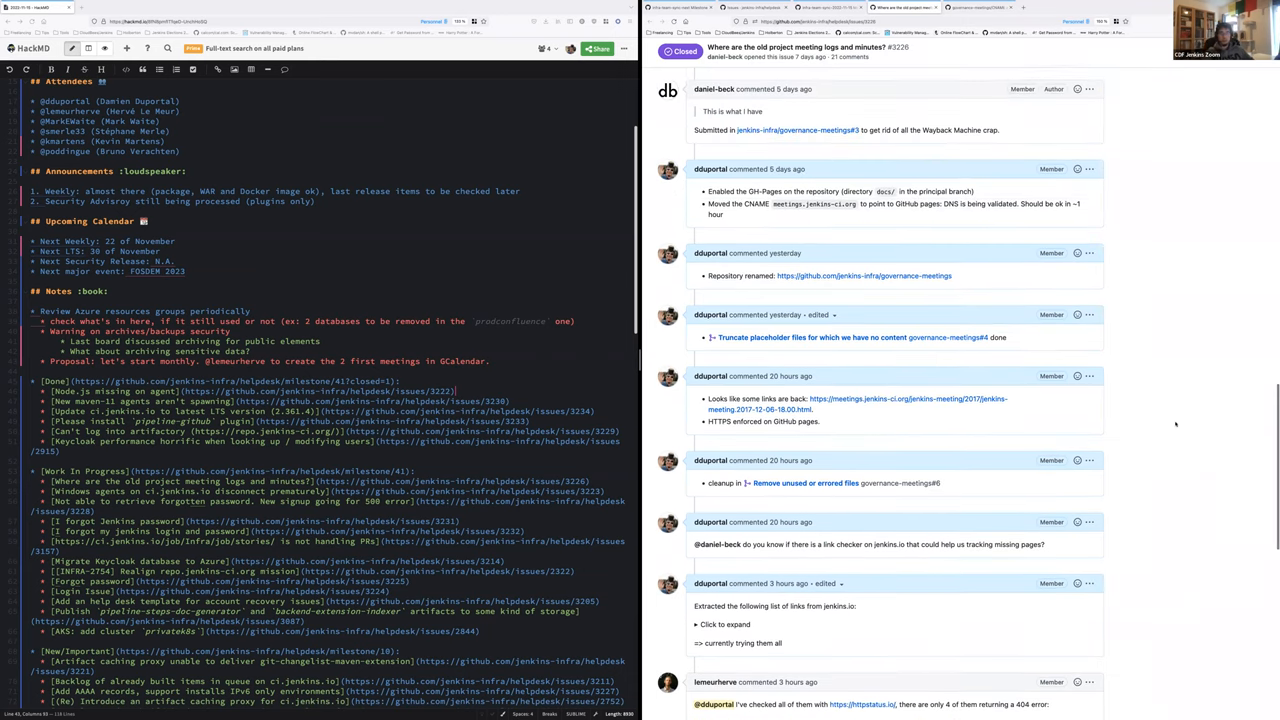
scroll("down", 3)
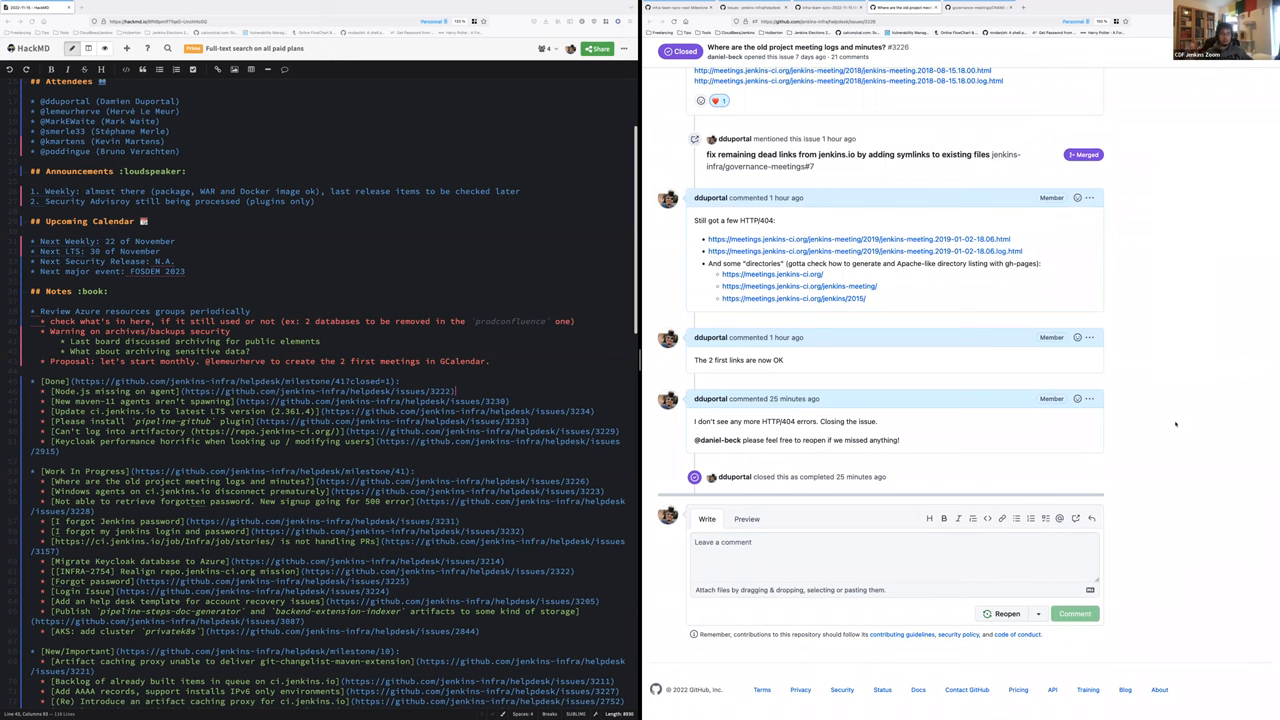
mouse_move(907, 330)
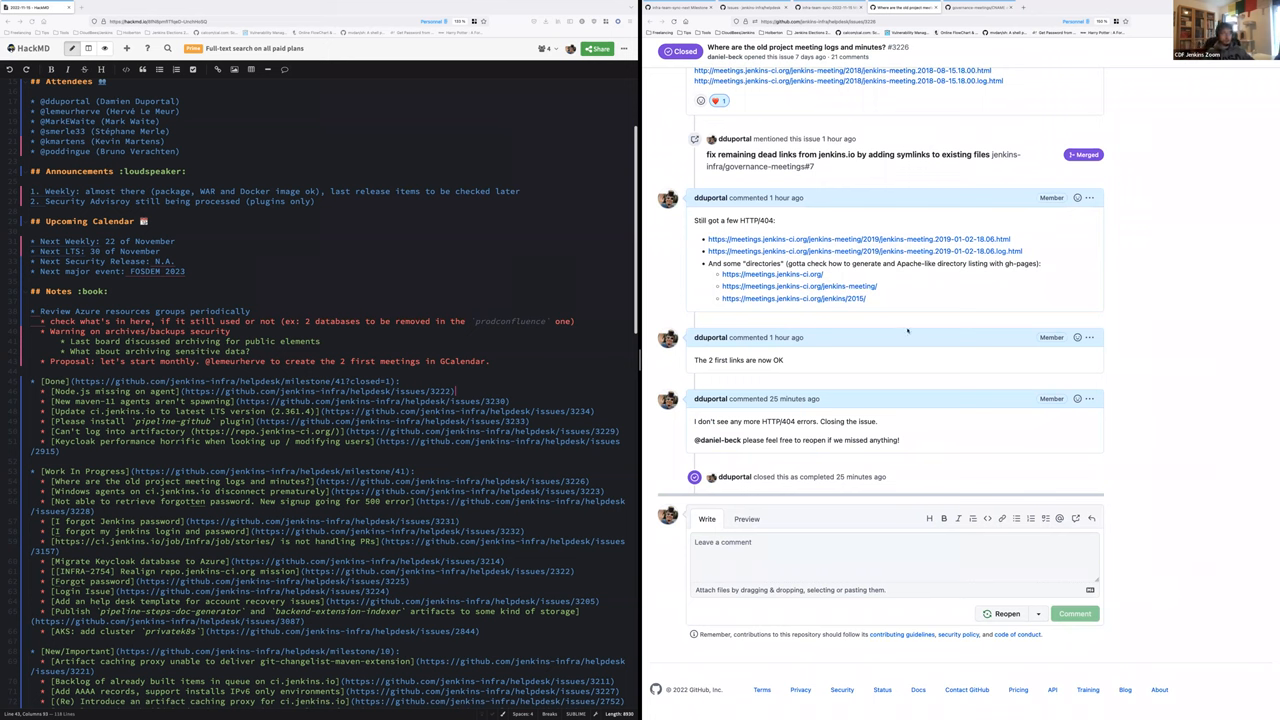
mouse_move(1131, 259)
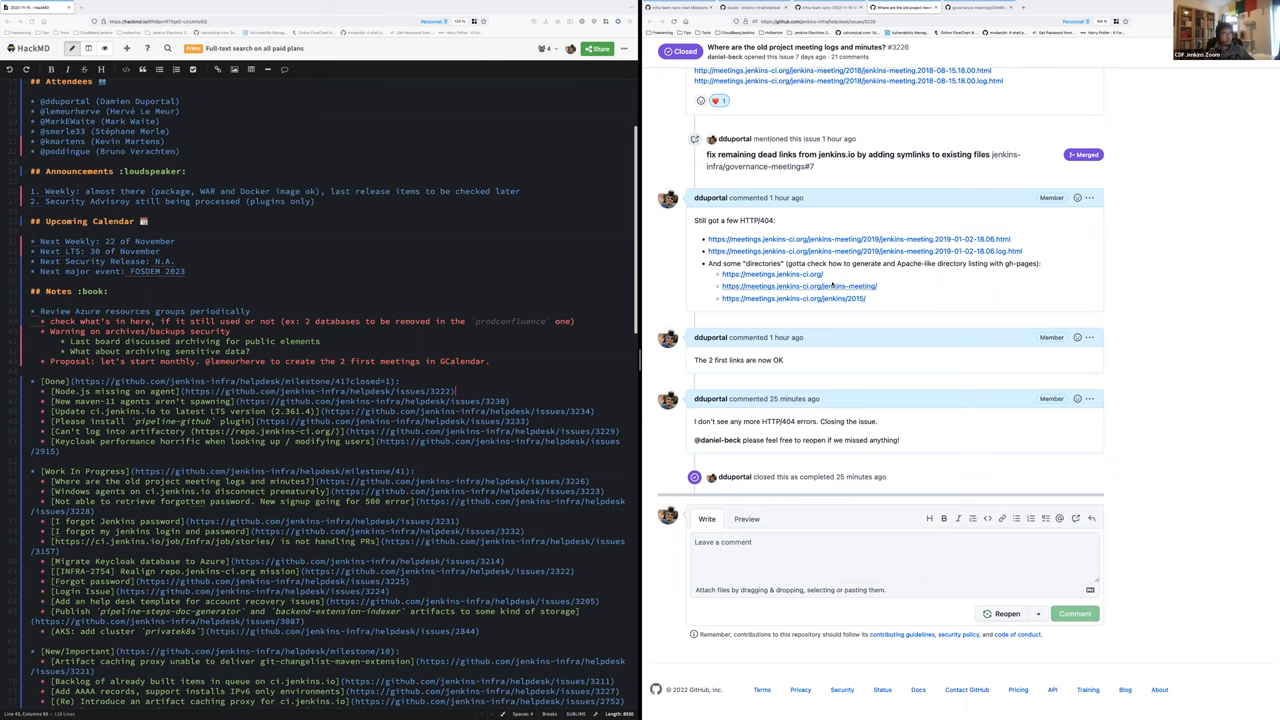
left_click(799, 287)
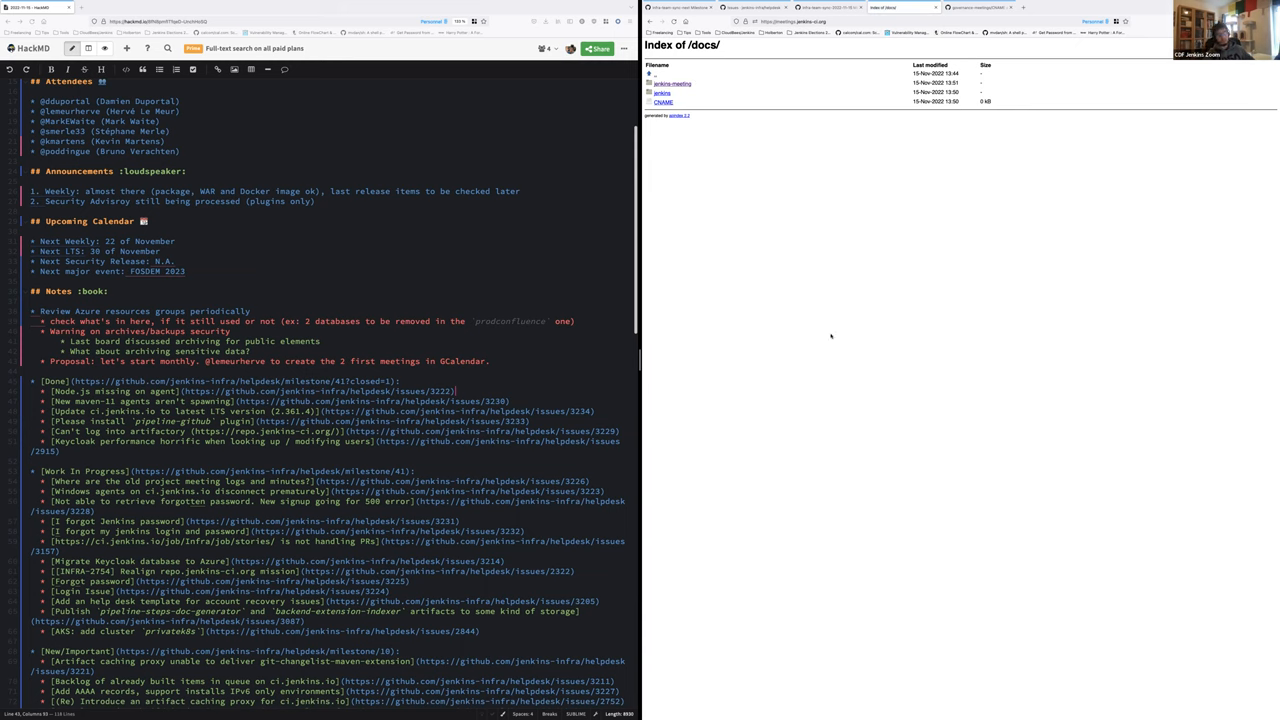
mouse_move(697, 171)
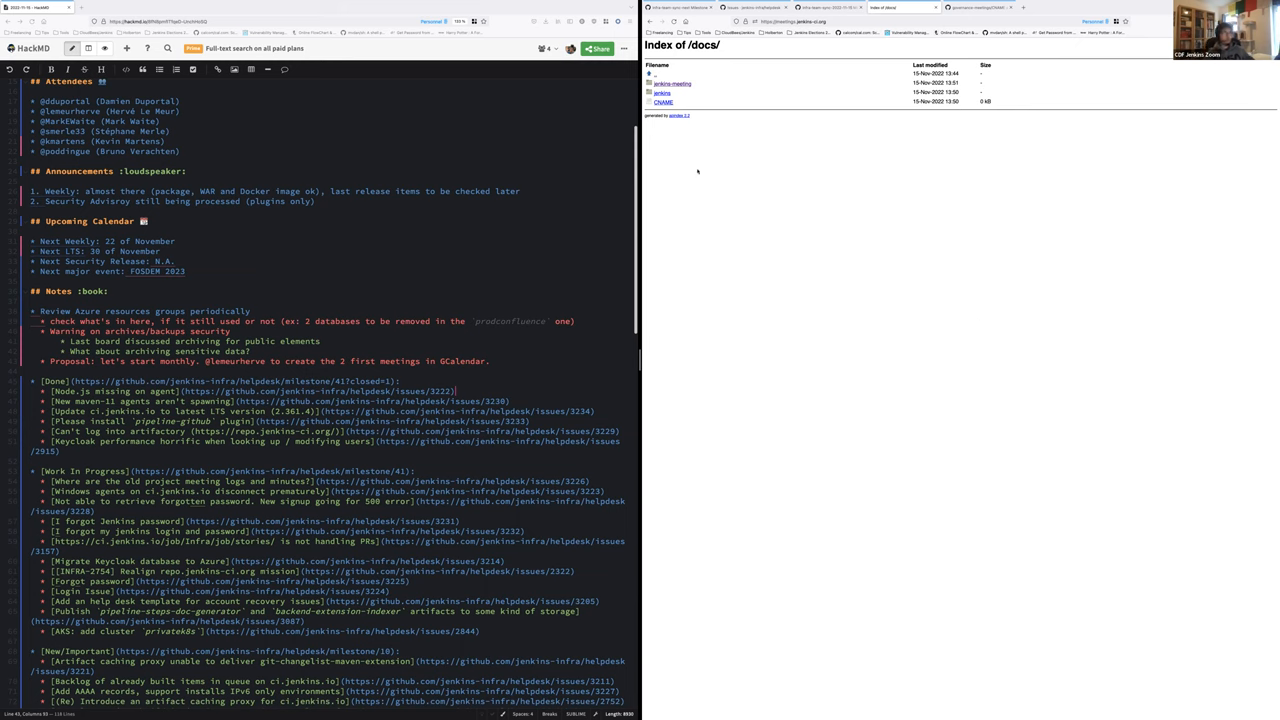
mouse_move(781, 326)
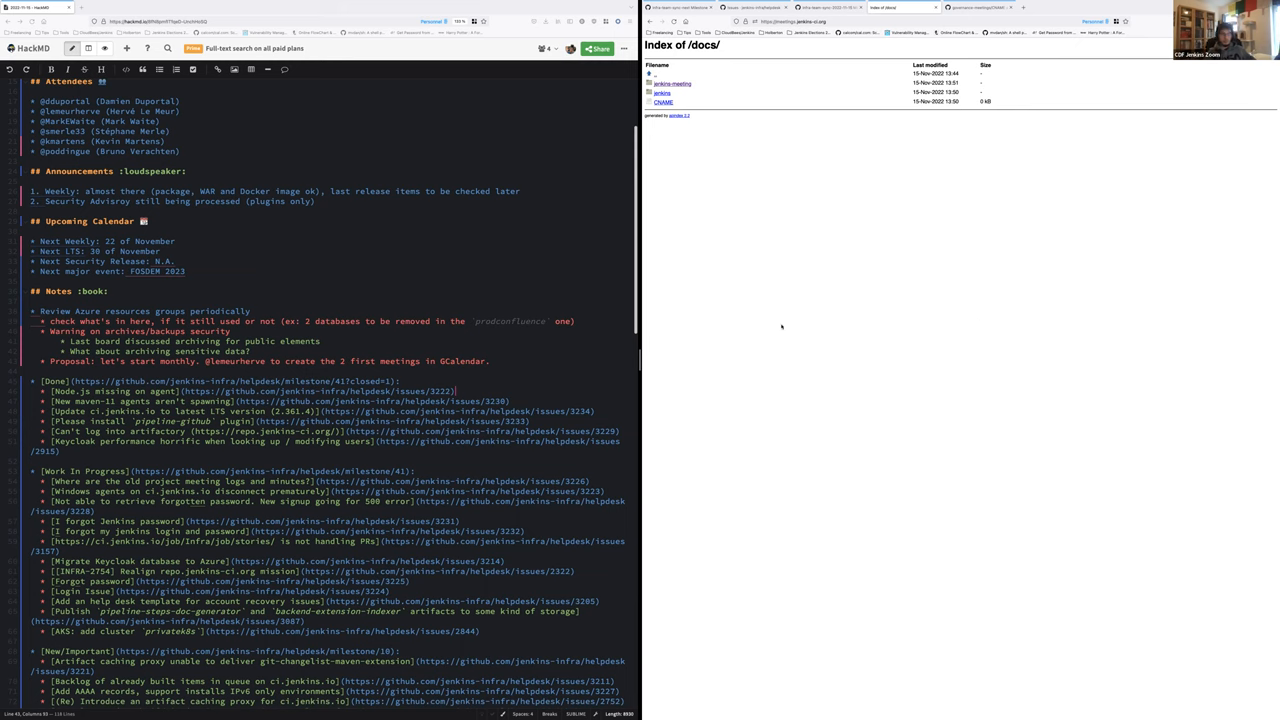
mouse_move(800, 328)
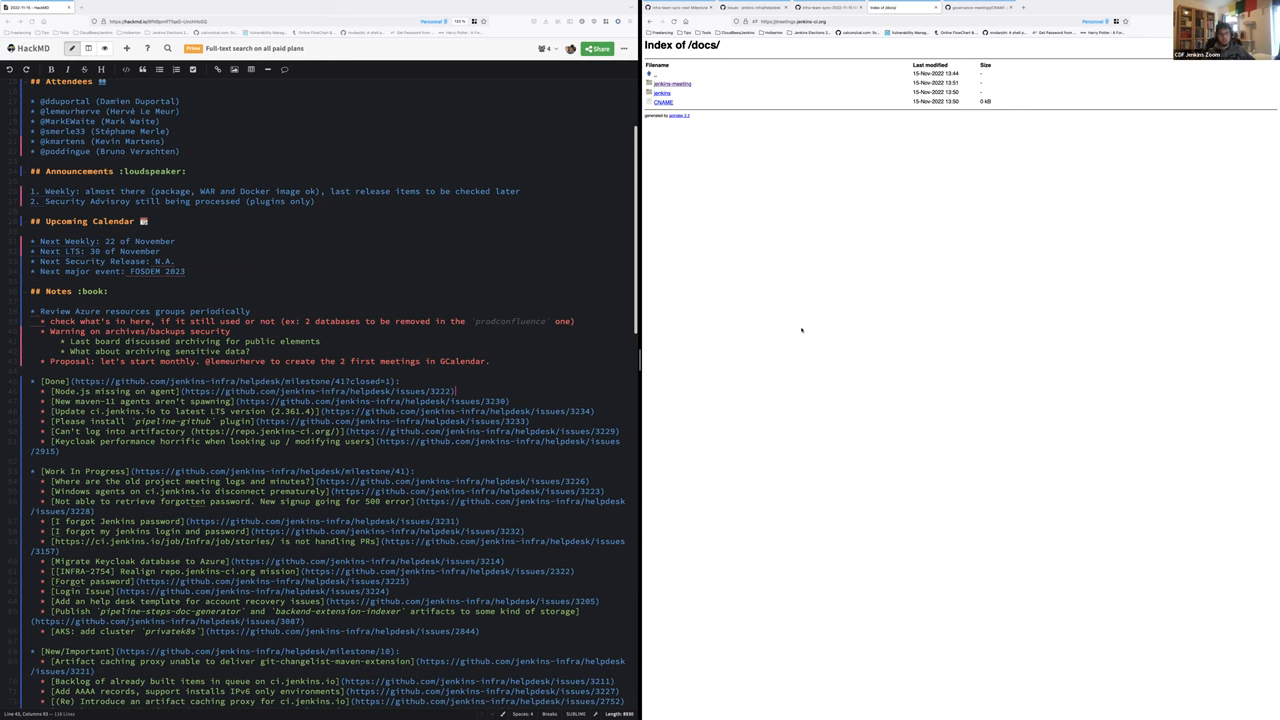
Step: Return to the infra-team-sync-2022-11-15 milestone's closed issues page
left_click(663, 101)
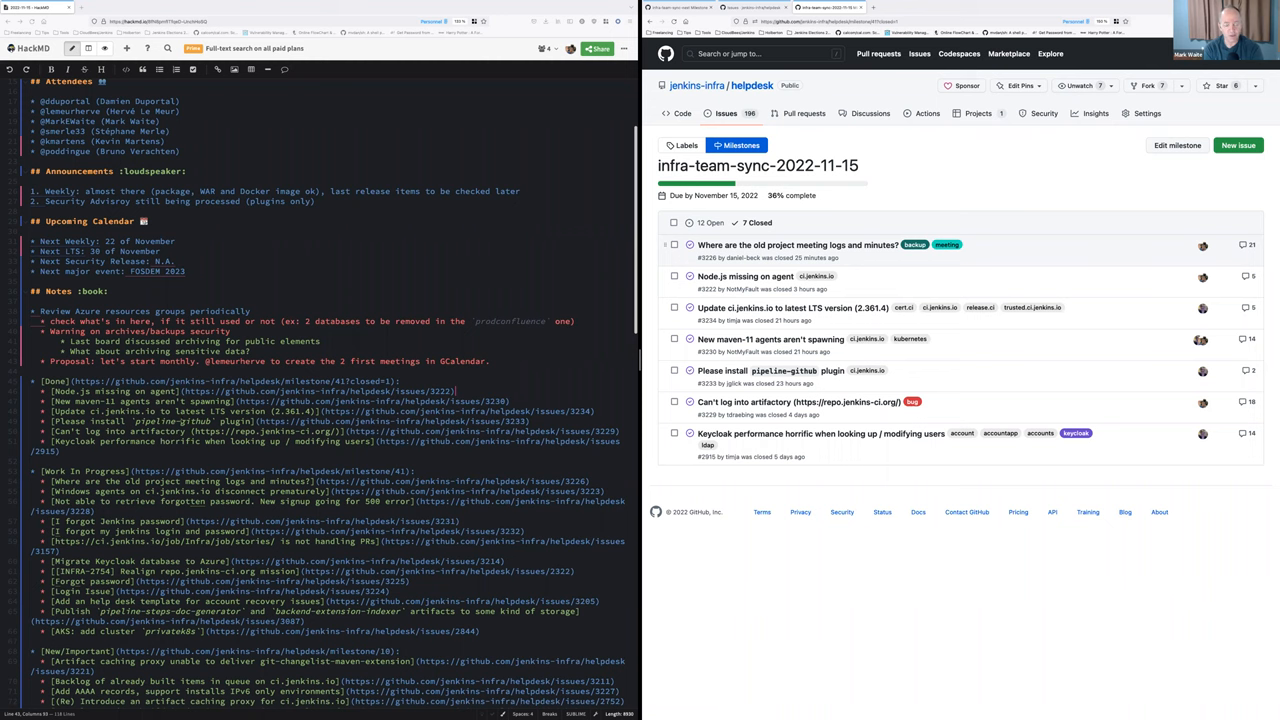
Step: Search the notes for 'old proj' to find the old meeting logs item
left_click(171, 48)
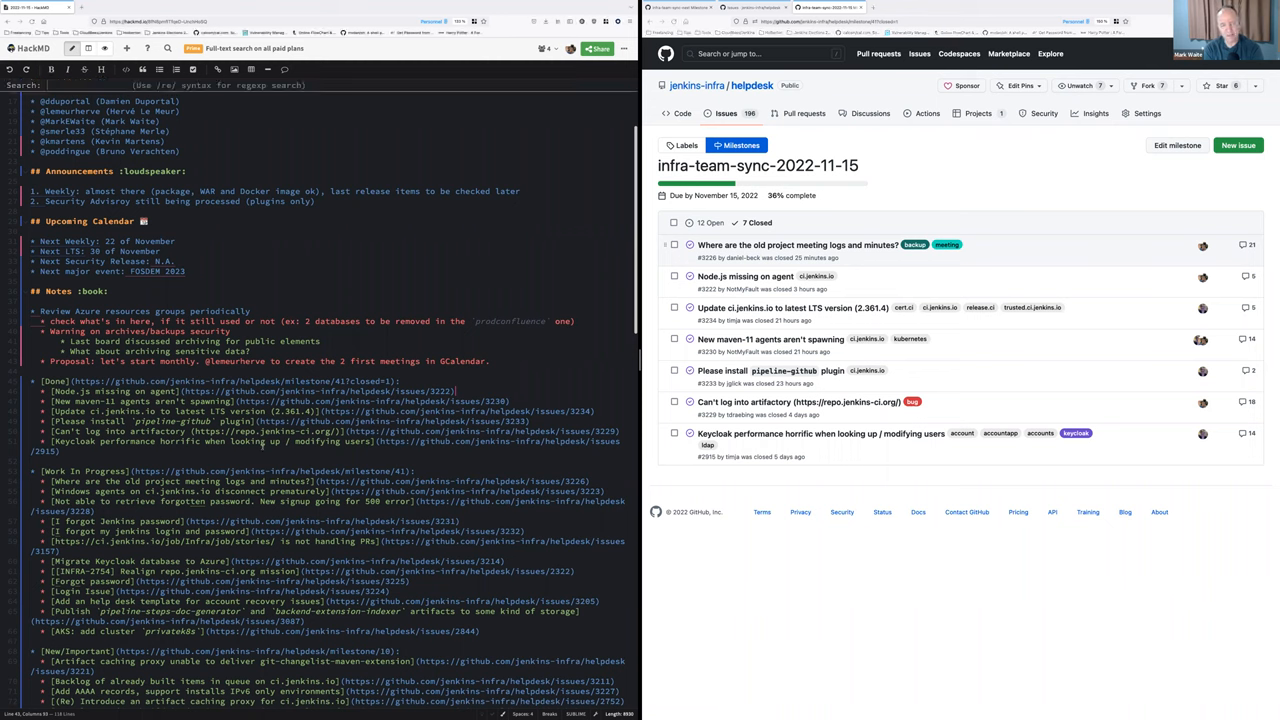
type("old")
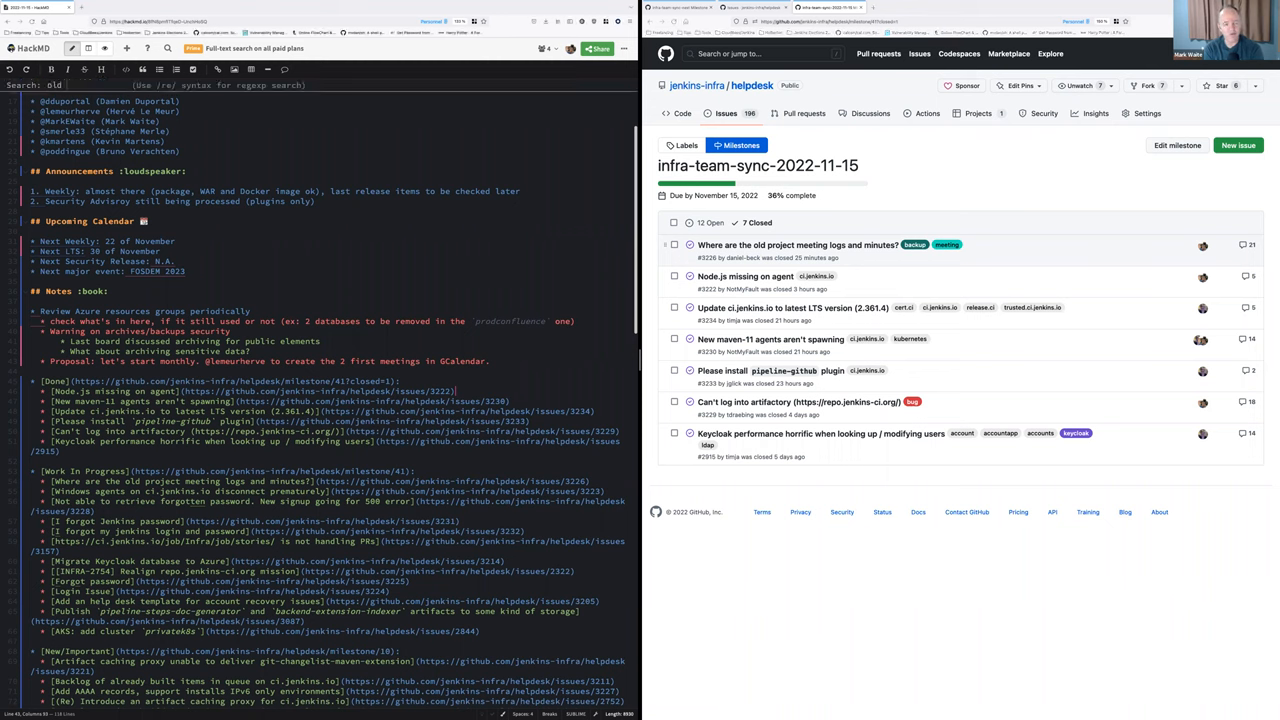
type("proj")
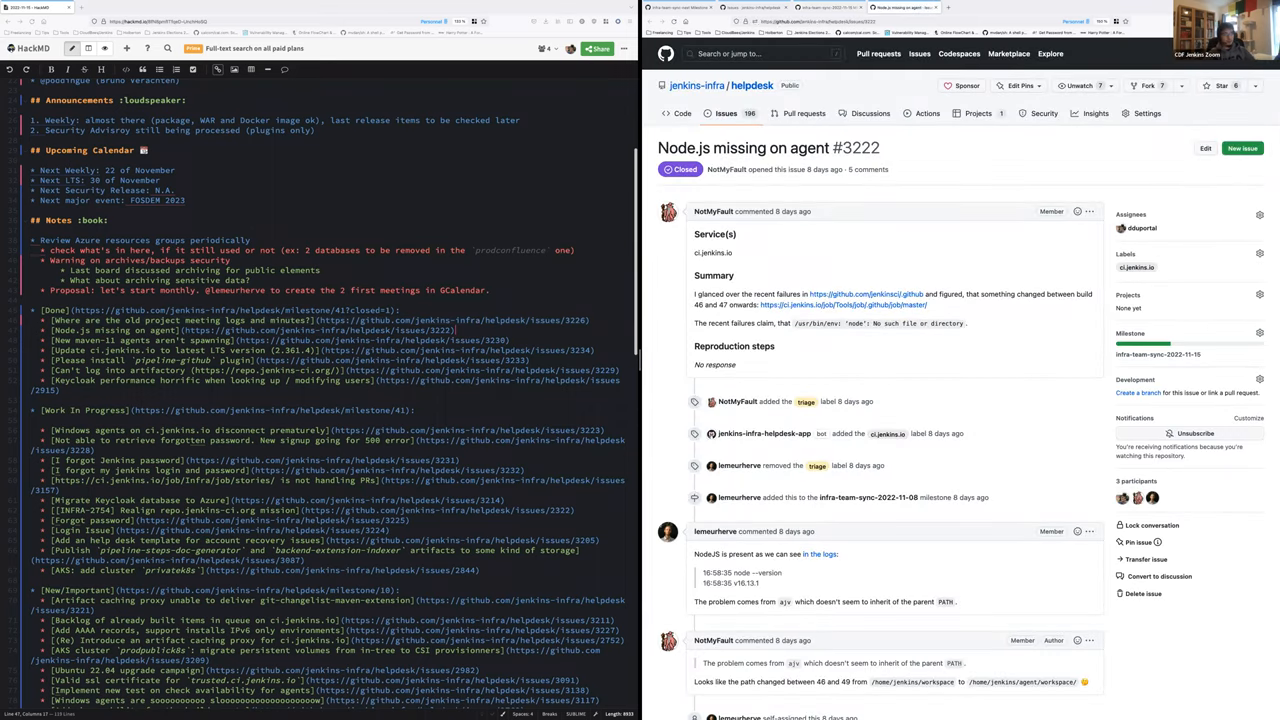
mouse_move(998, 207)
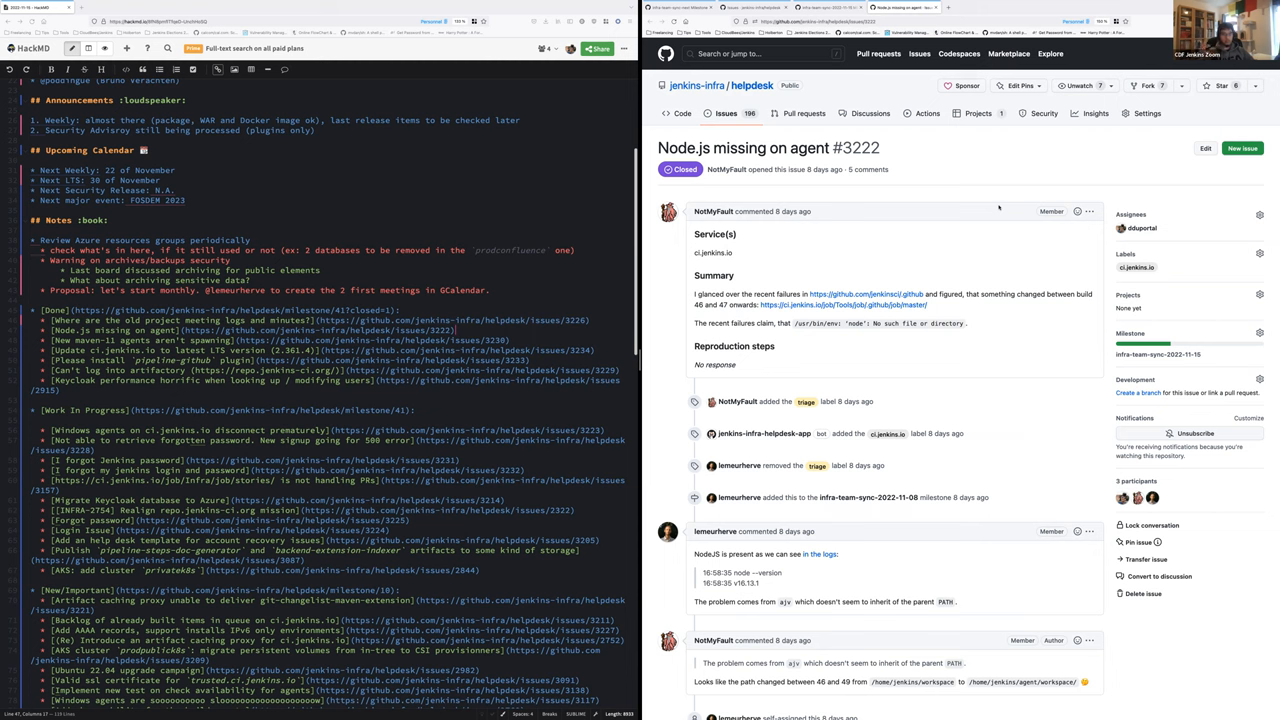
mouse_move(998, 196)
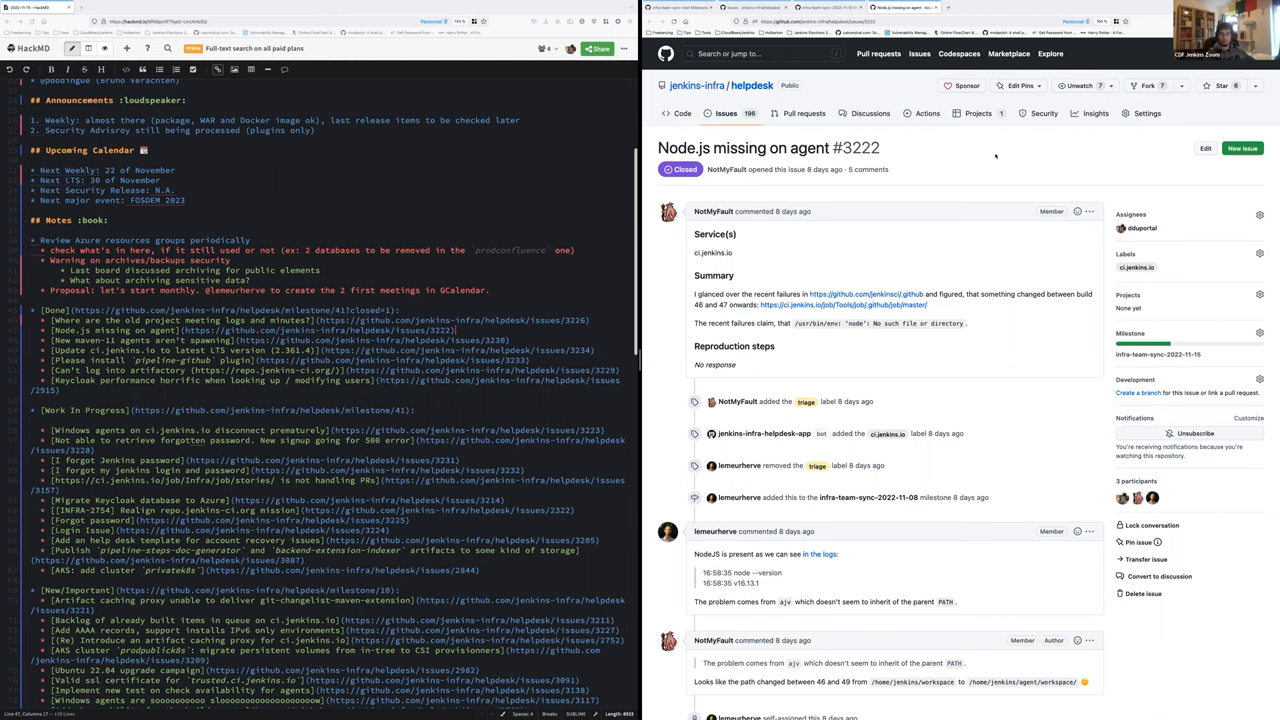
mouse_move(963, 162)
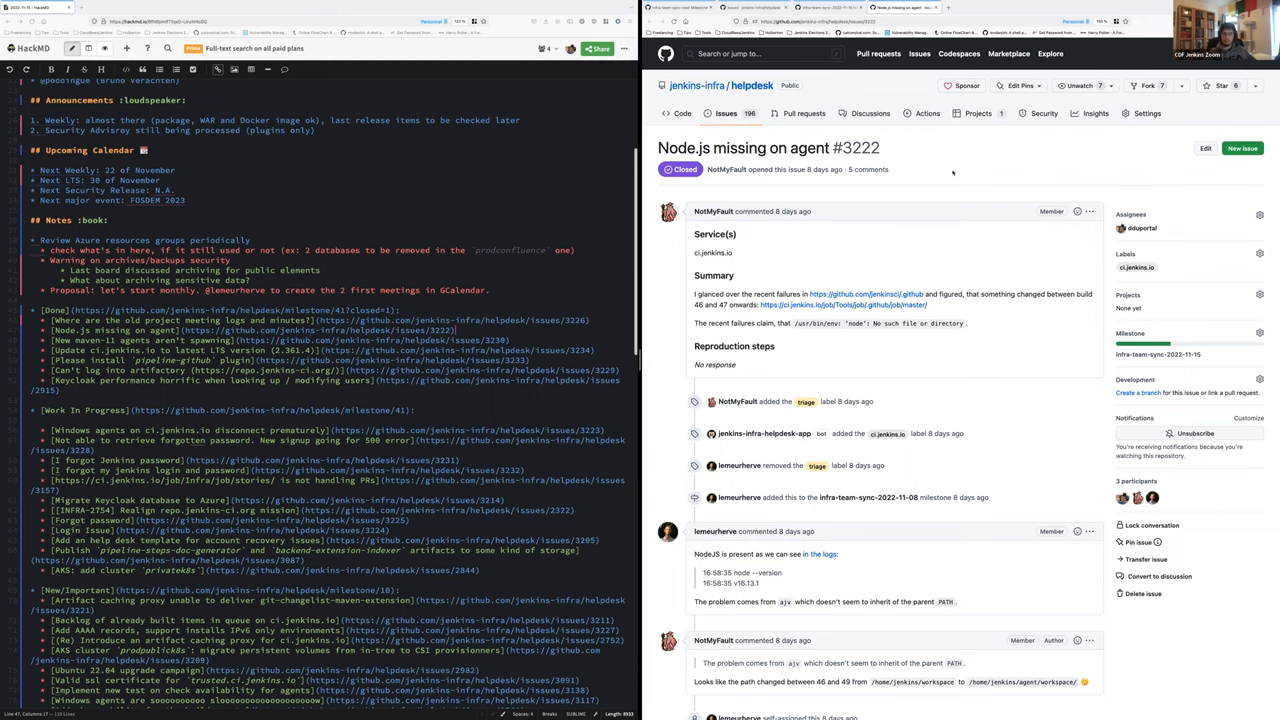
Step: Scroll through issue #3222 to the Node.js closing comment and back up
scroll("down", 3)
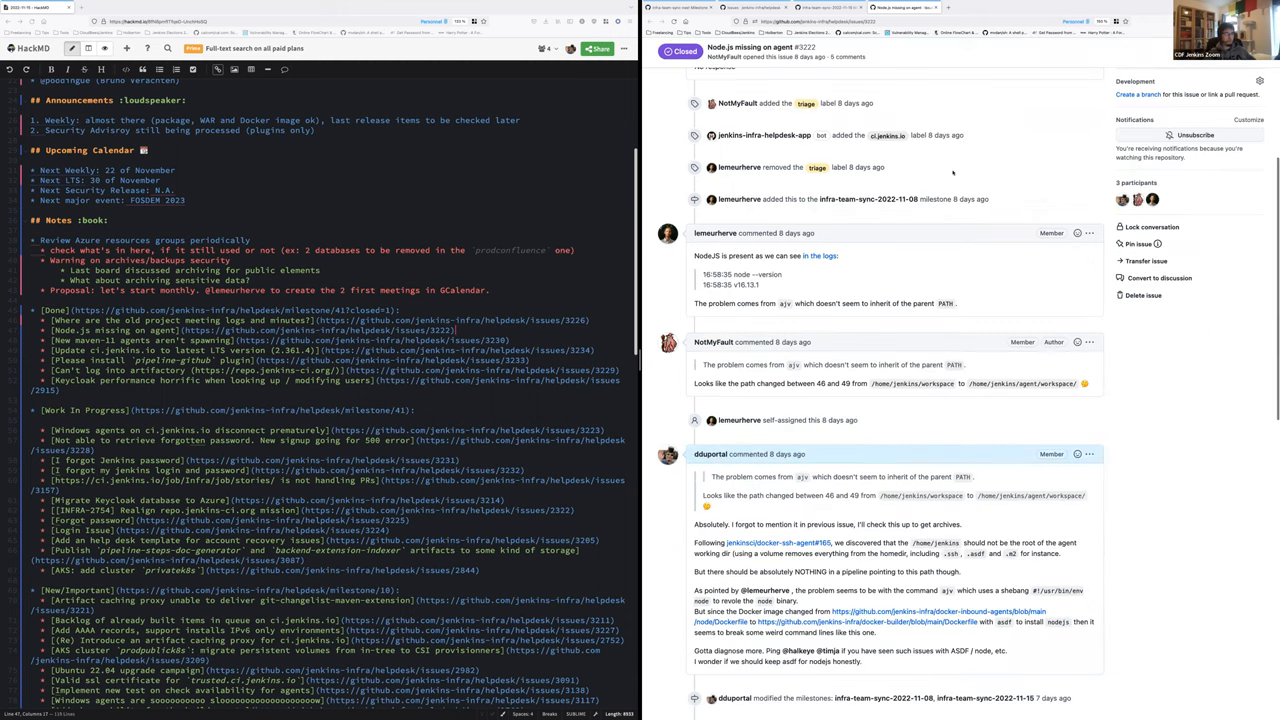
scroll("down", 3)
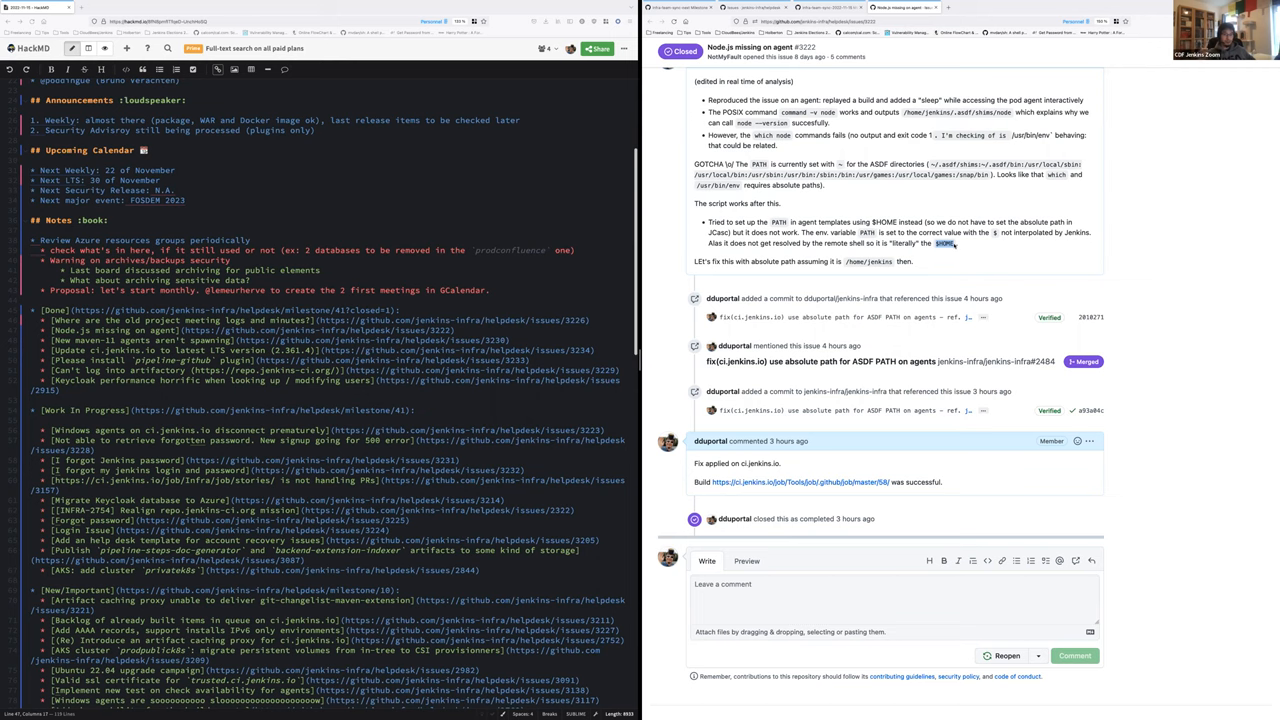
scroll("up", 3)
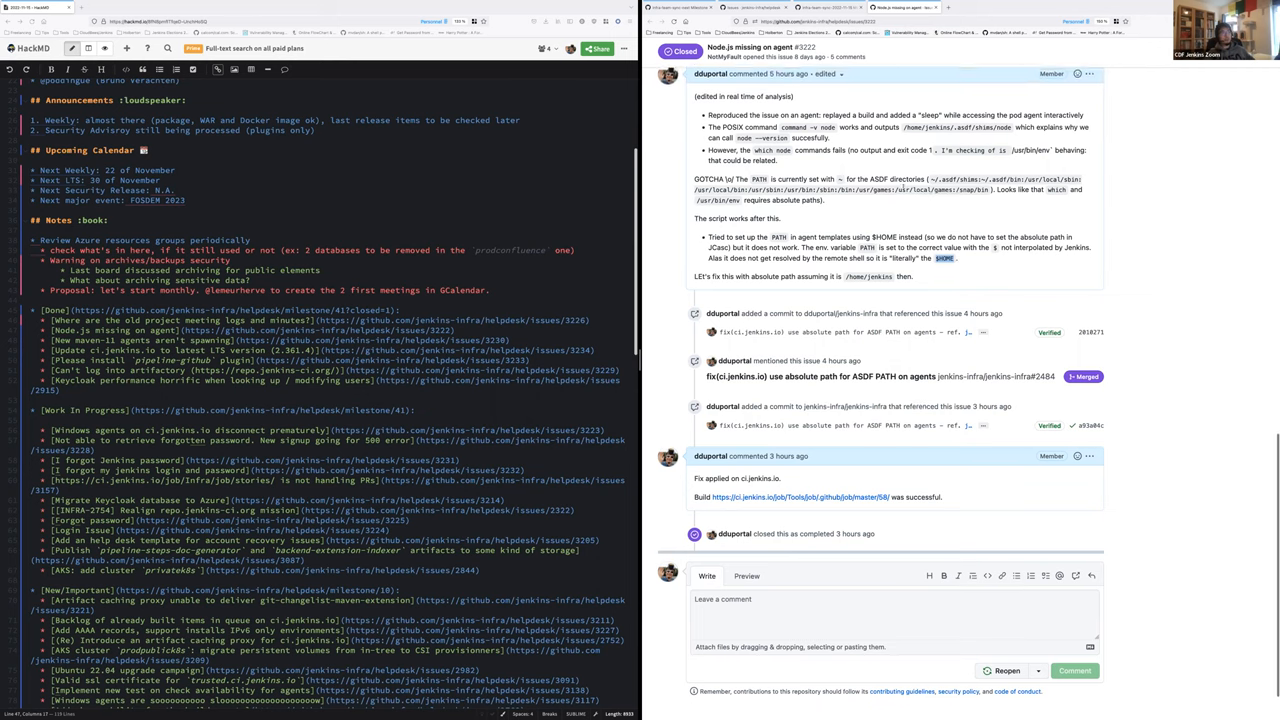
scroll("up", 3)
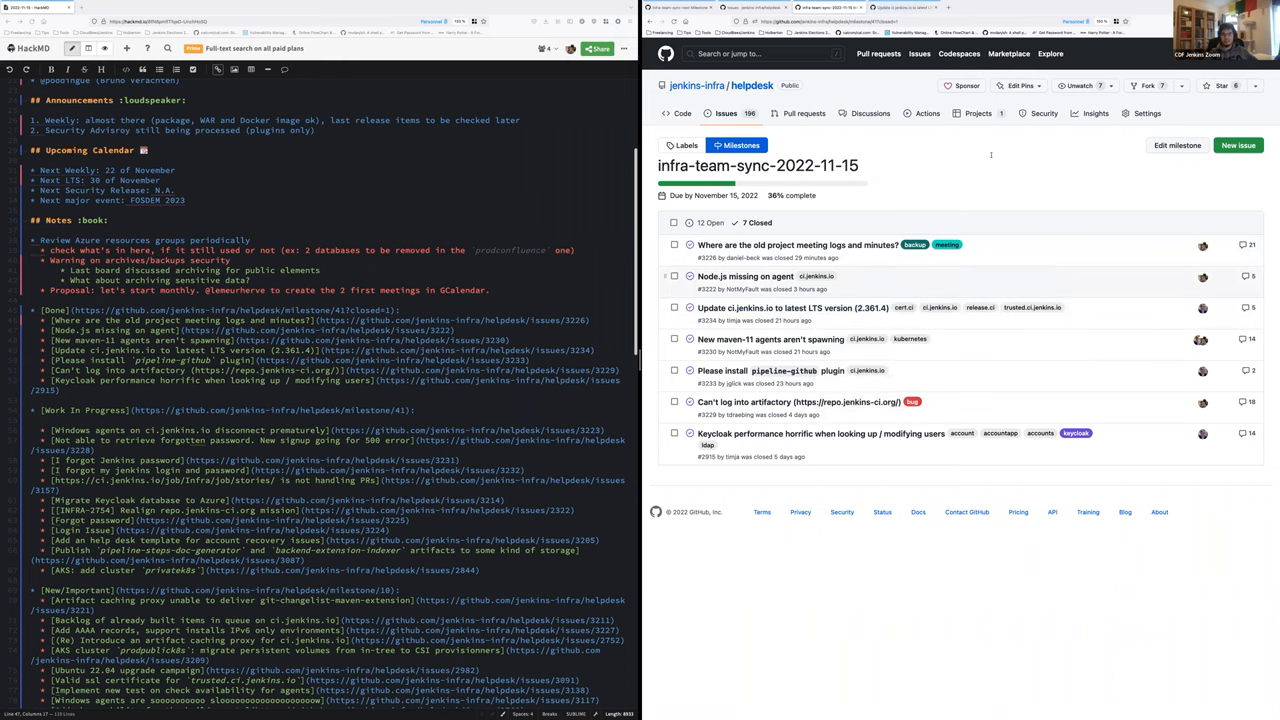
Step: Open closed issue #3234 on updating ci.jenkins.io to LTS 2.361.4 and read its comments
left_click(792, 307)
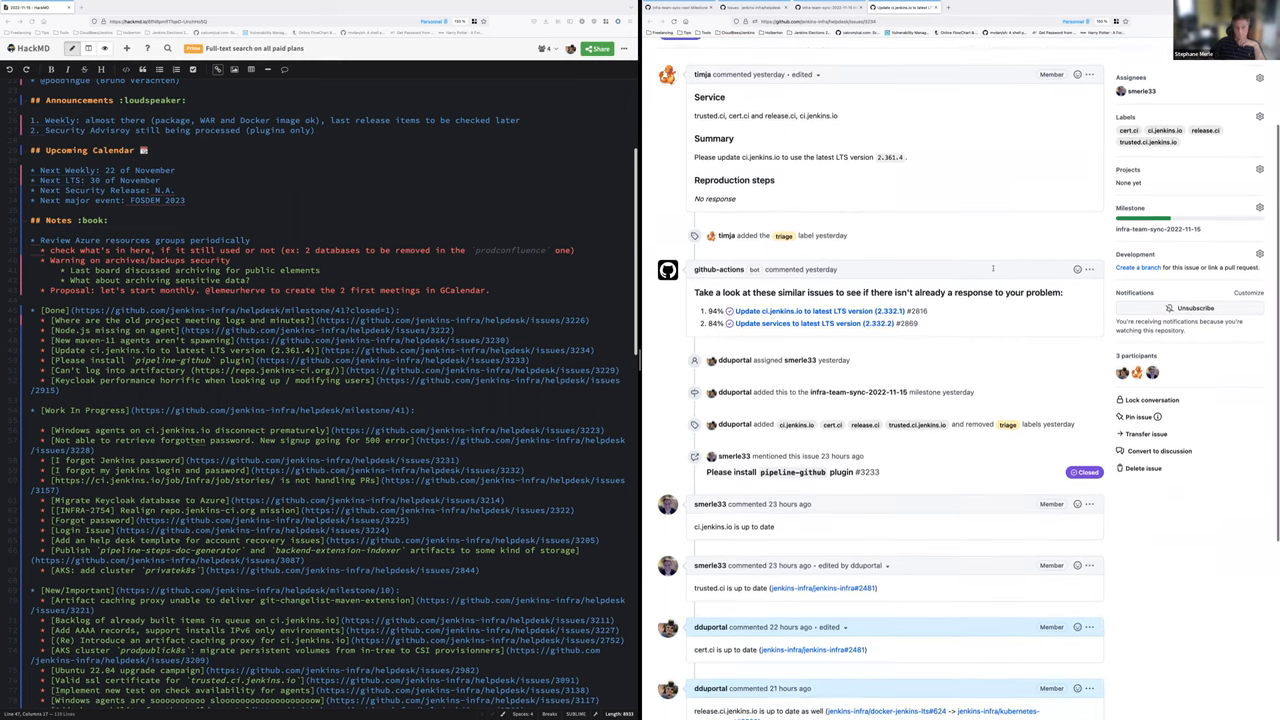
scroll("down", 3)
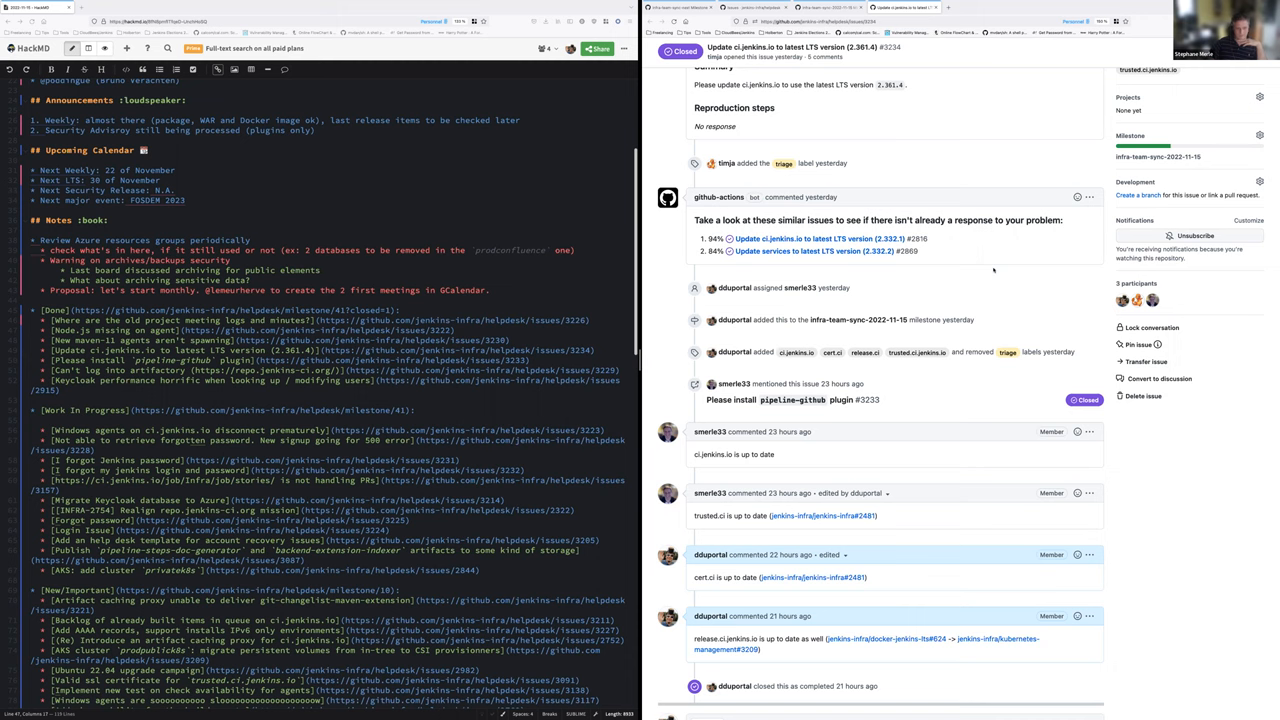
mouse_move(1007, 194)
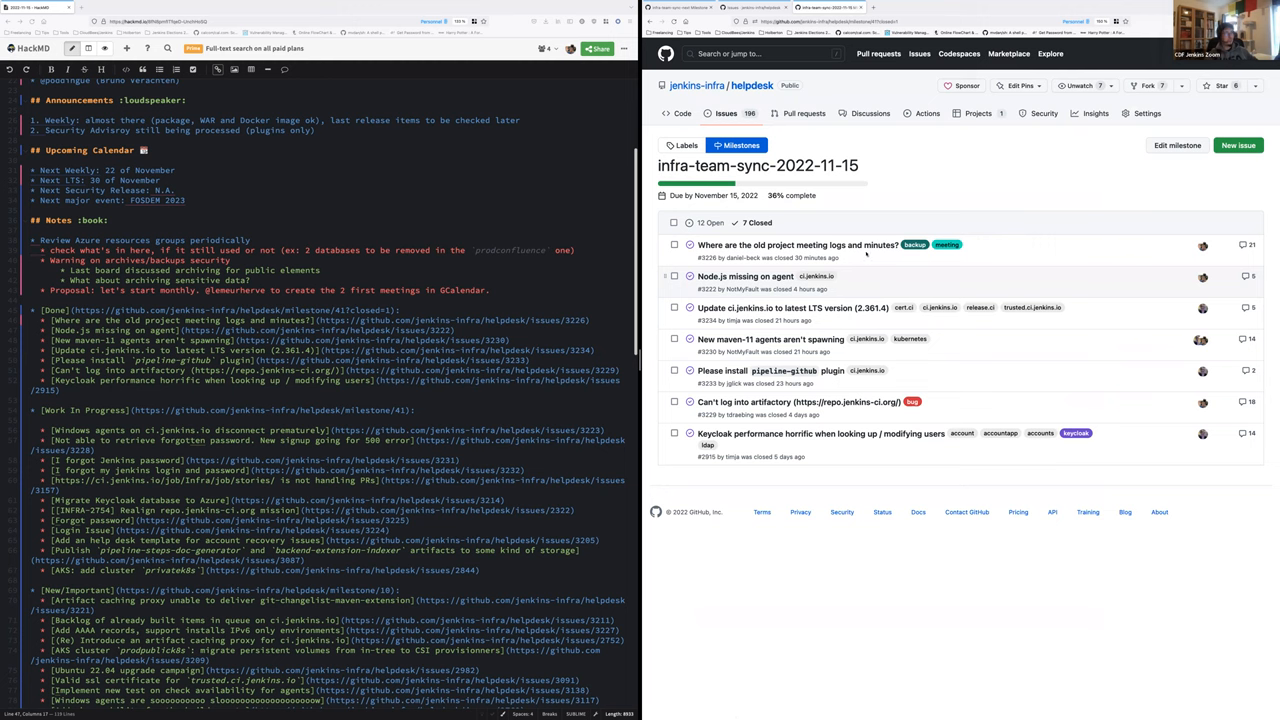
Step: Open issue #3230 'New maven-11 agents aren't spawning' separately and scroll to the resource quota discussion
right_click(770, 345)
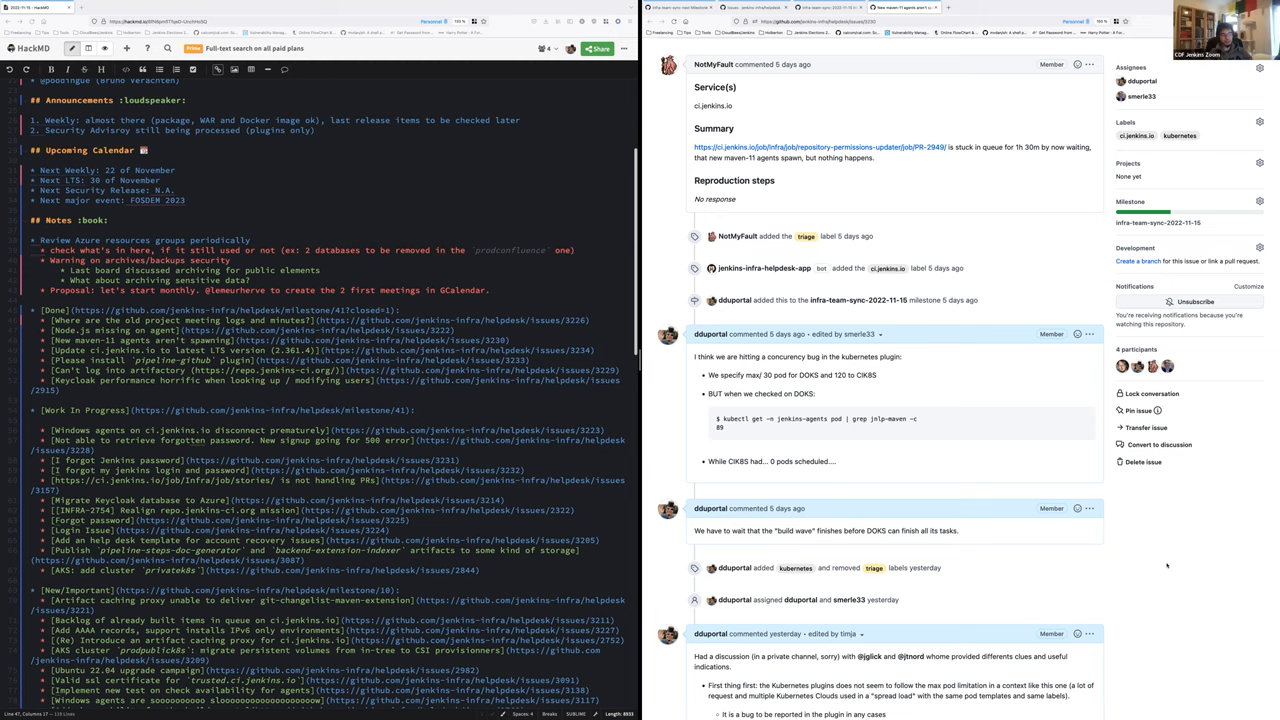
scroll("down", 3)
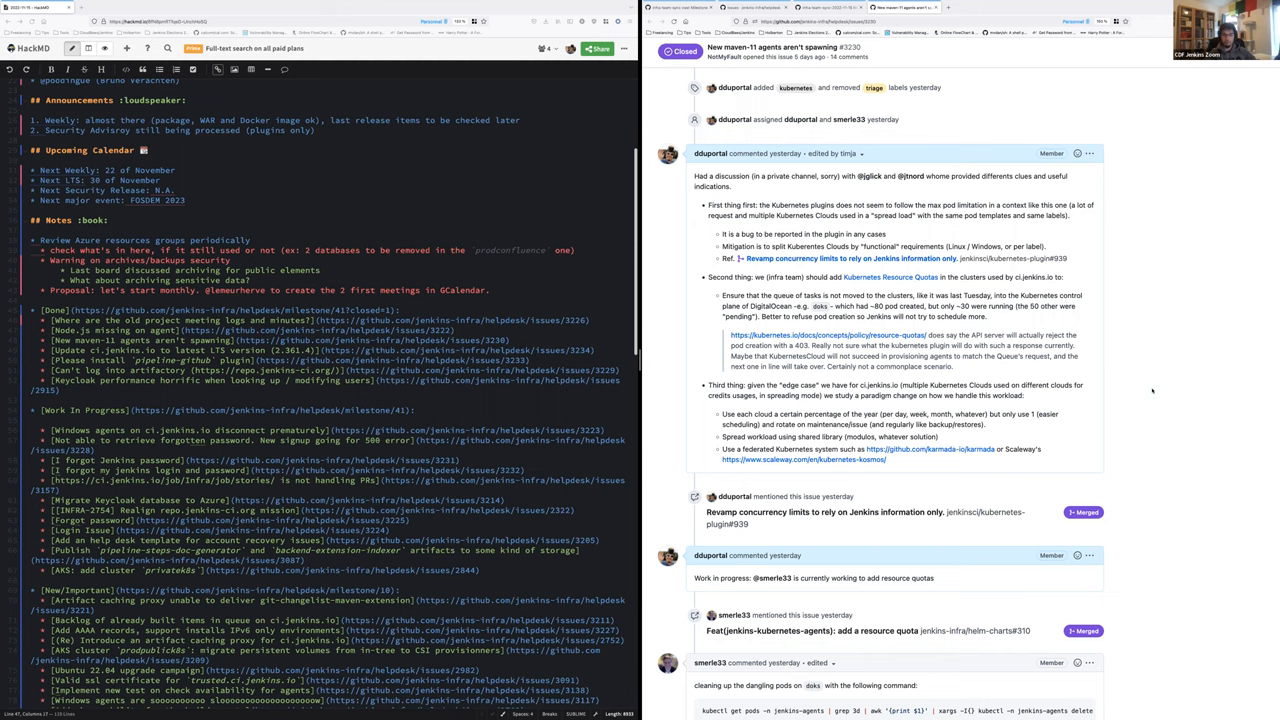
scroll("down", 3)
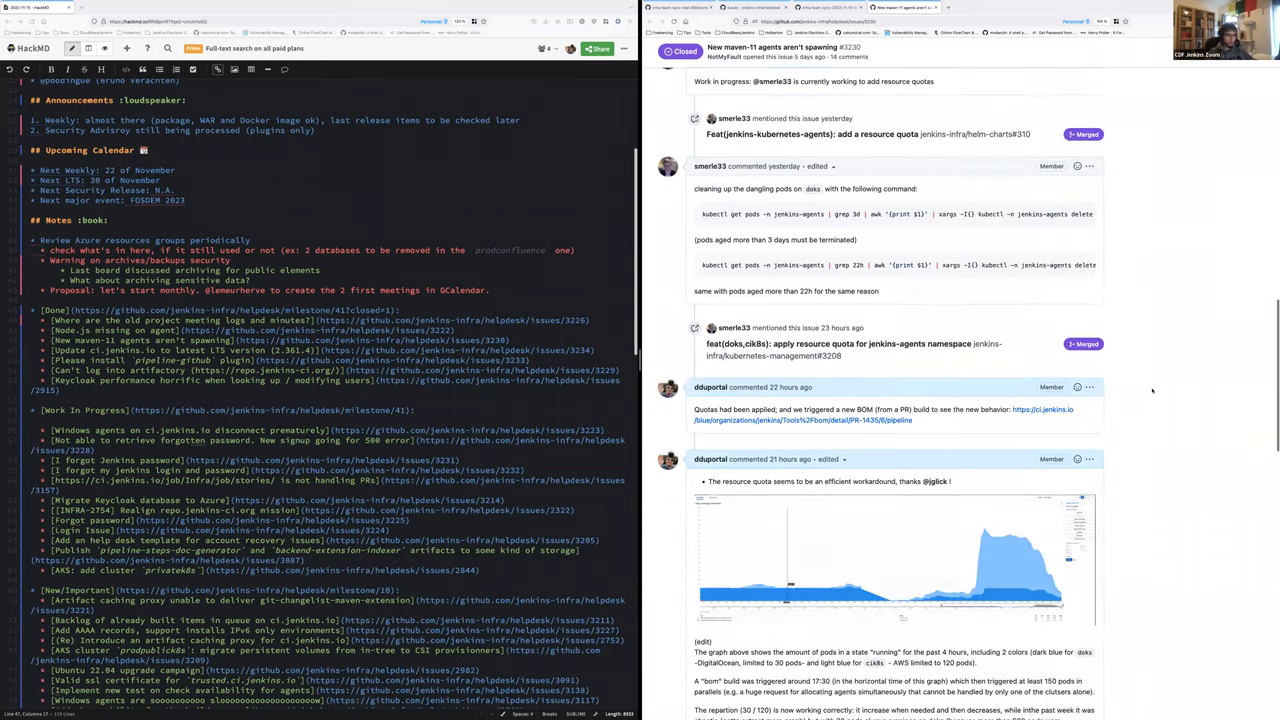
scroll("down", 3)
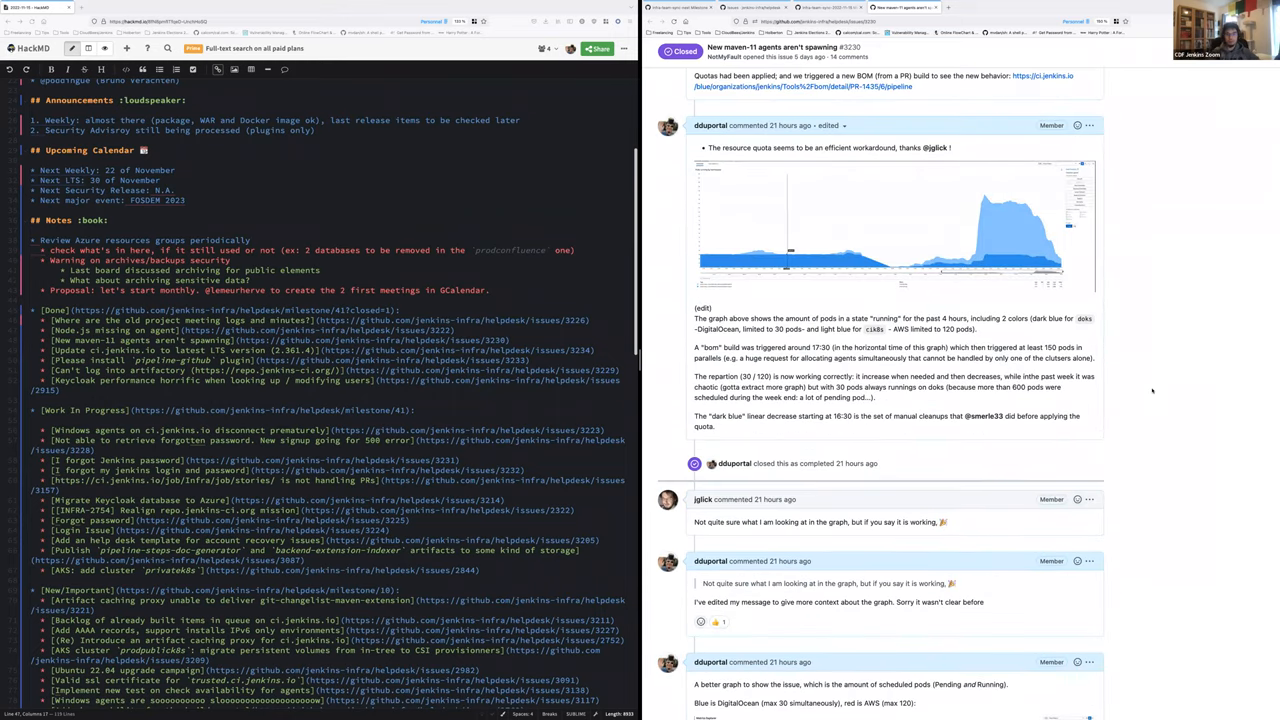
scroll("up", 3)
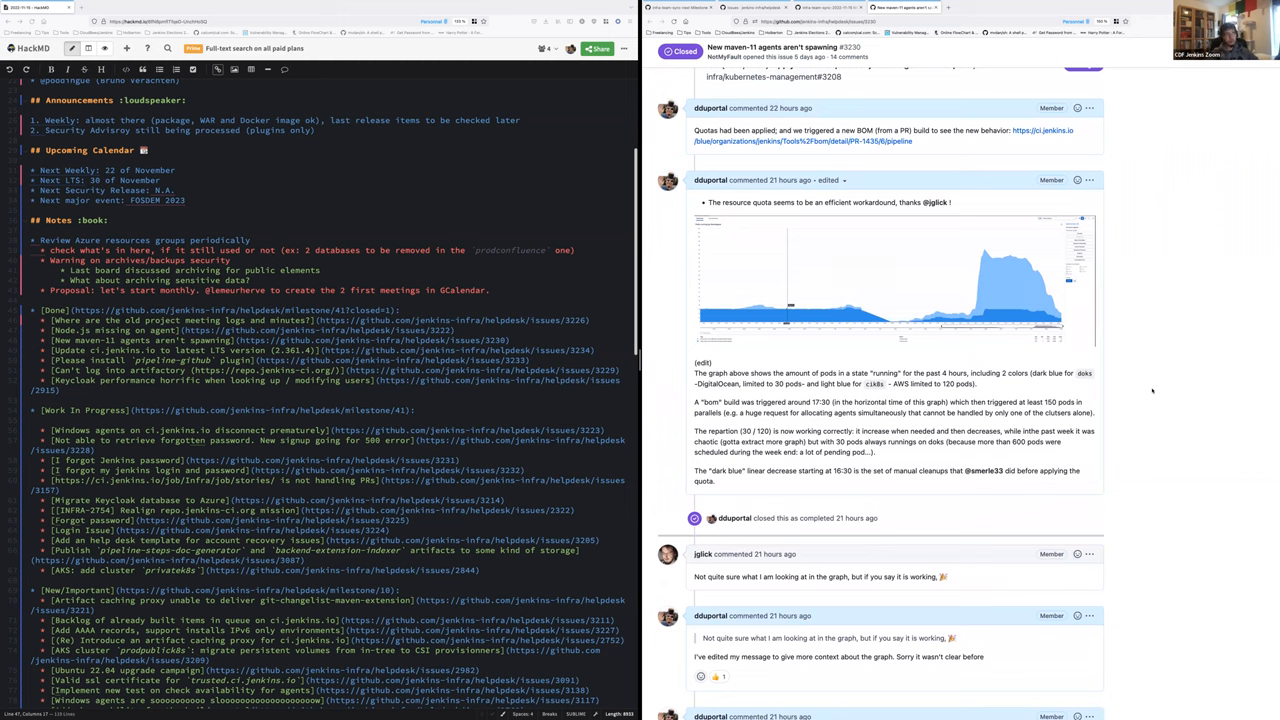
Step: View the running-pods graph from issue #3230's resource quota comment at full size
left_click(895, 280)
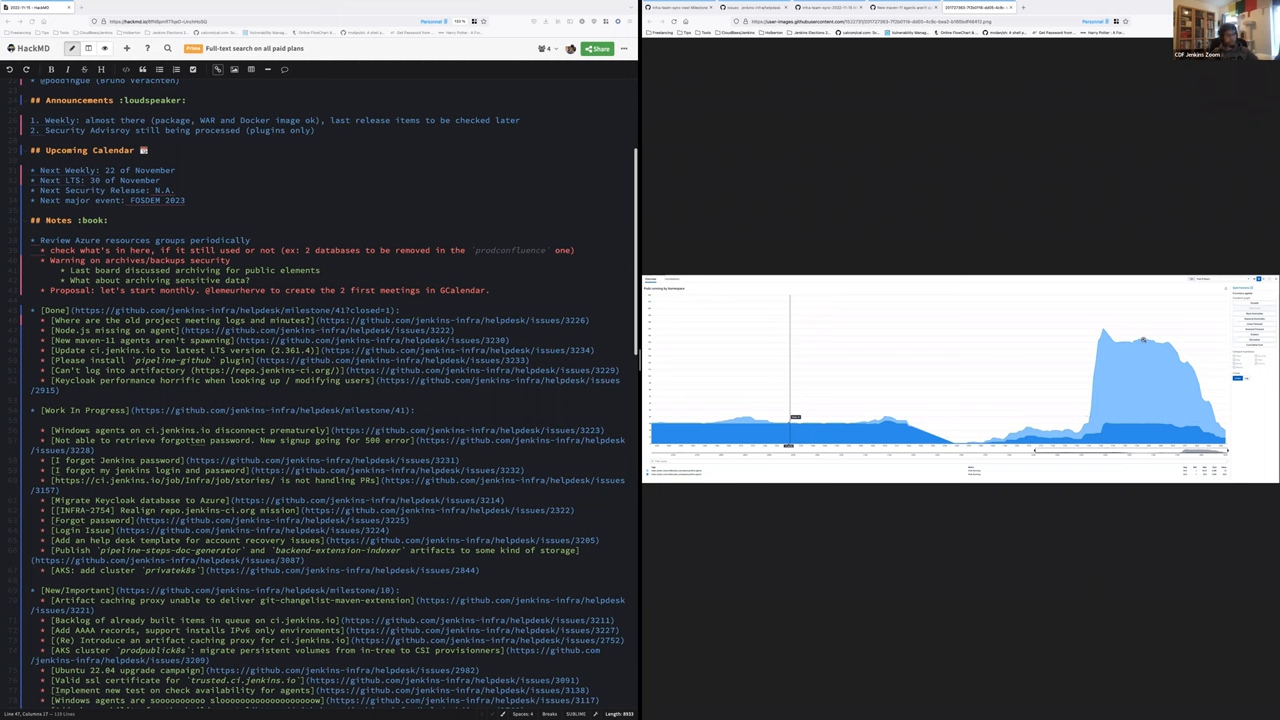
mouse_move(1169, 388)
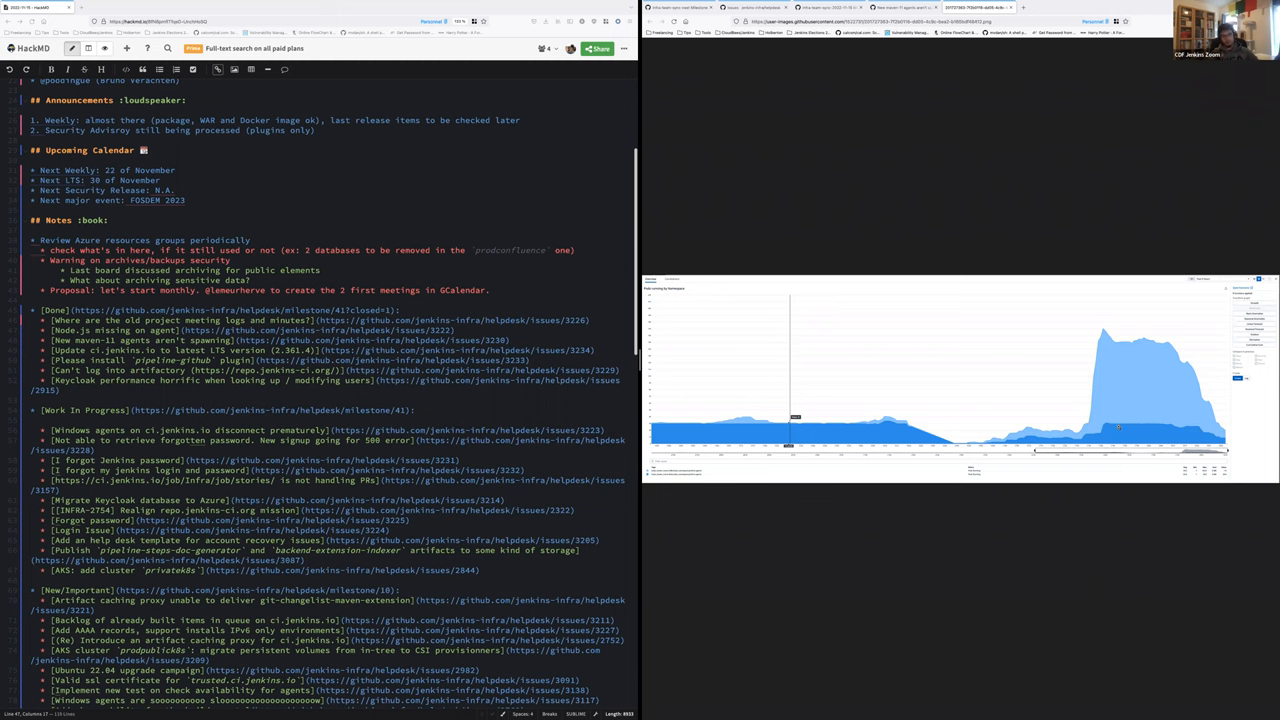
mouse_move(1127, 383)
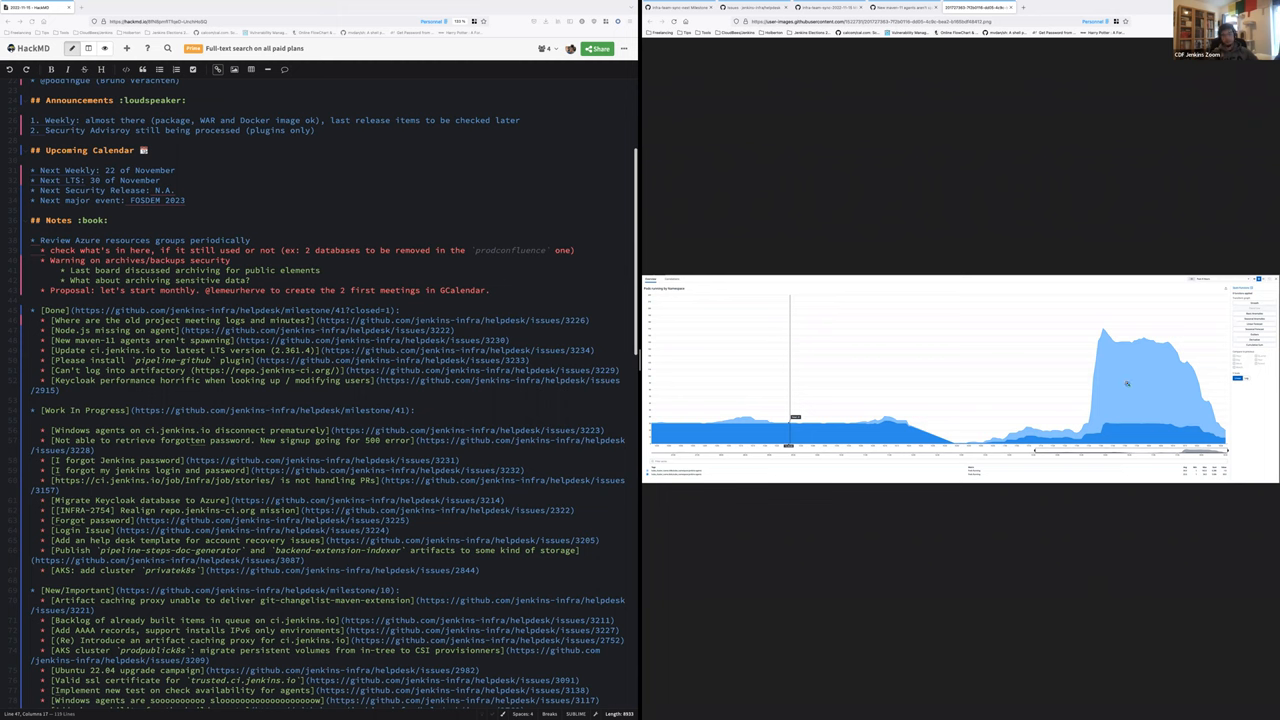
mouse_move(922, 78)
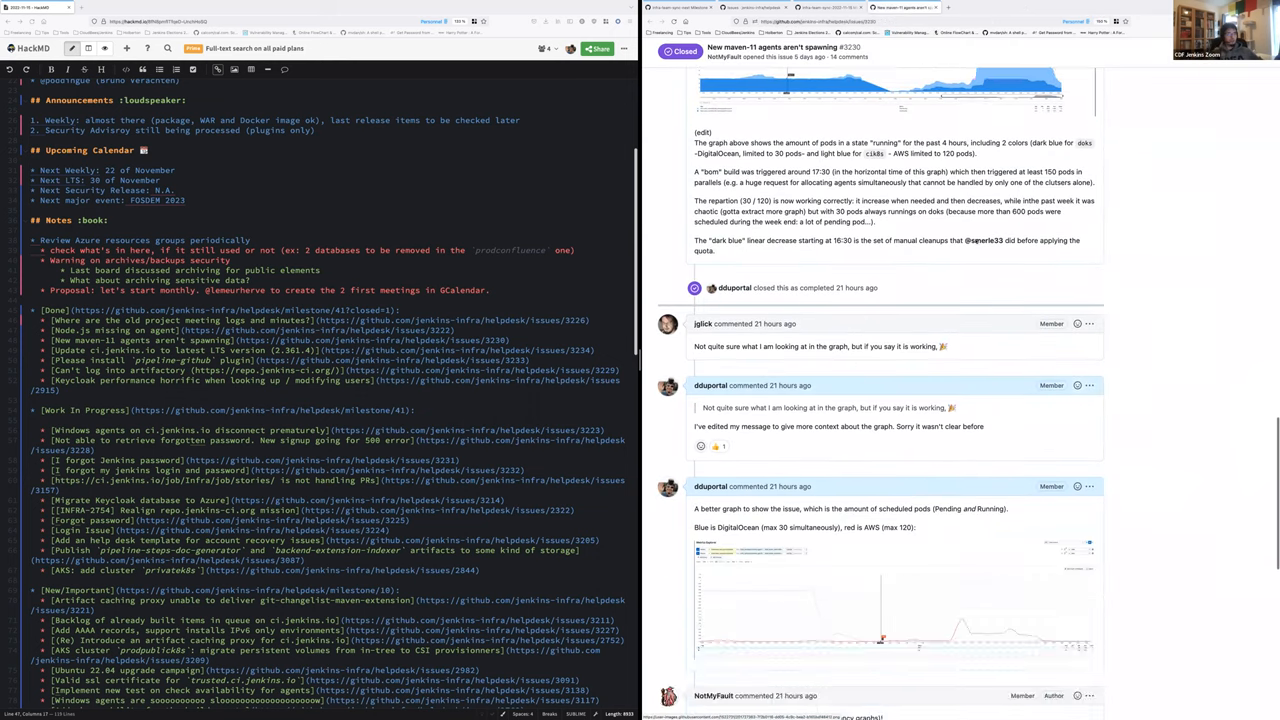
Step: Open the 'better graph' of scheduled pods per cloud from issue #3230 at full size
left_click(880, 600)
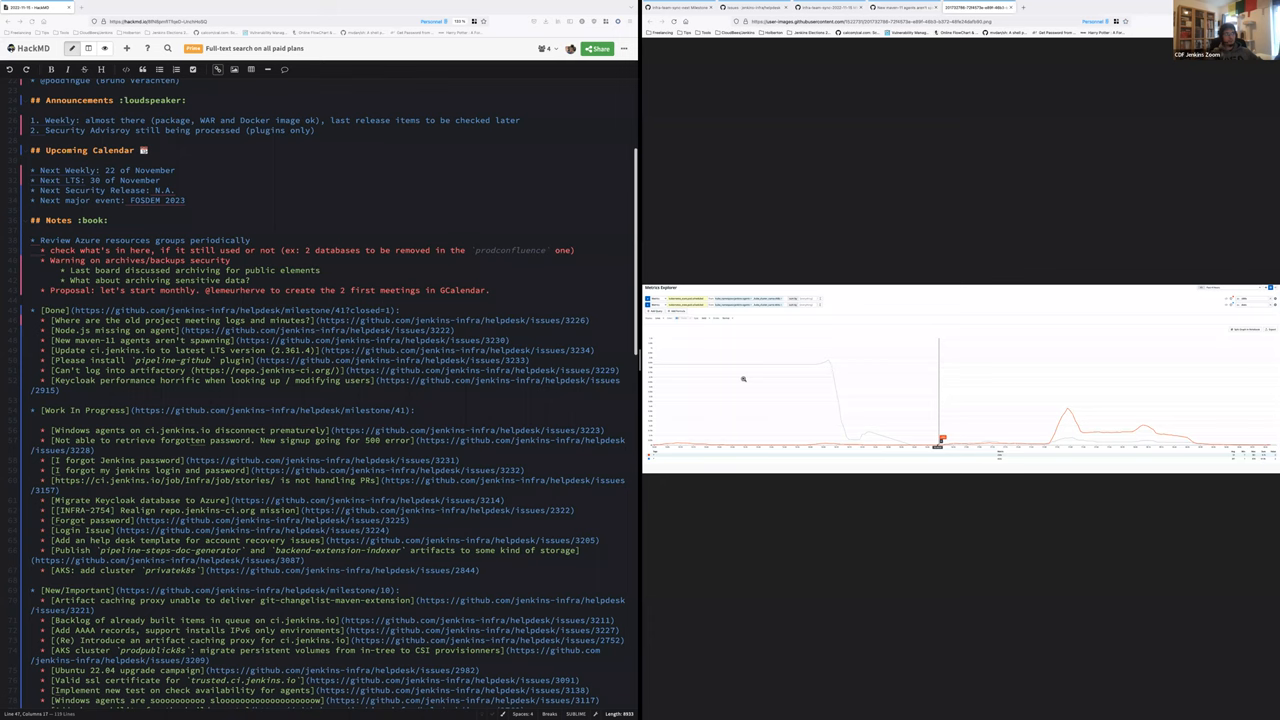
mouse_move(701, 364)
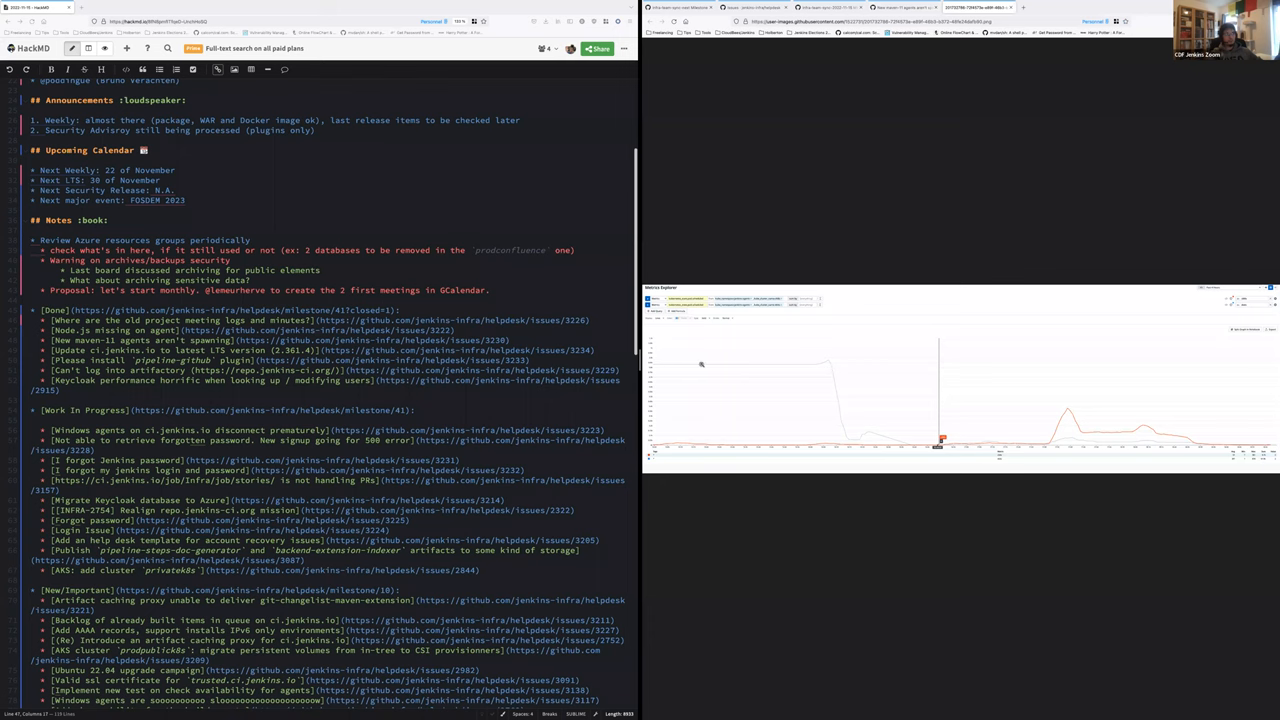
mouse_move(751, 364)
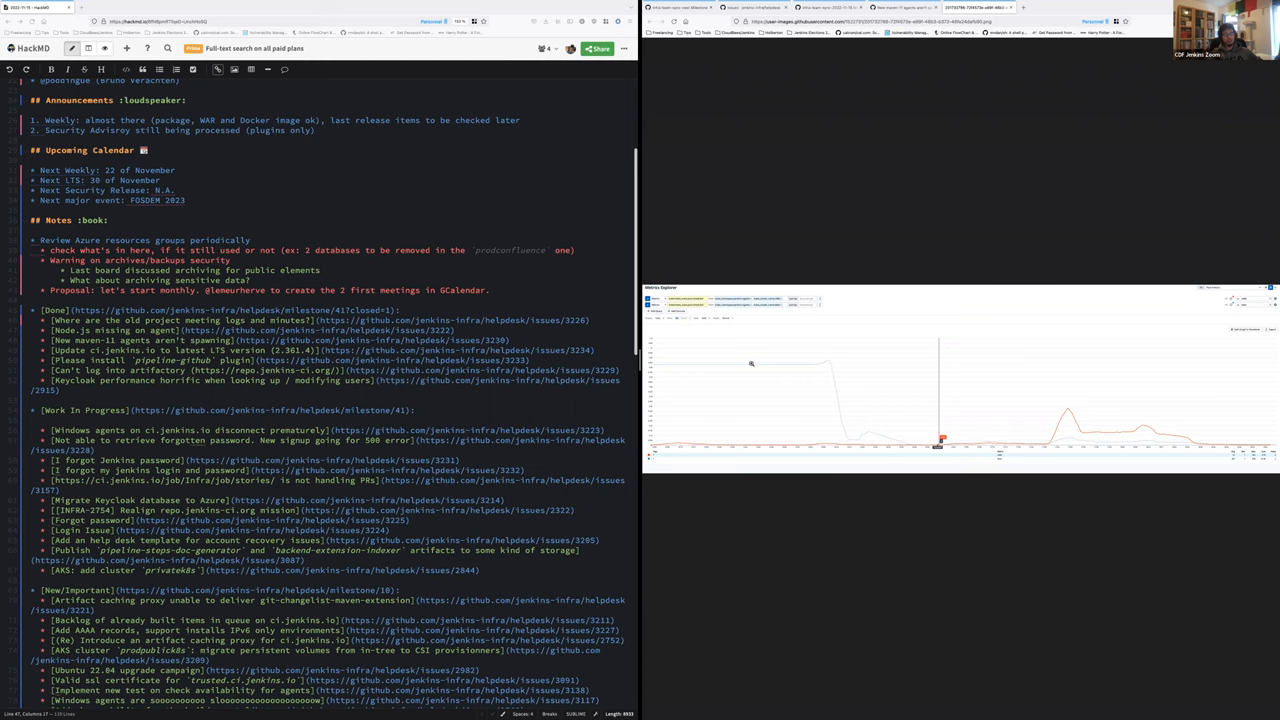
mouse_move(1117, 427)
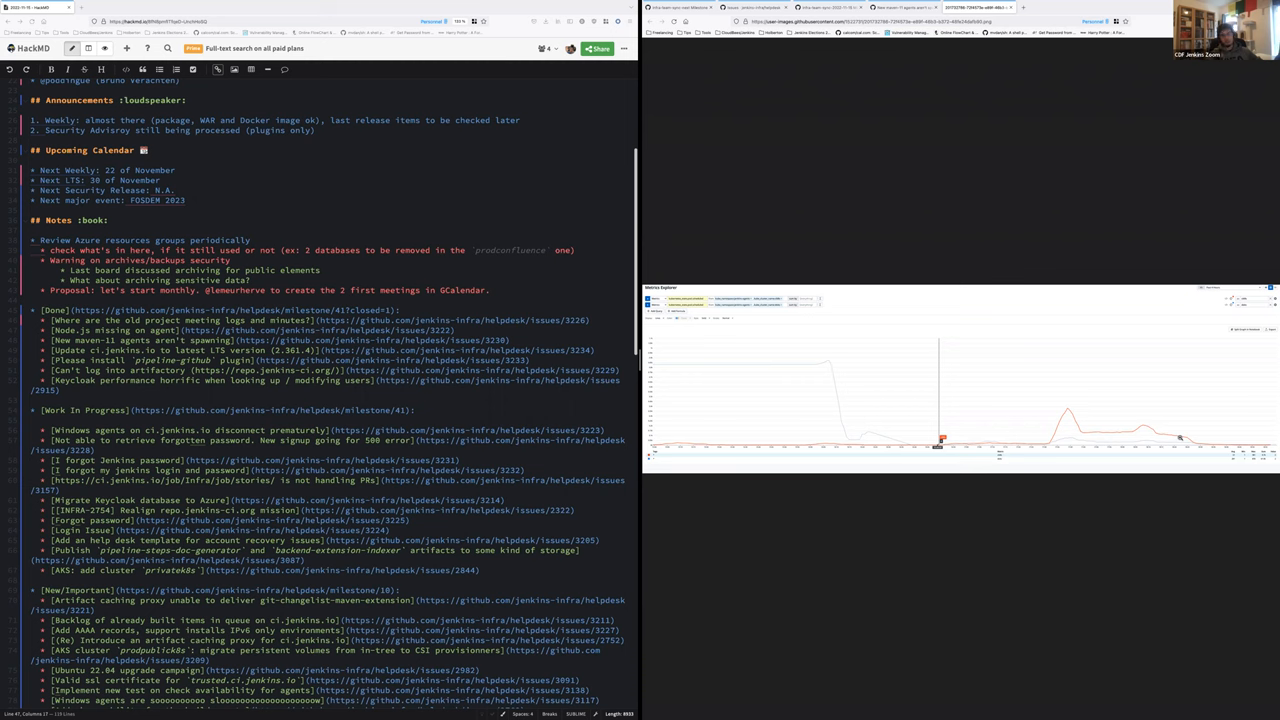
mouse_move(1030, 162)
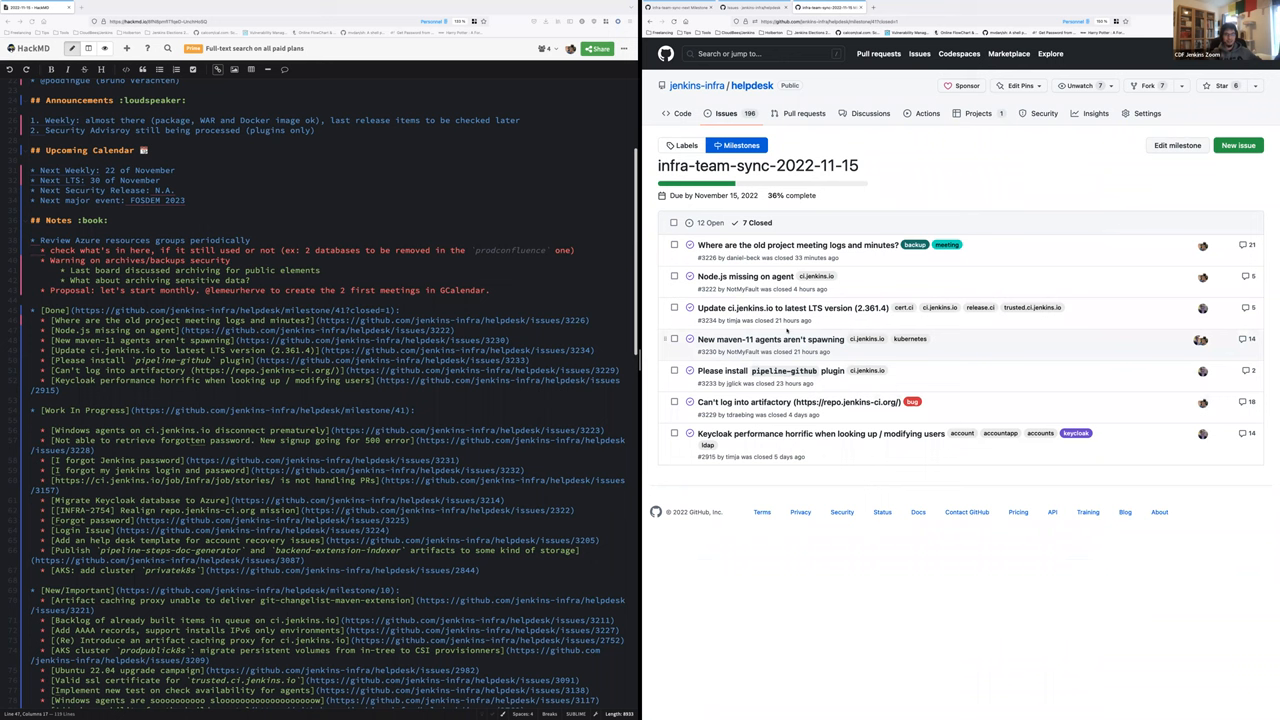
mouse_move(770, 339)
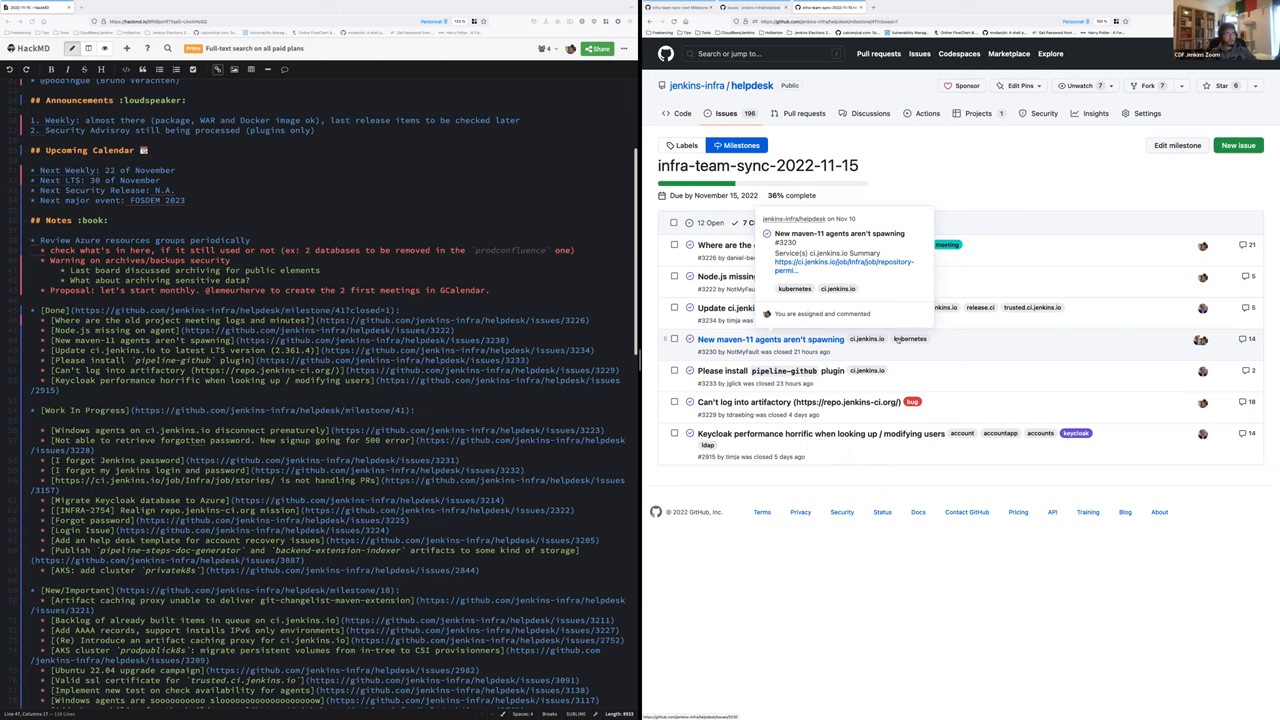
mouse_move(980, 343)
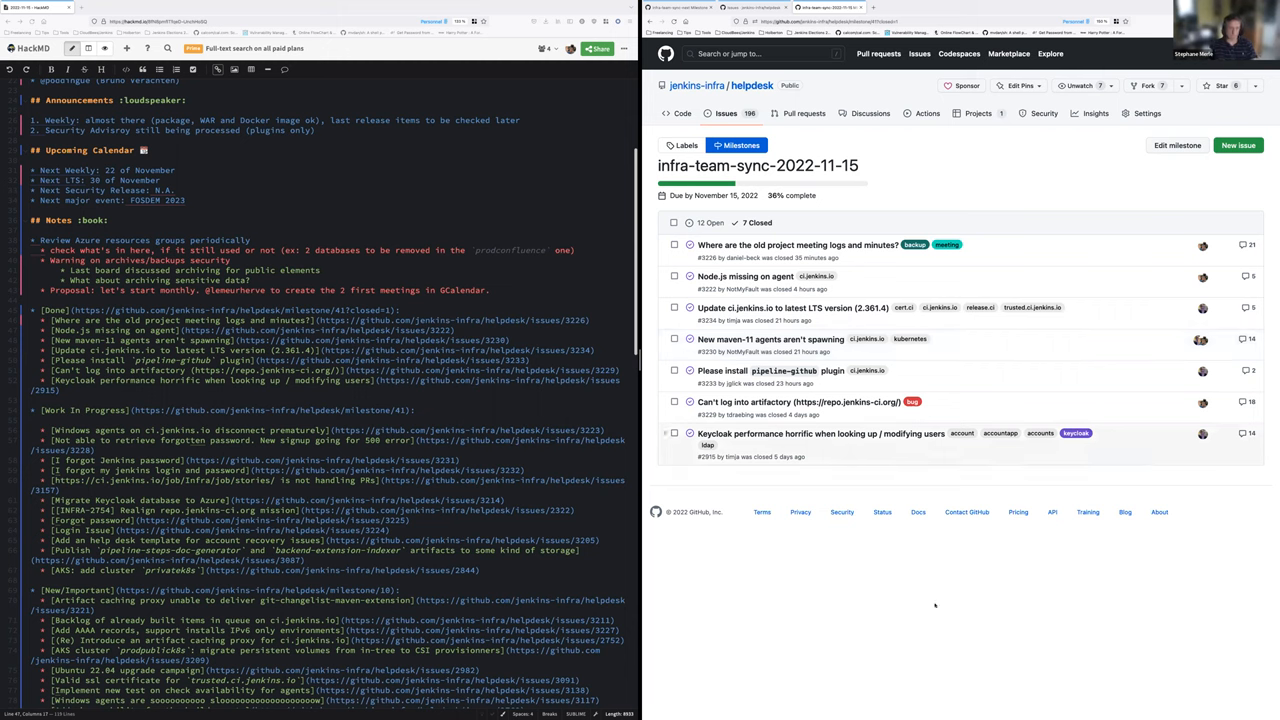
mouse_move(770, 339)
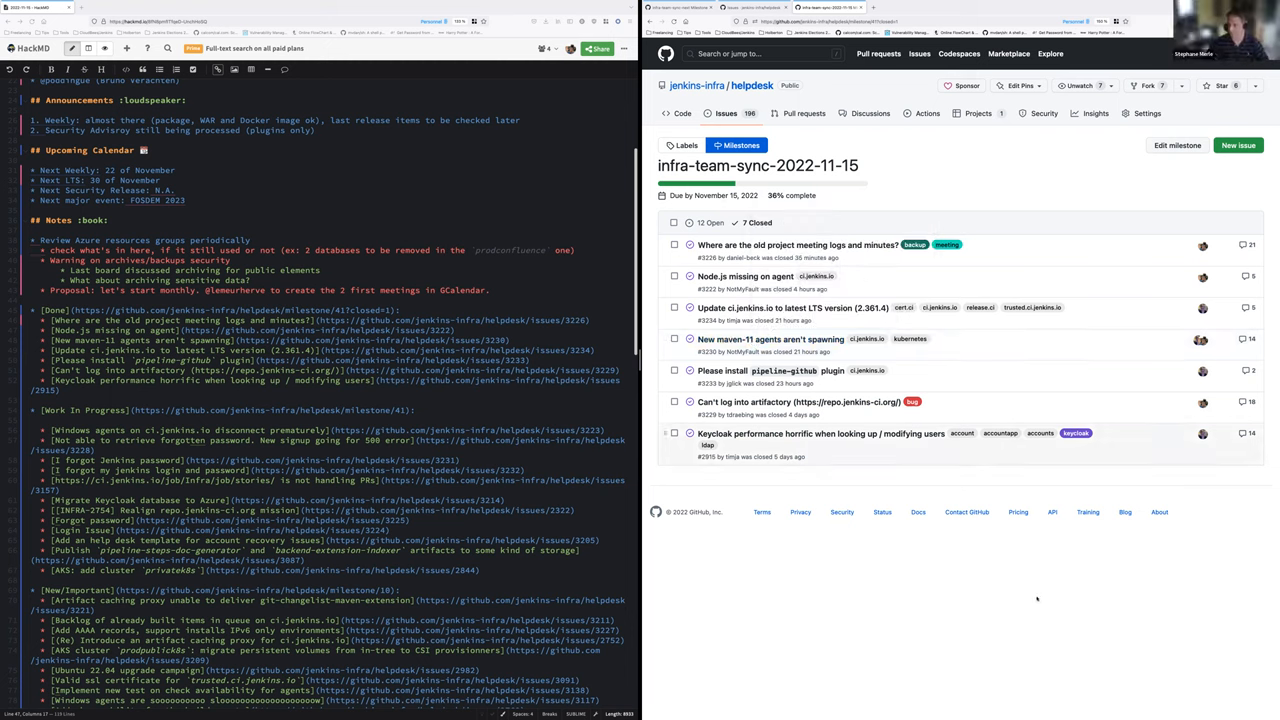
mouse_move(770, 371)
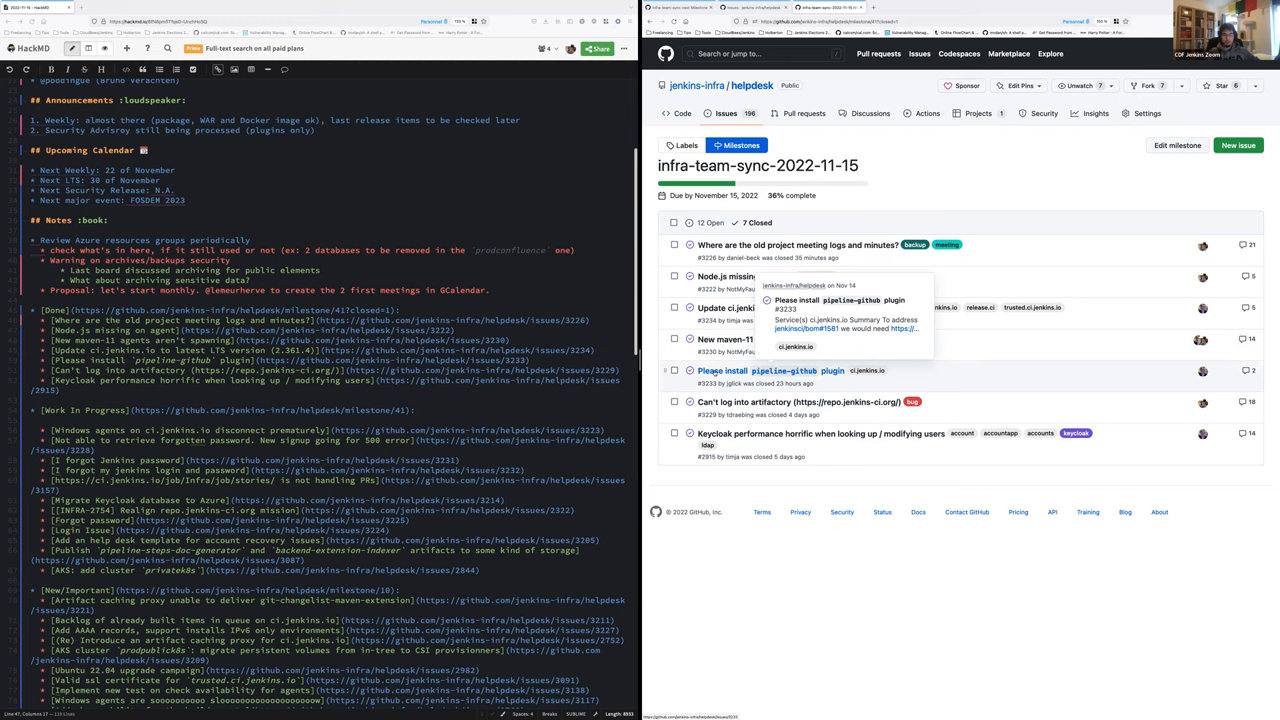
mouse_move(945, 403)
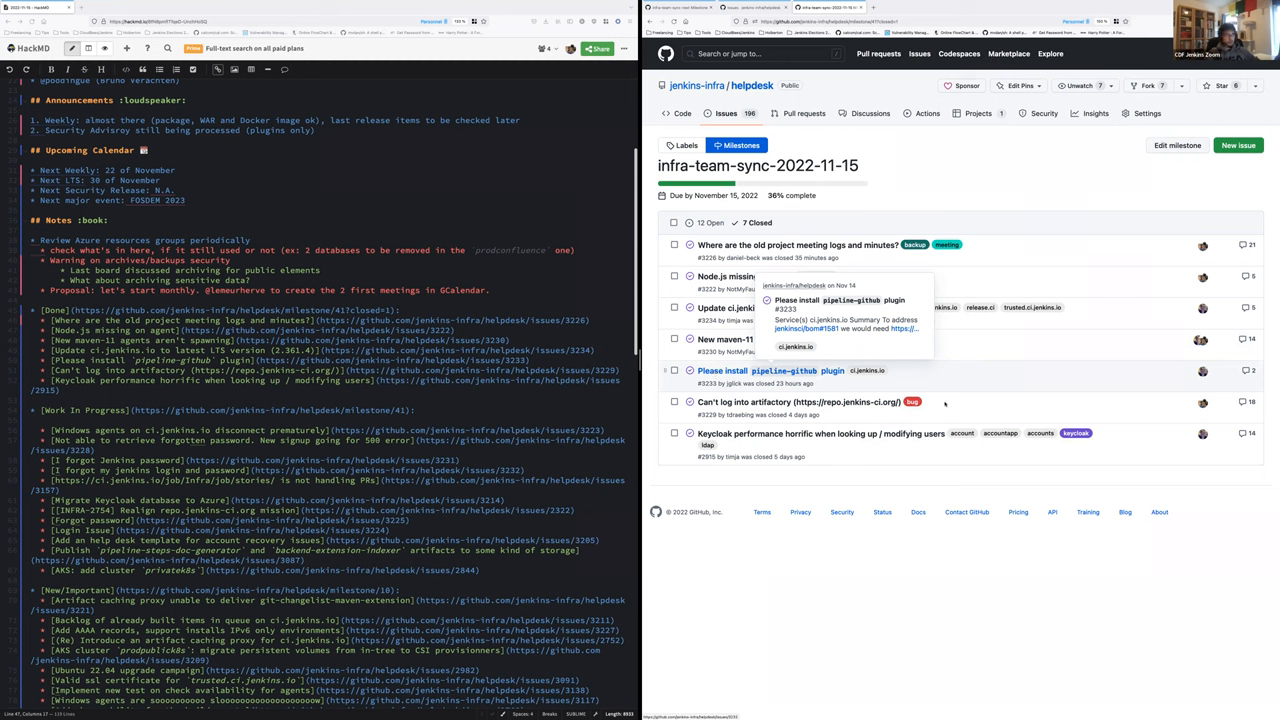
mouse_move(975, 375)
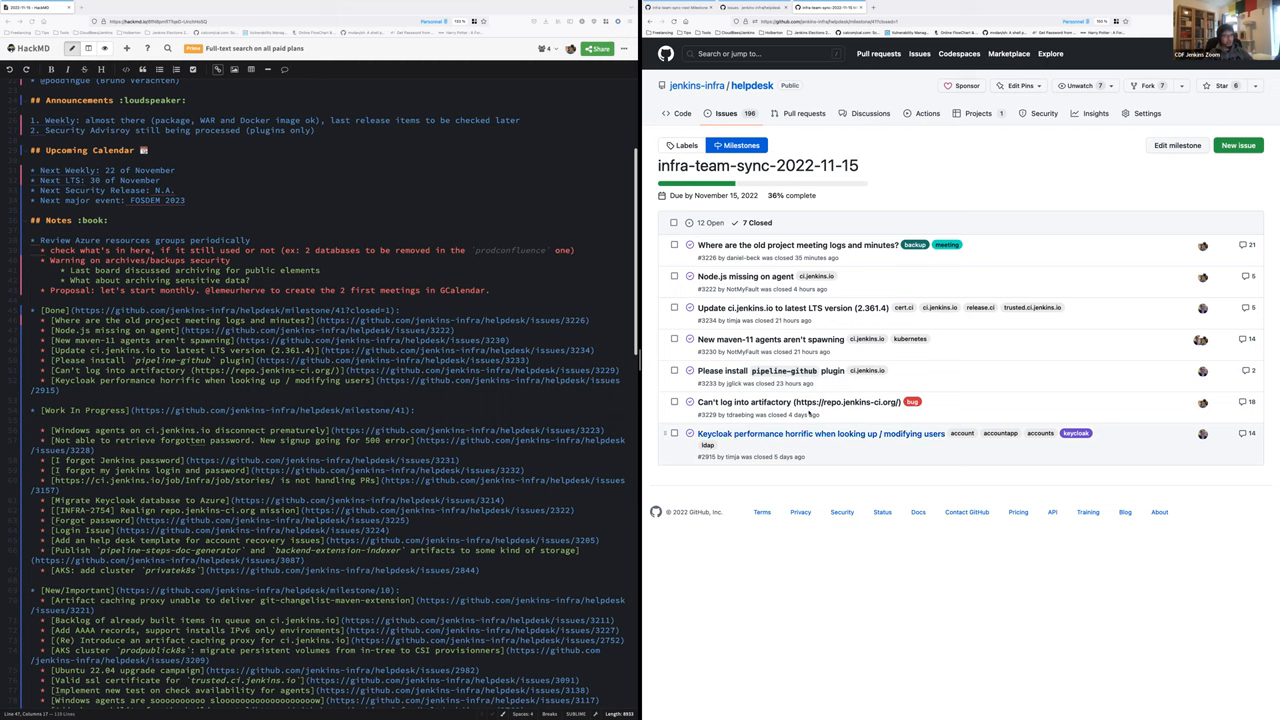
Step: Open issue #3233 'Please install pipeline-github plugin' in a new tab and focus the comment box
right_click(797, 370)
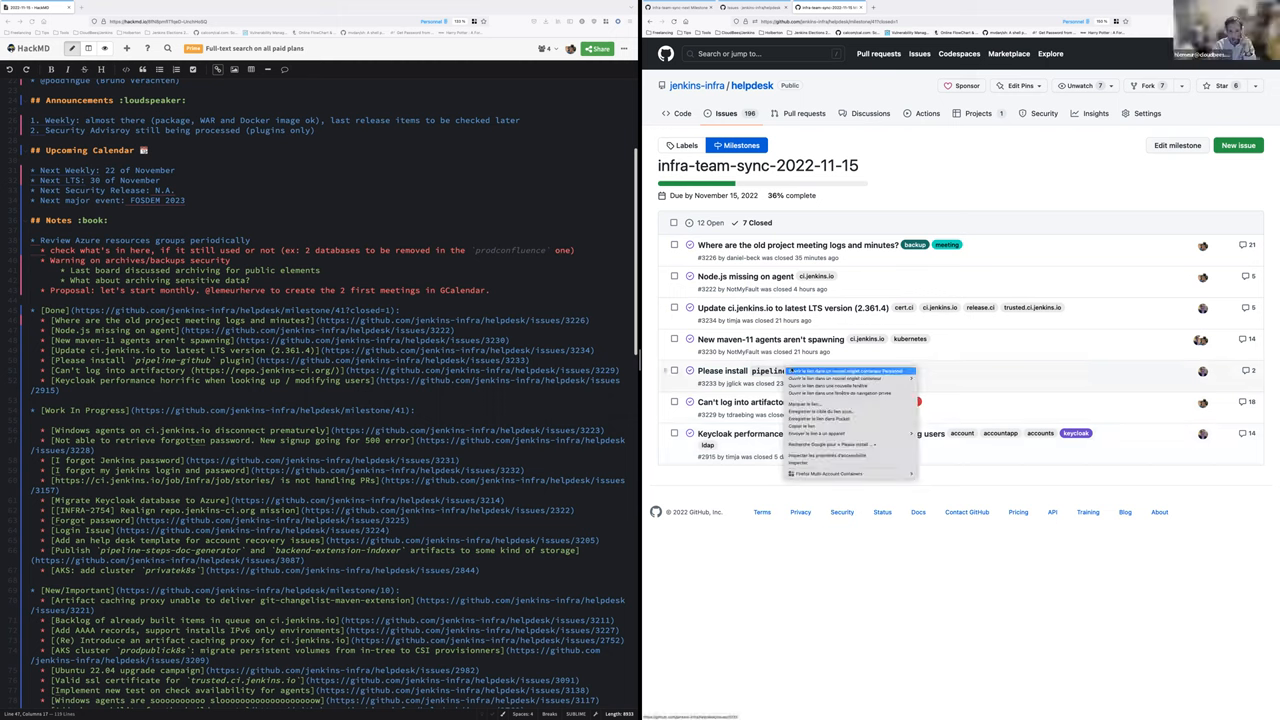
left_click(1086, 547)
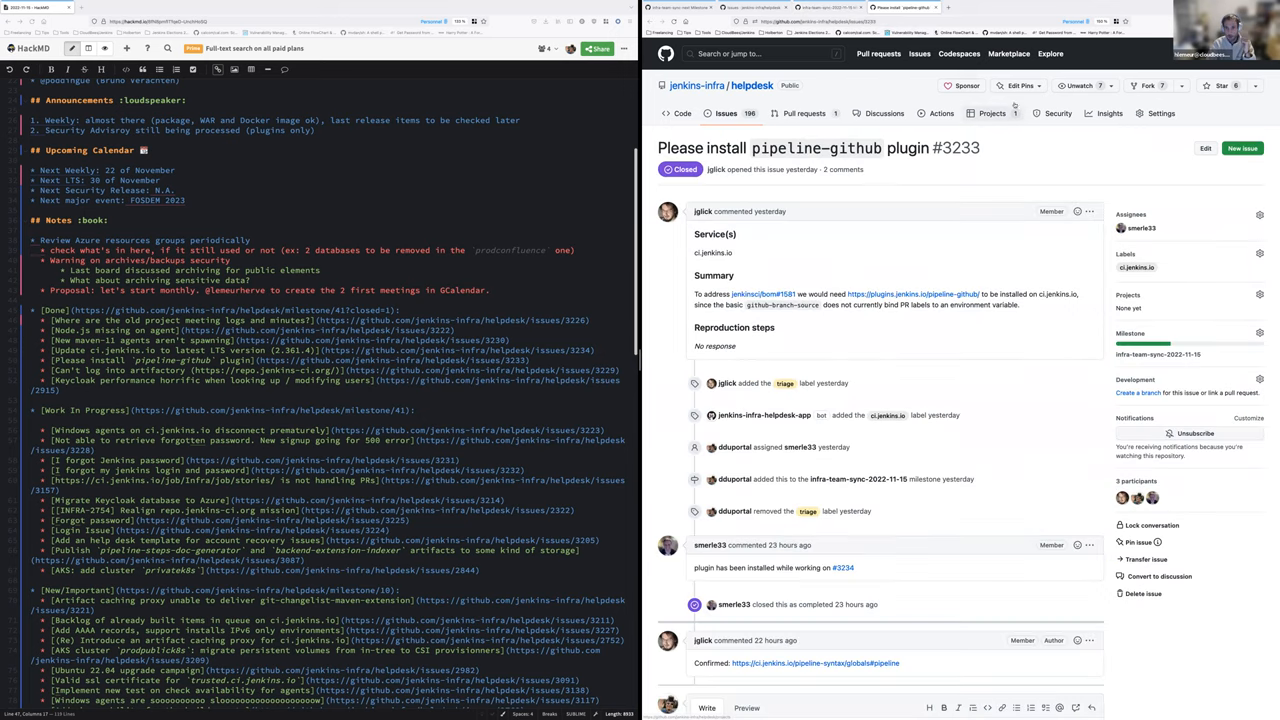
mouse_move(986, 187)
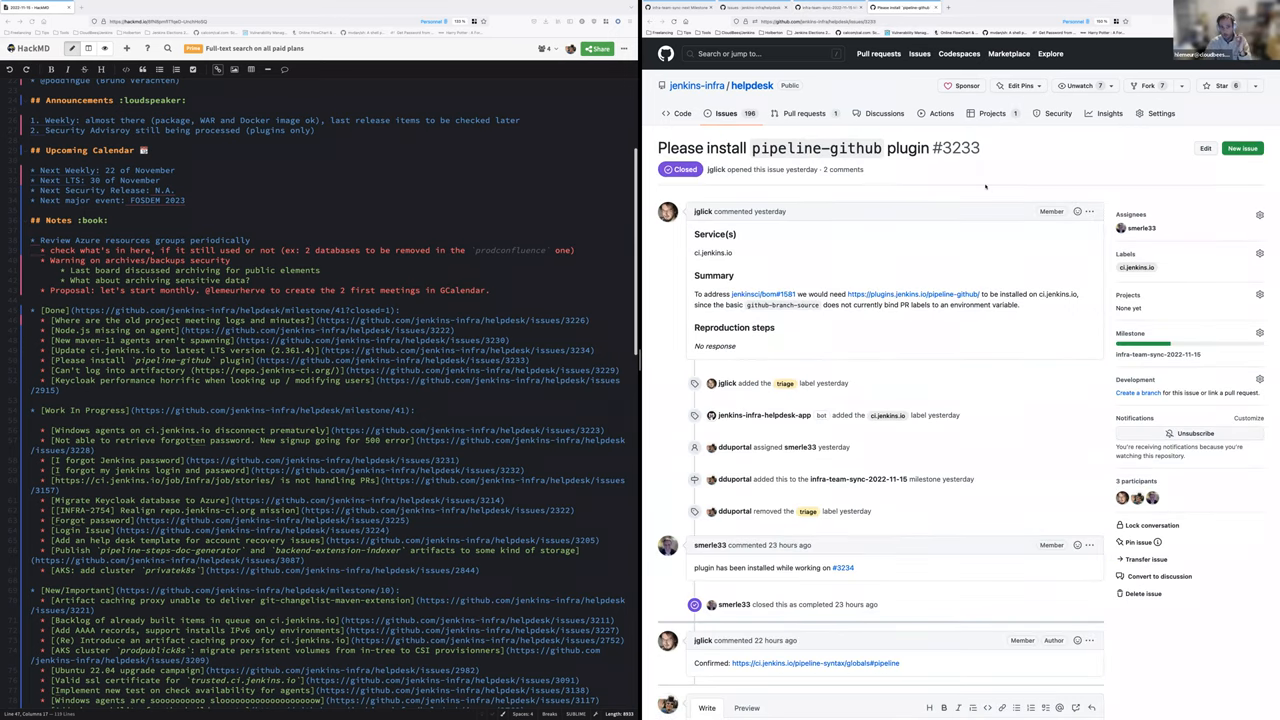
mouse_move(1006, 166)
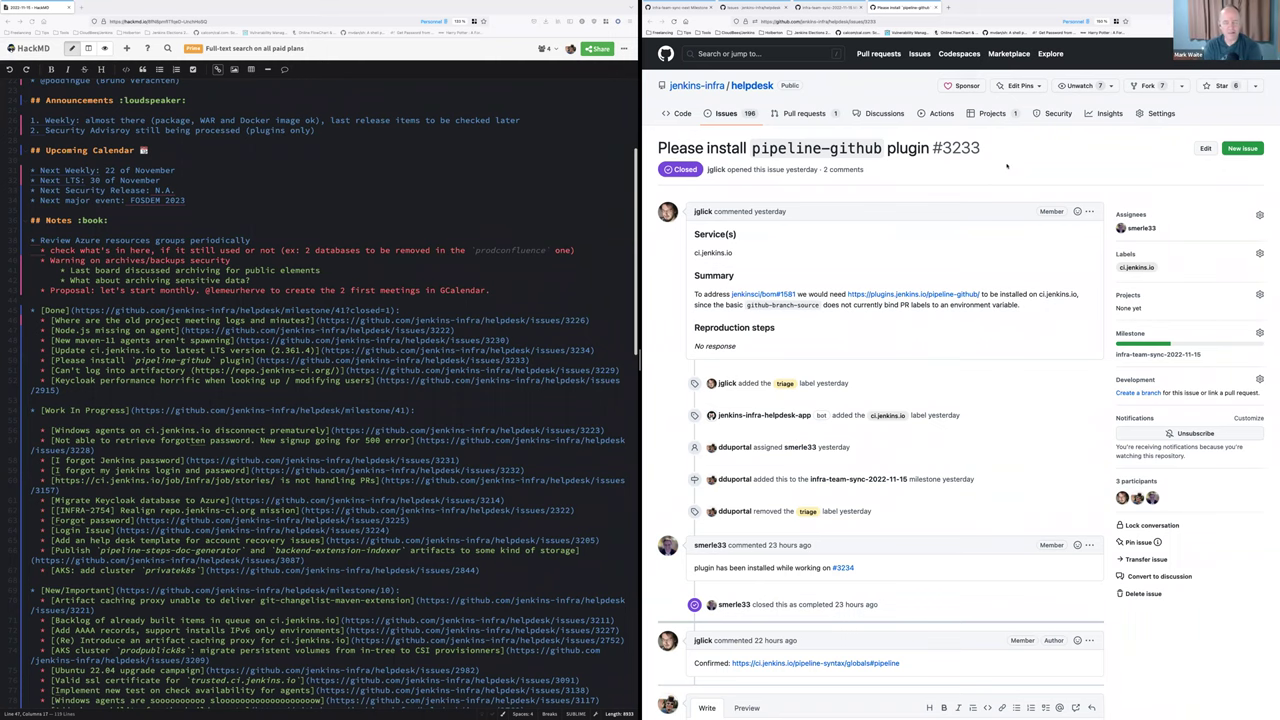
scroll("down", 3)
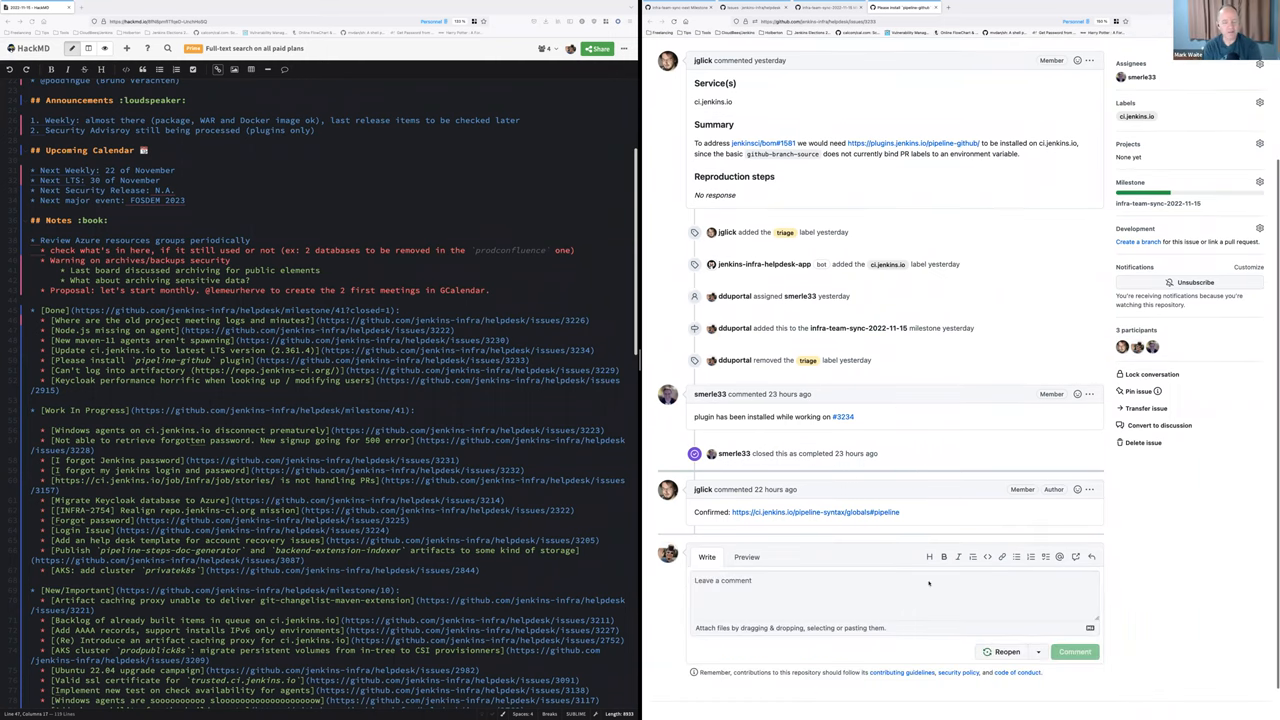
left_click(890, 595)
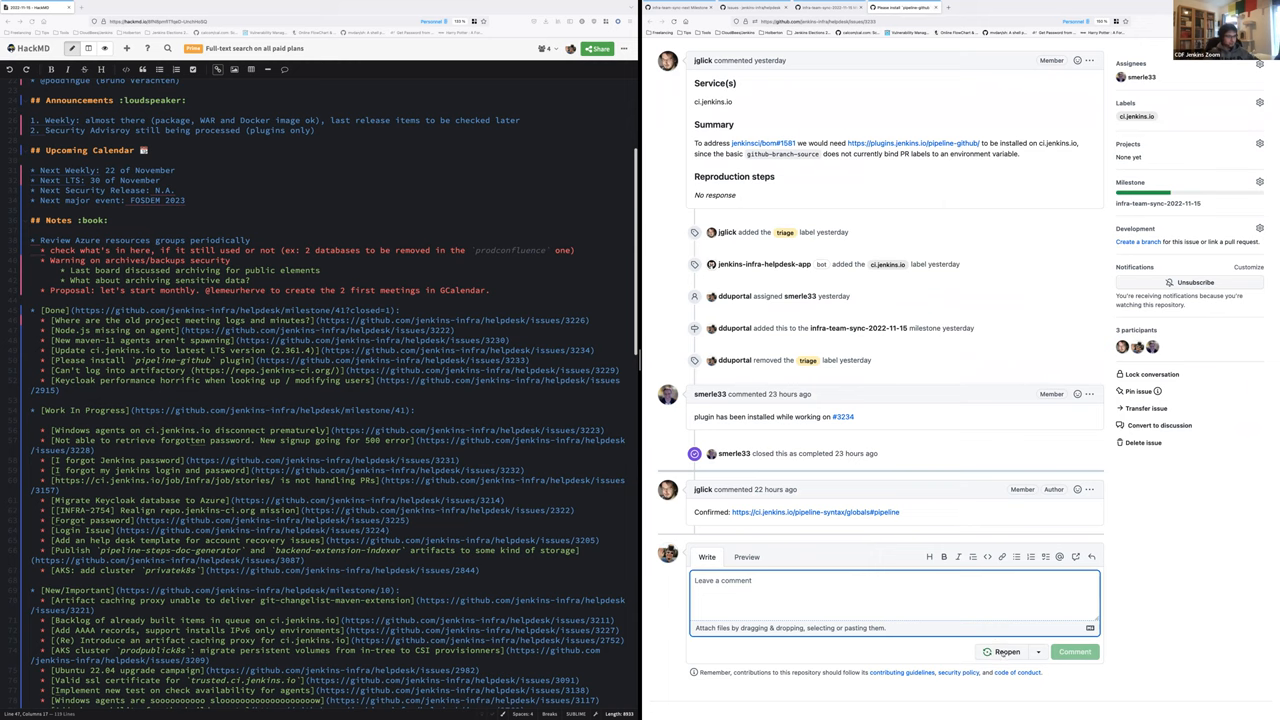
mouse_move(860, 606)
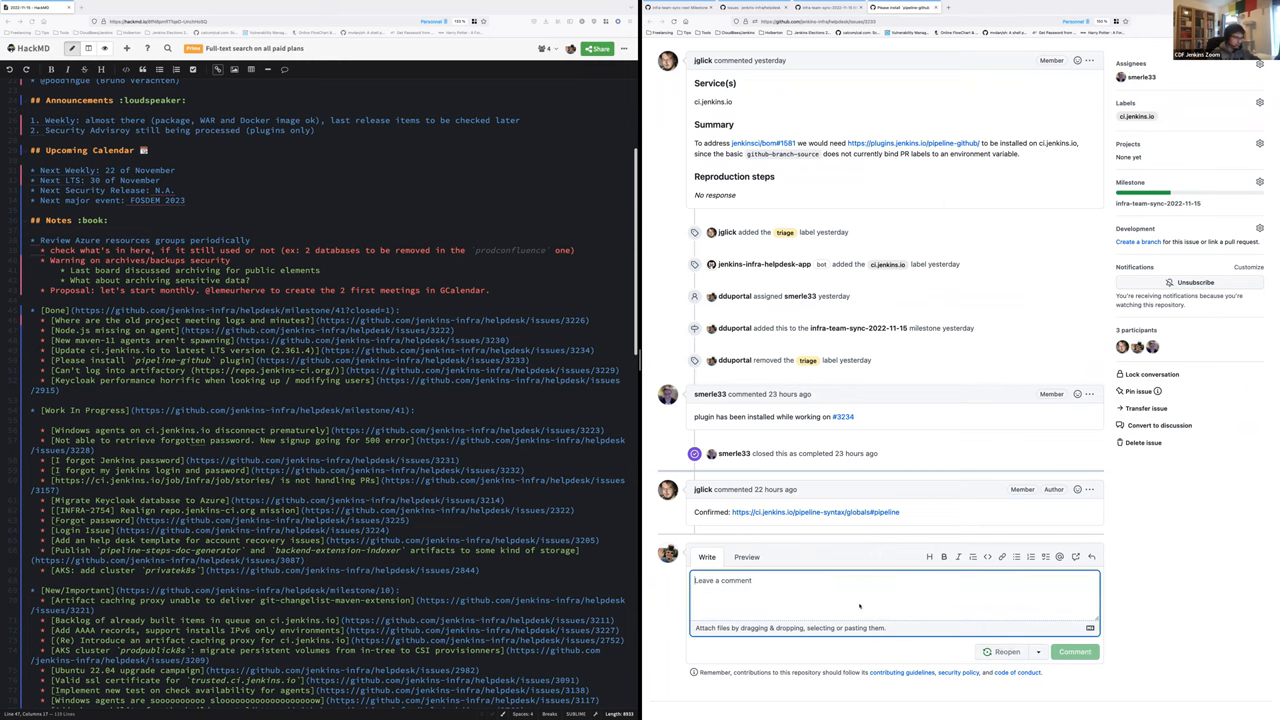
Step: Reopen issue #3233, commenting the plugin must be added to the Puppet hieradata list for ci
left_click(1006, 651)
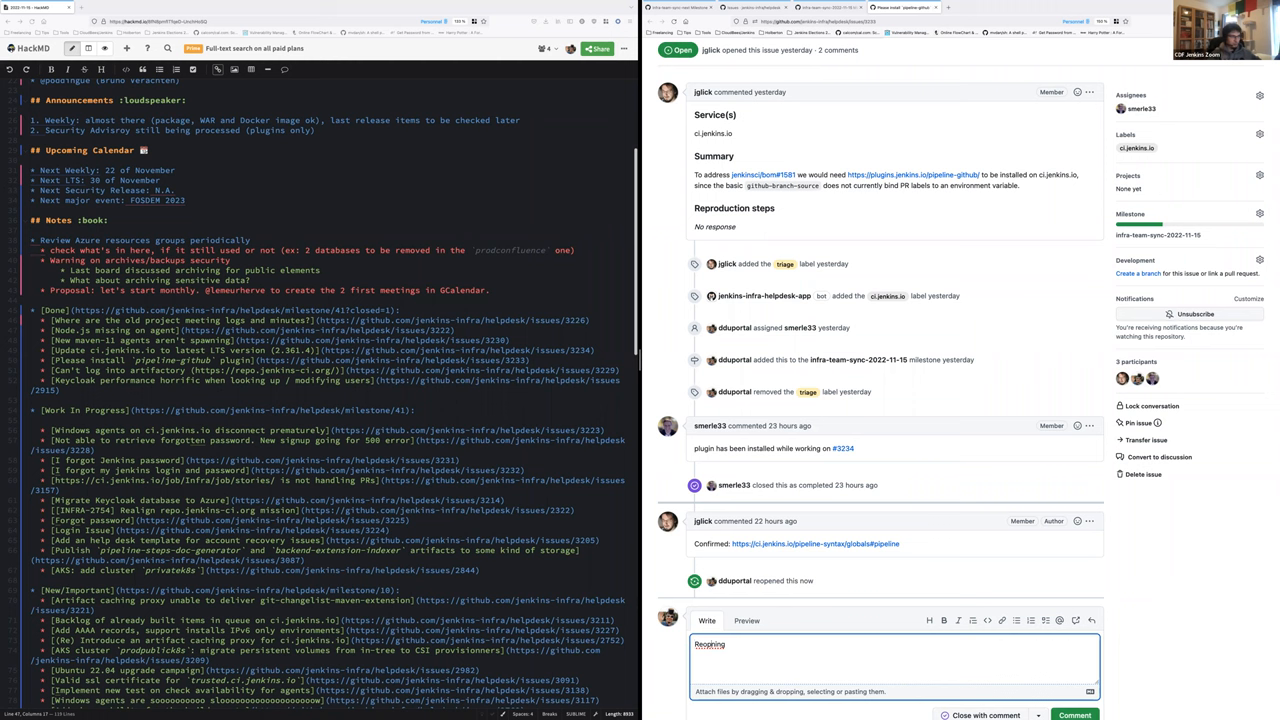
type("because we forgot t")
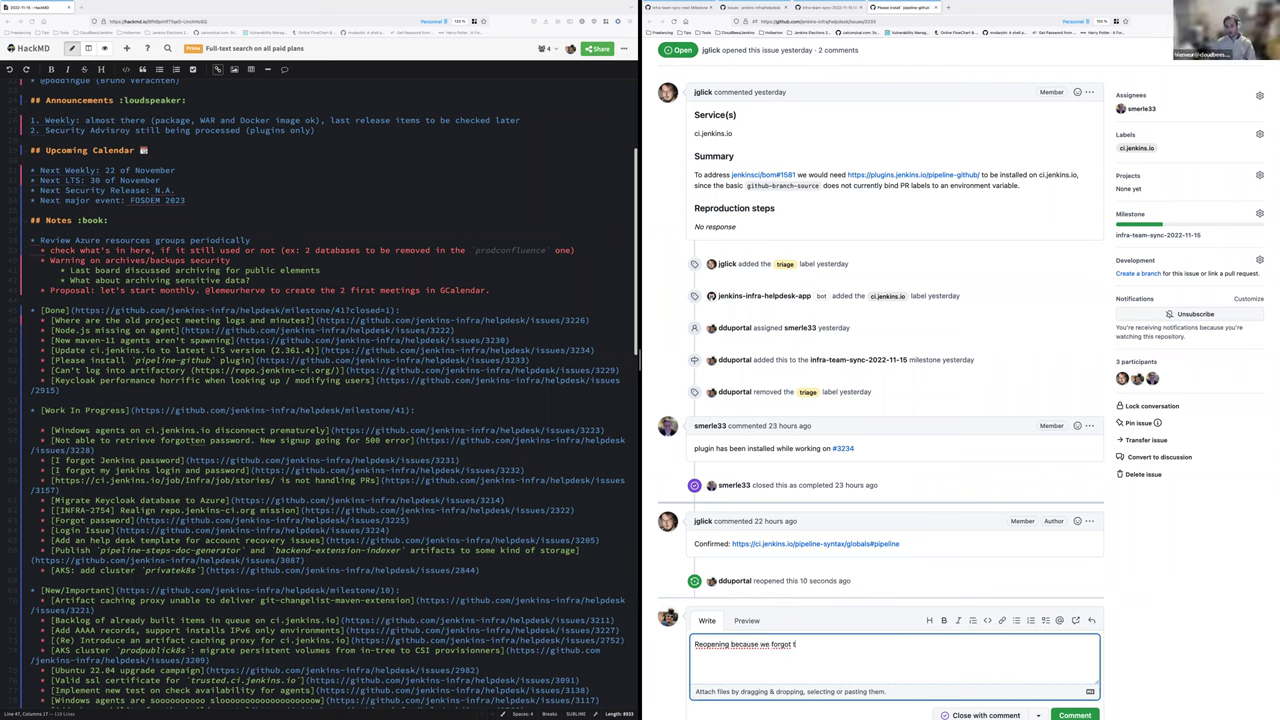
type("o add the plugin")
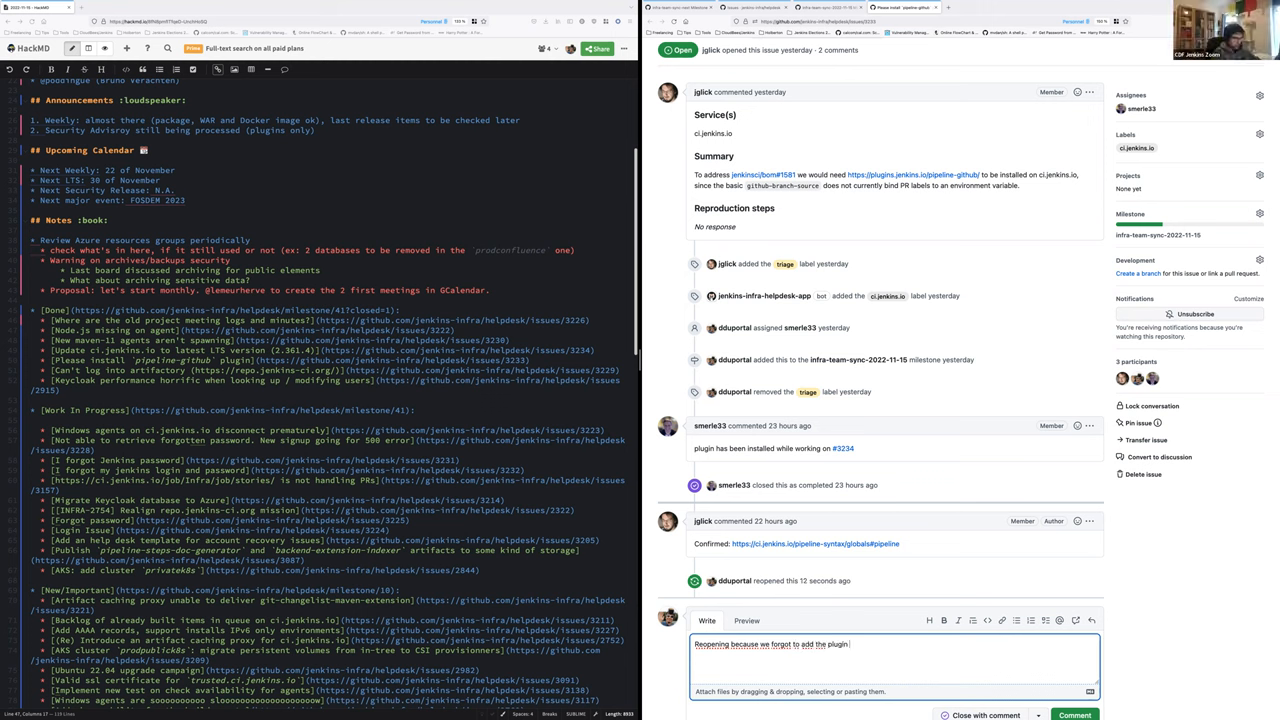
type("to the list")
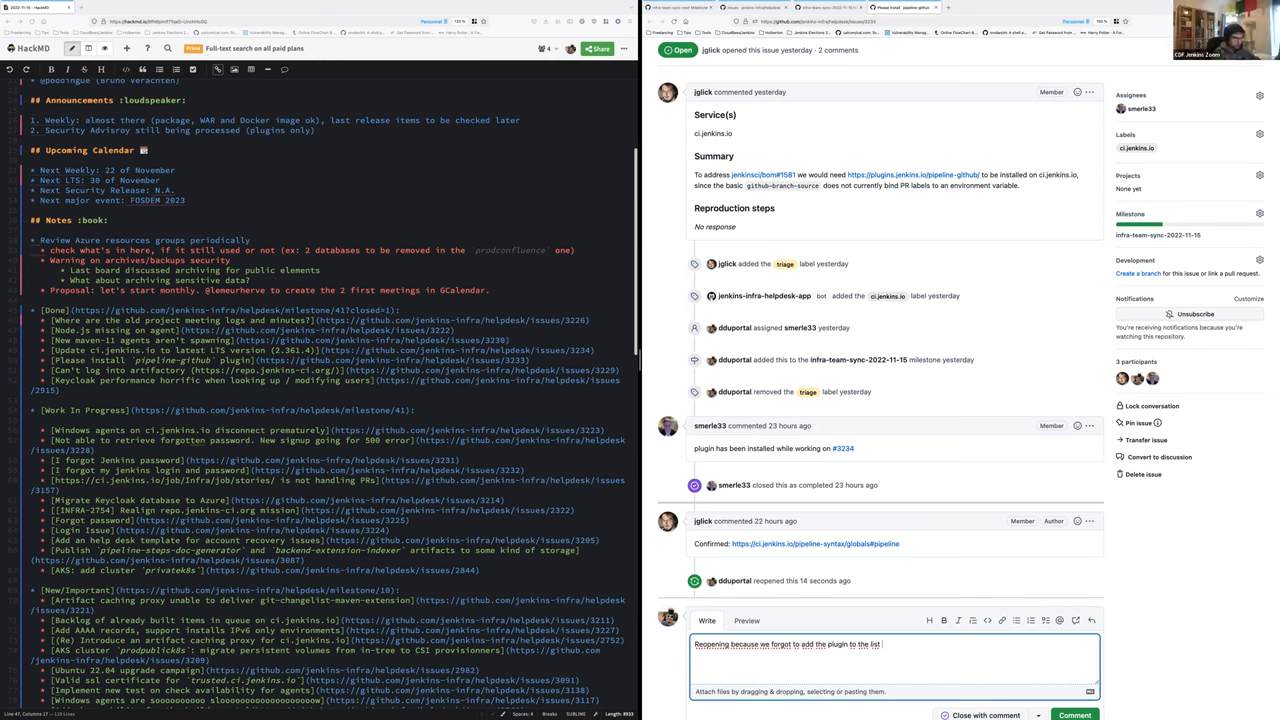
type("in Puppet h")
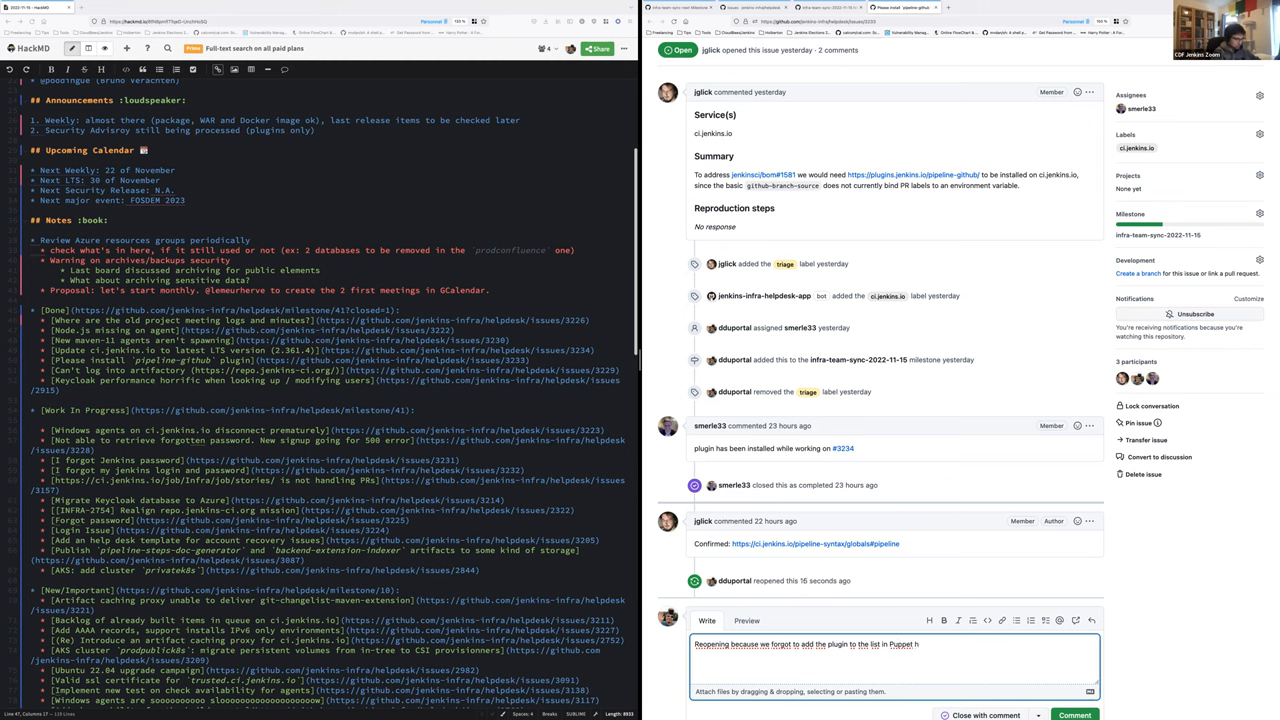
type("hieradata for ci")
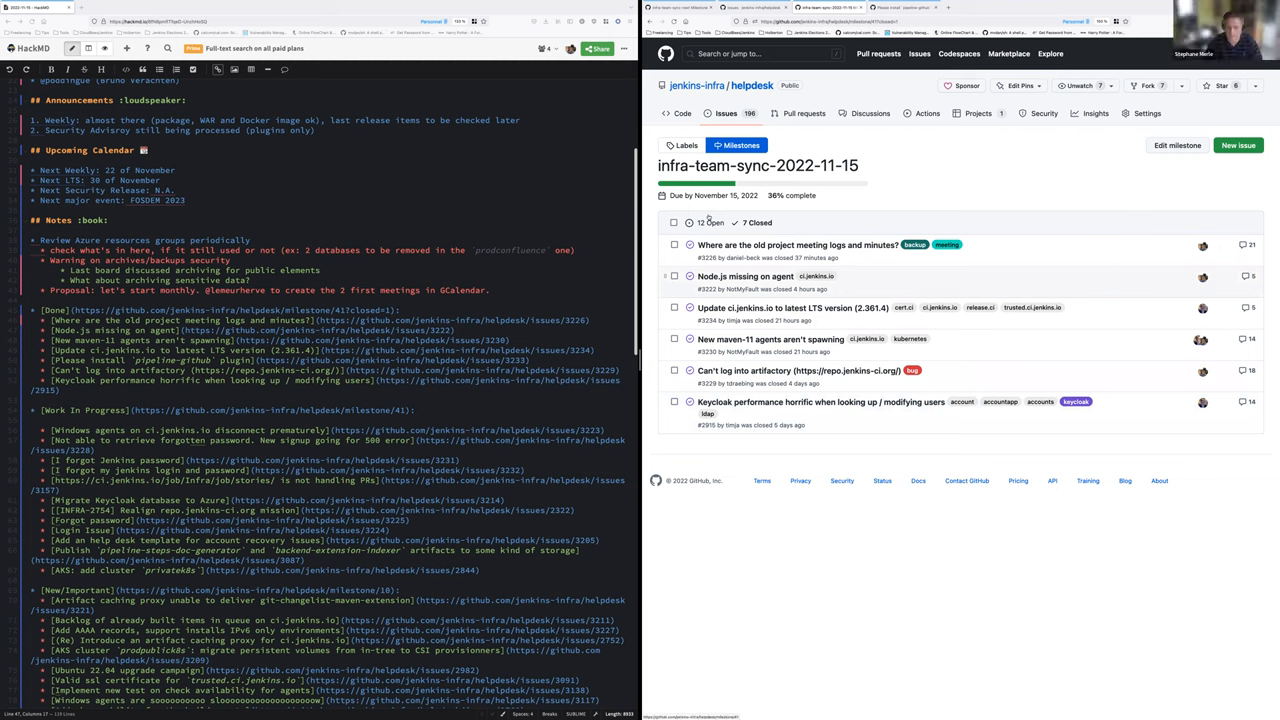
mouse_move(966, 142)
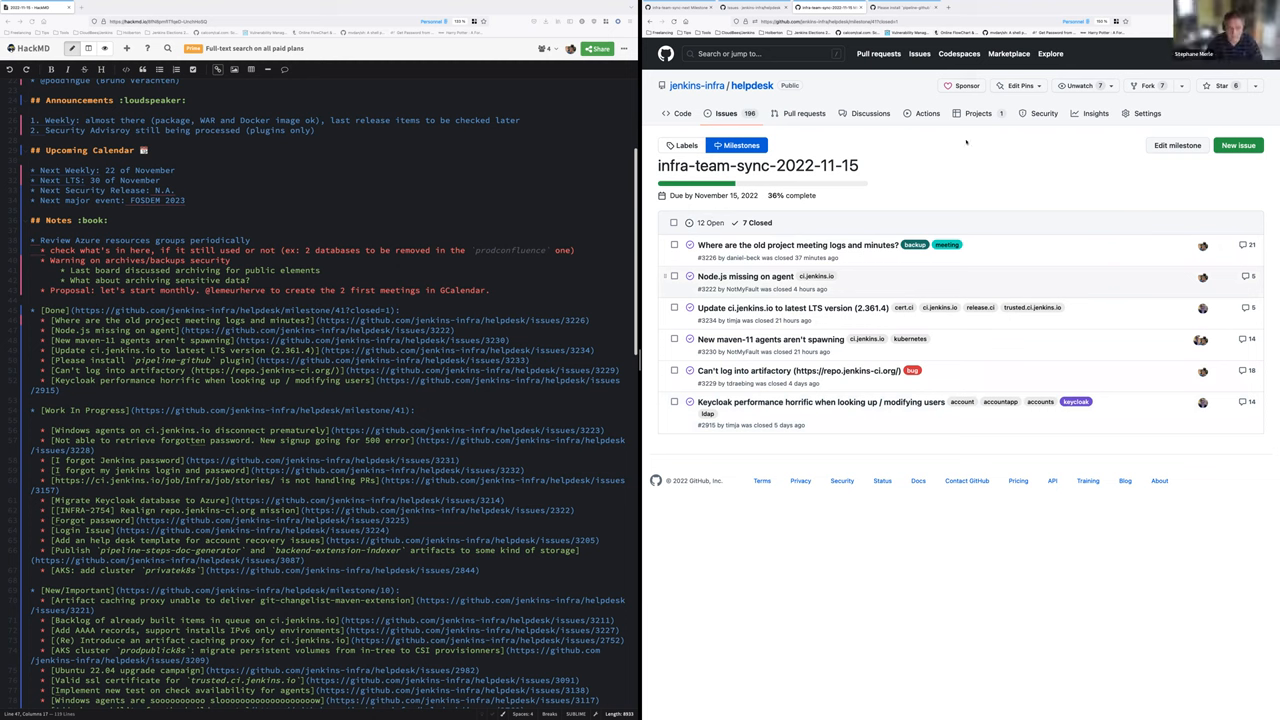
mouse_move(1015, 167)
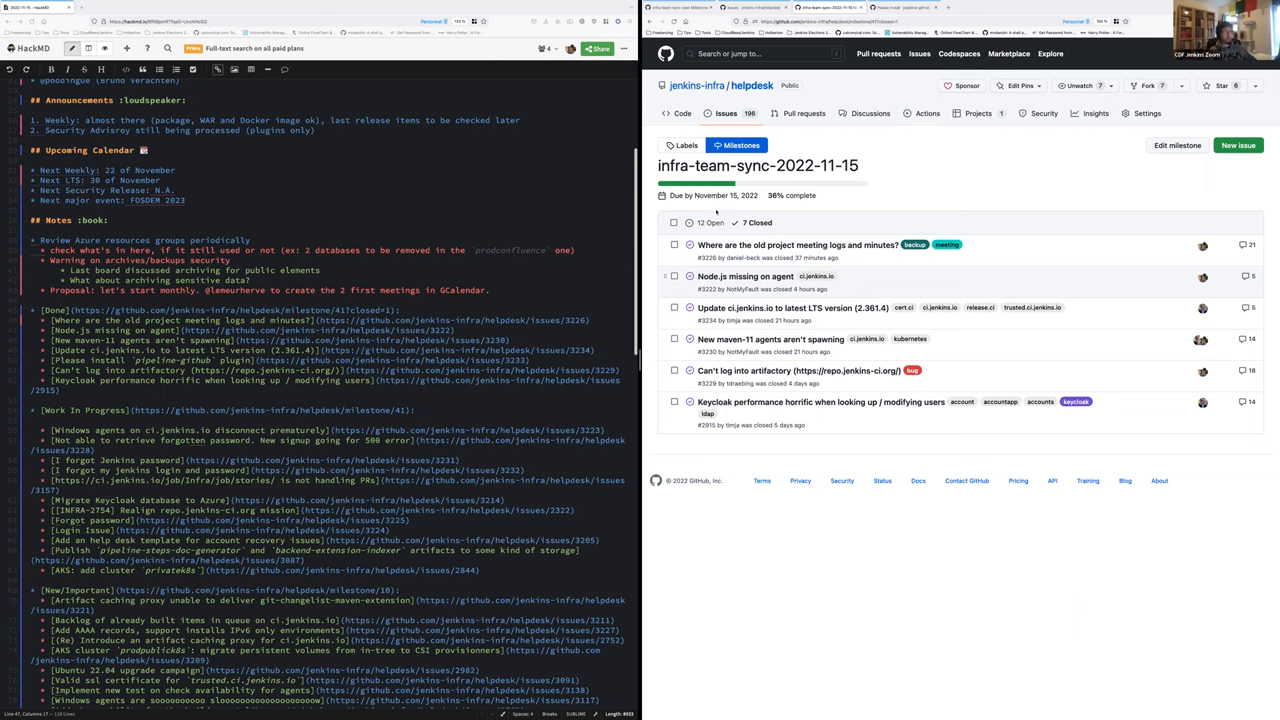
mouse_move(710, 225)
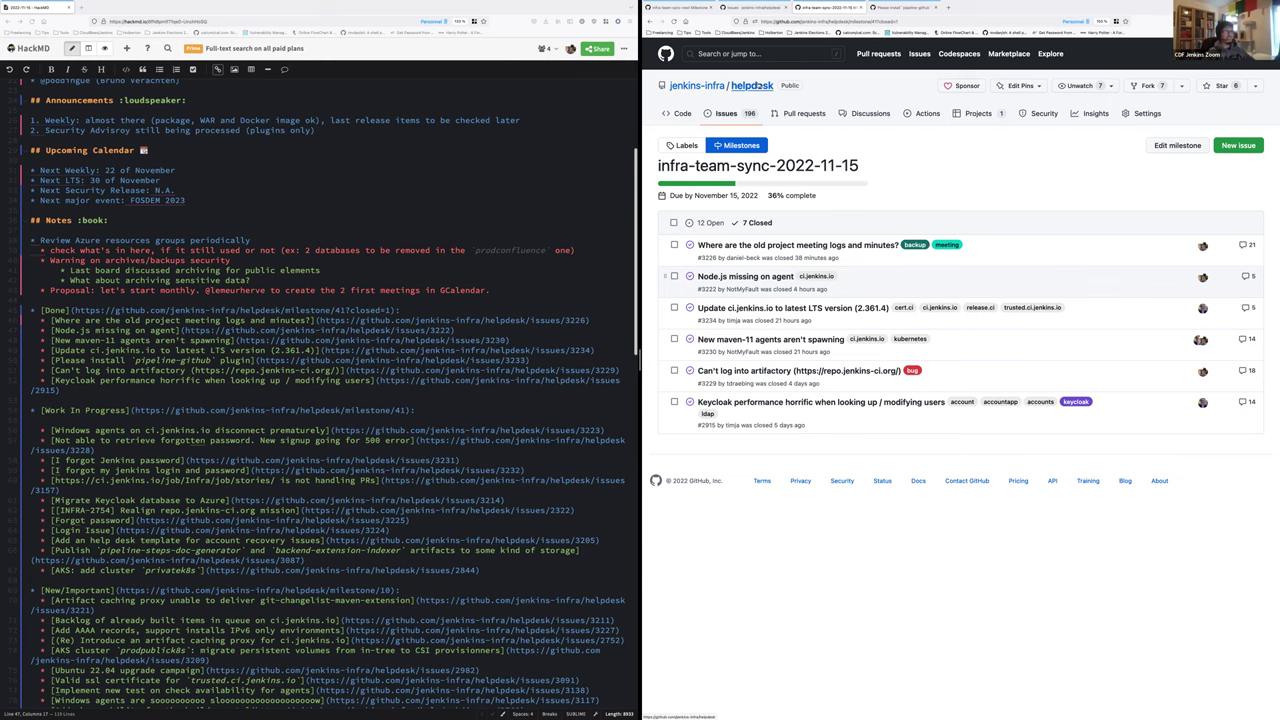
left_click(712, 222)
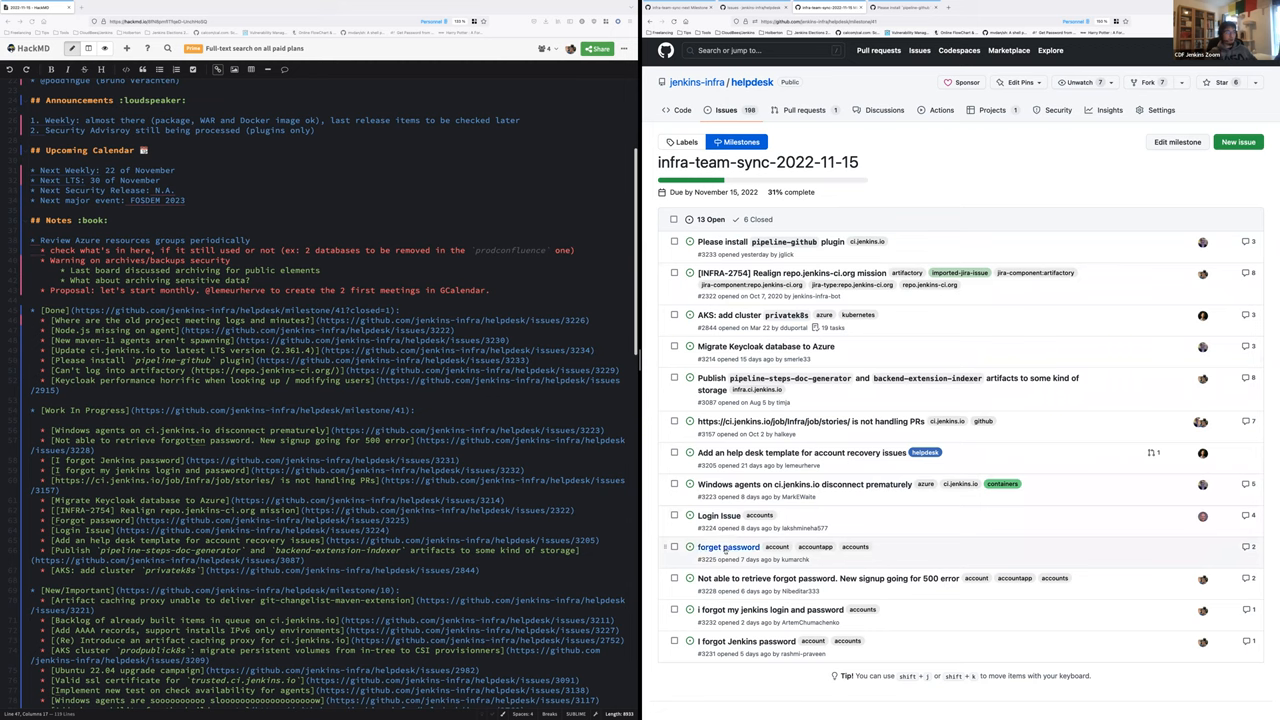
mouse_move(735, 703)
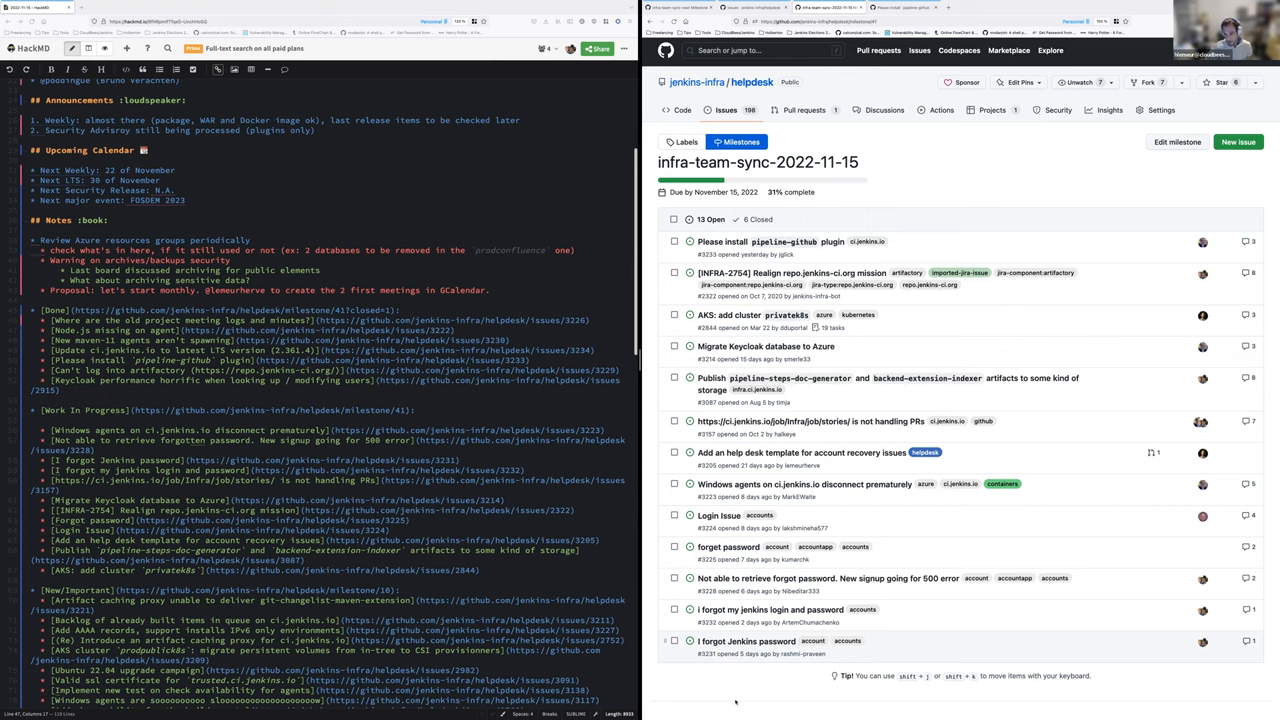
mouse_move(827, 578)
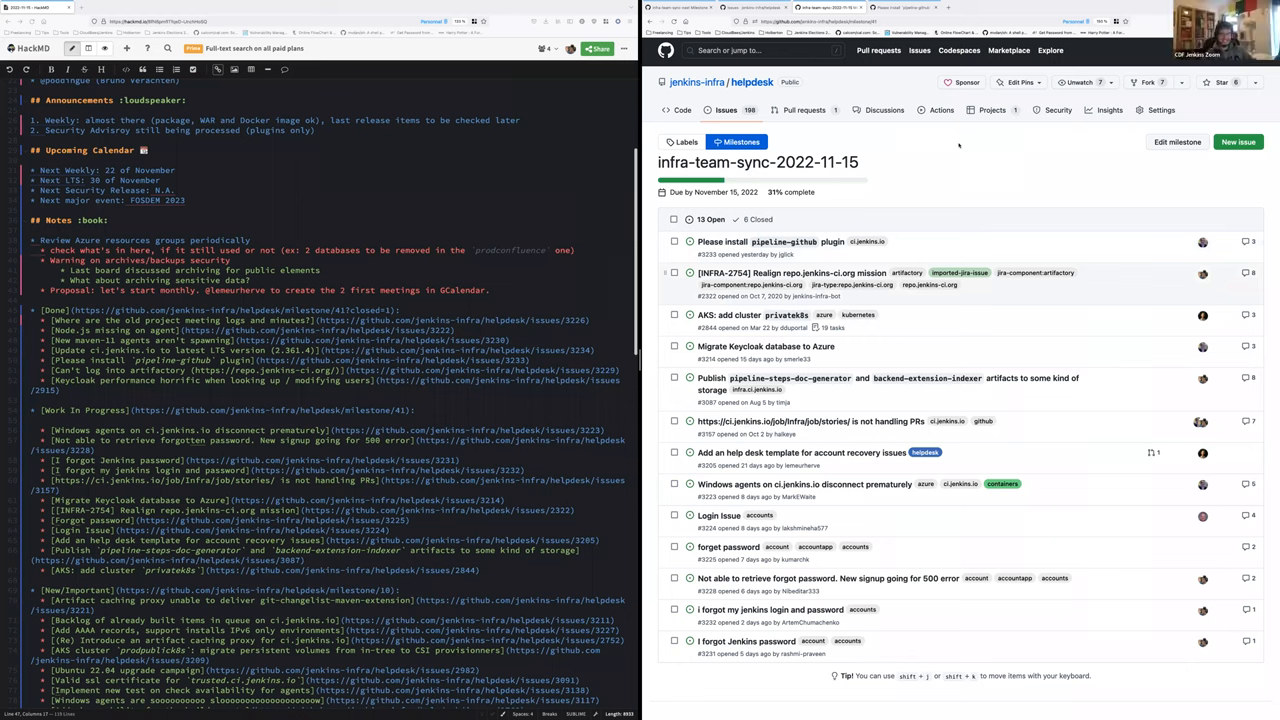
mouse_move(850, 527)
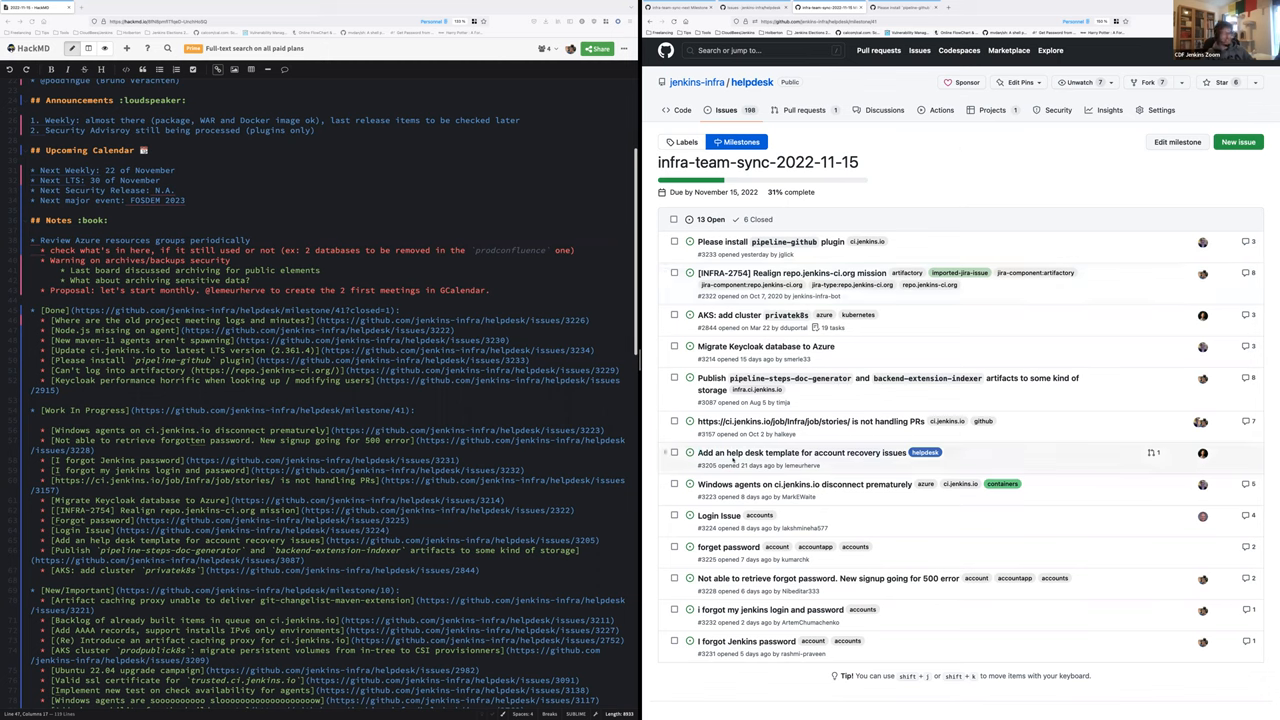
mouse_move(800, 452)
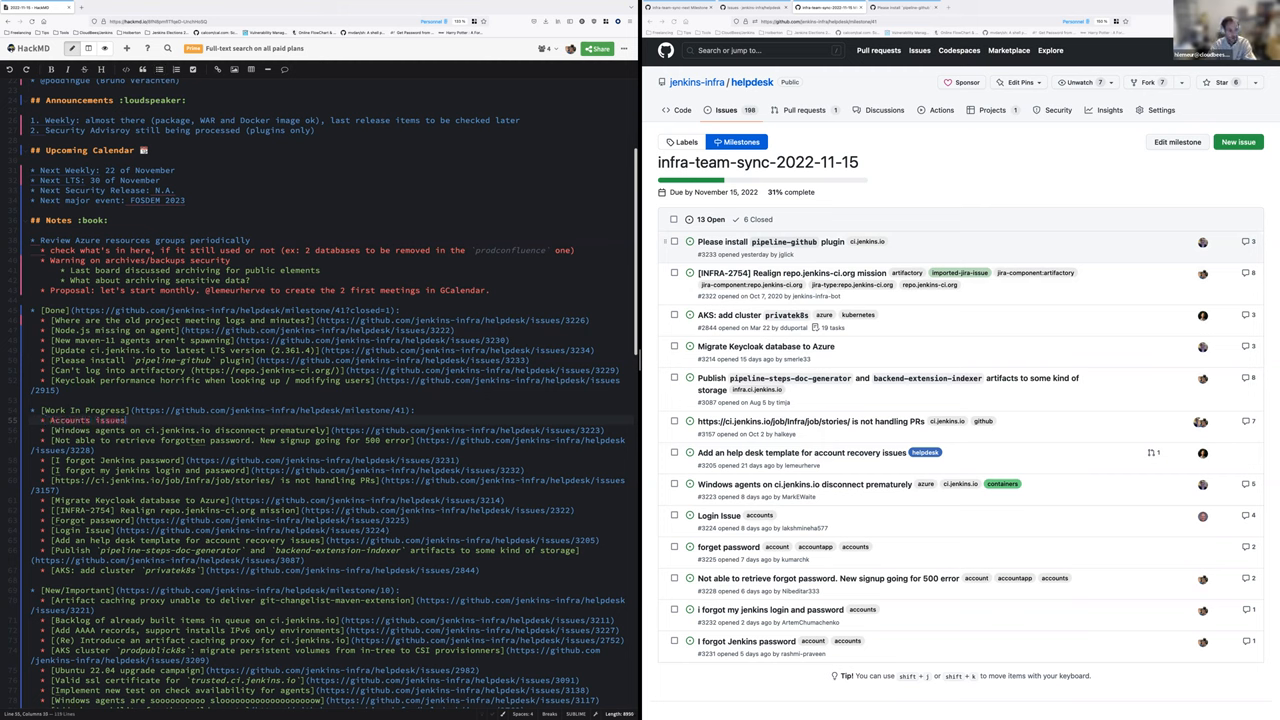
Step: Add an 'Accounts issues/tasks' bullet and note 'PR opened to be reviewed' under the help desk template item
type("tasks")
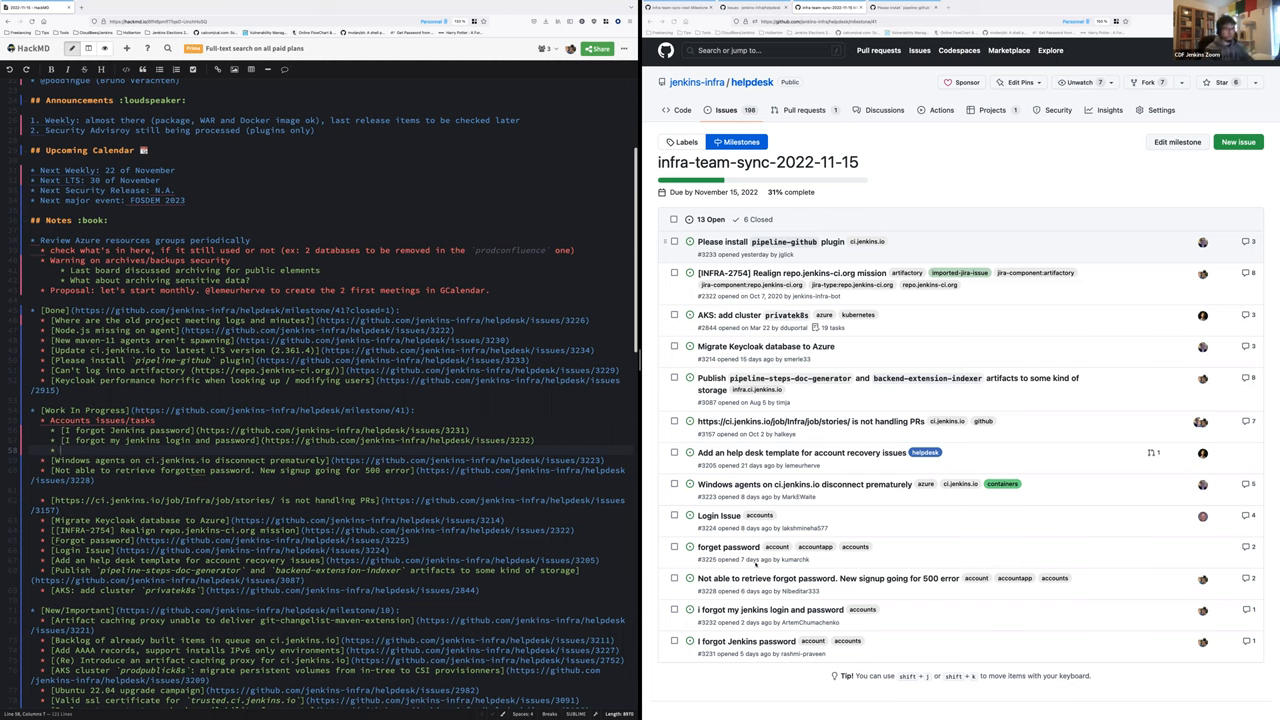
mouse_move(938, 549)
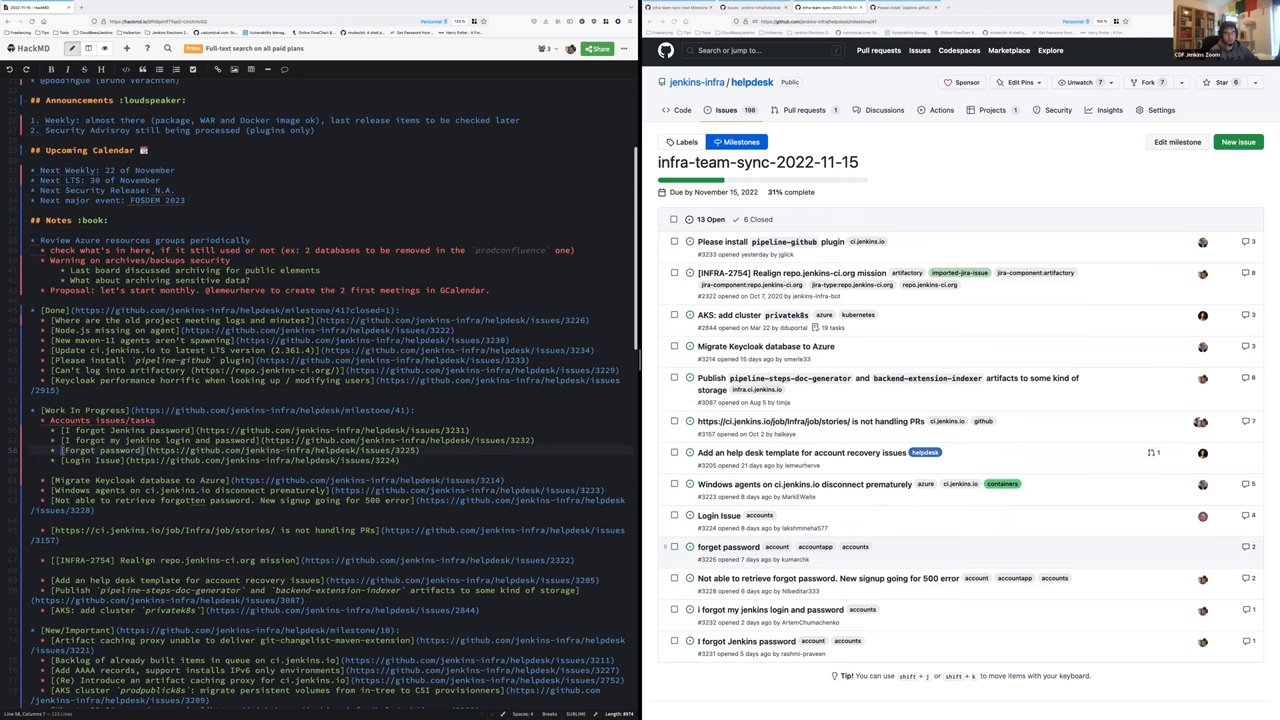
mouse_move(933, 348)
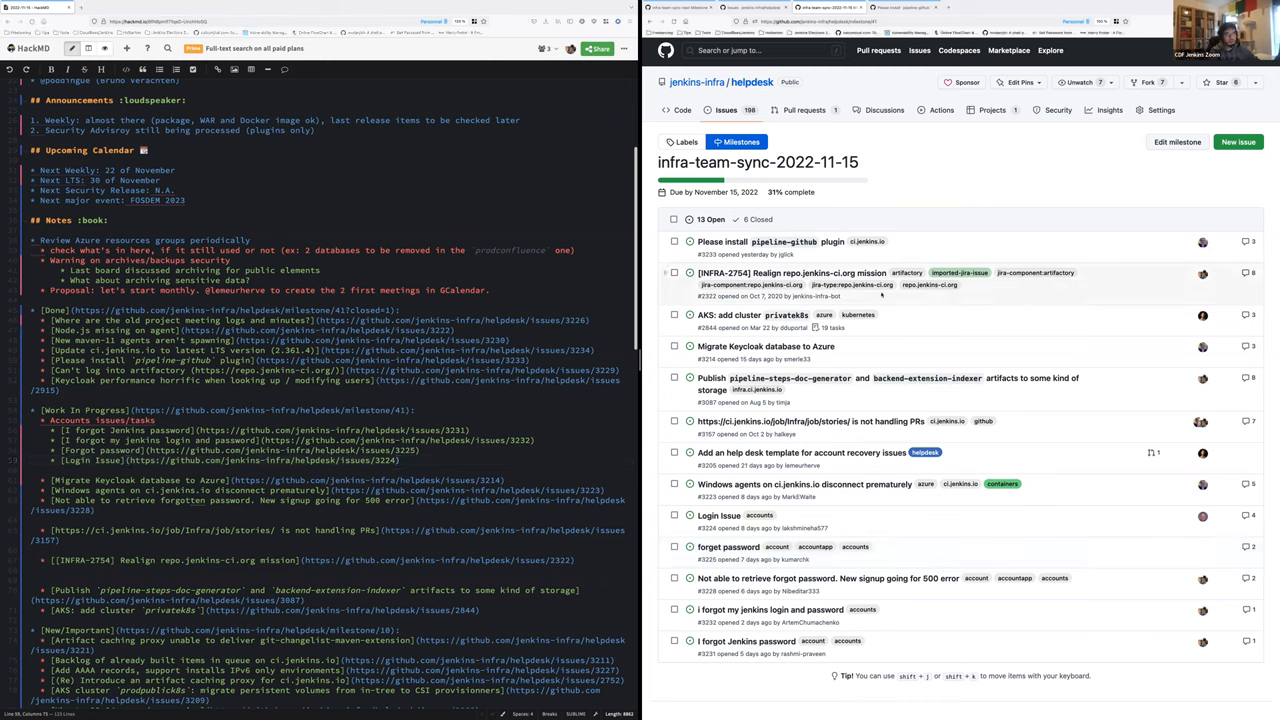
mouse_move(732, 315)
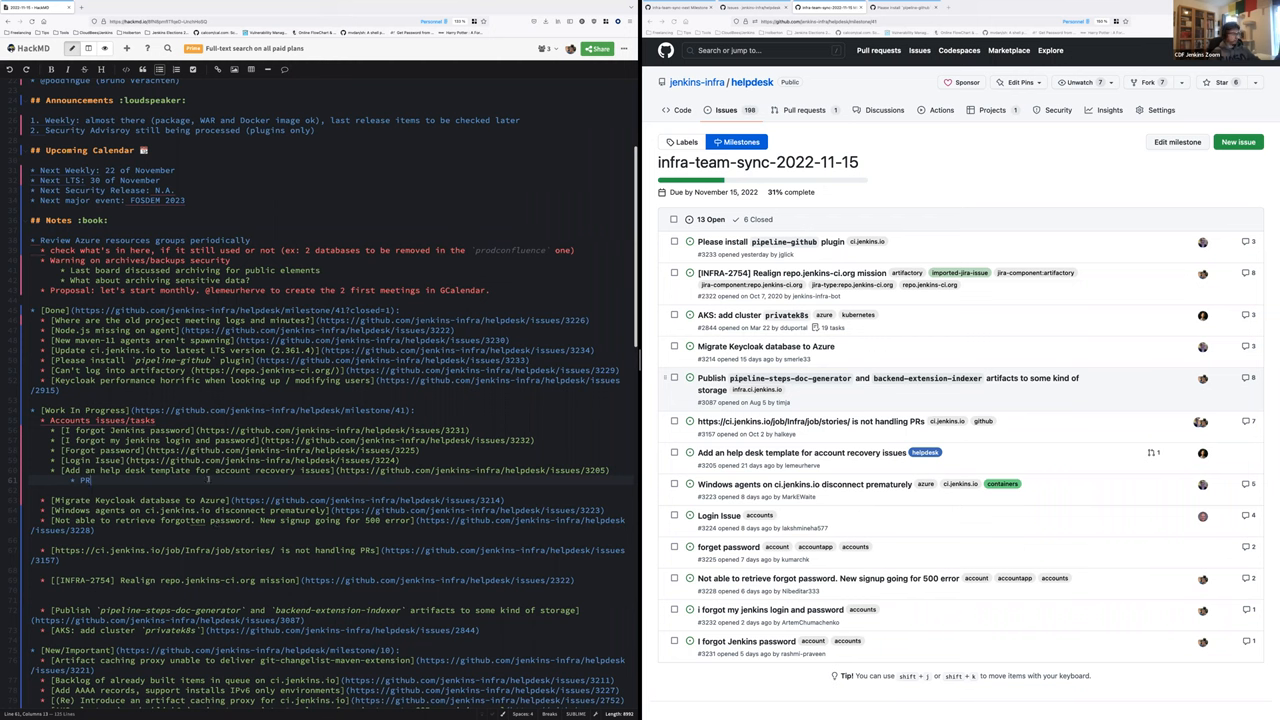
type("opened")
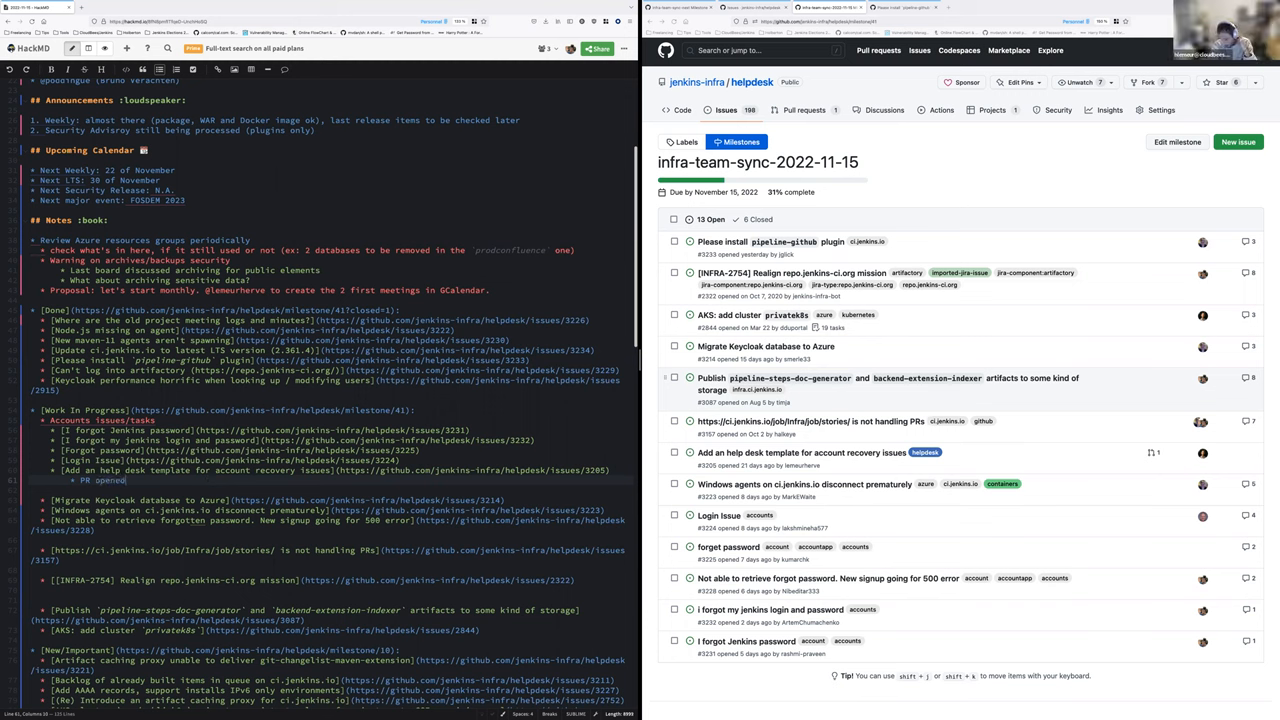
type("to be reviewed")
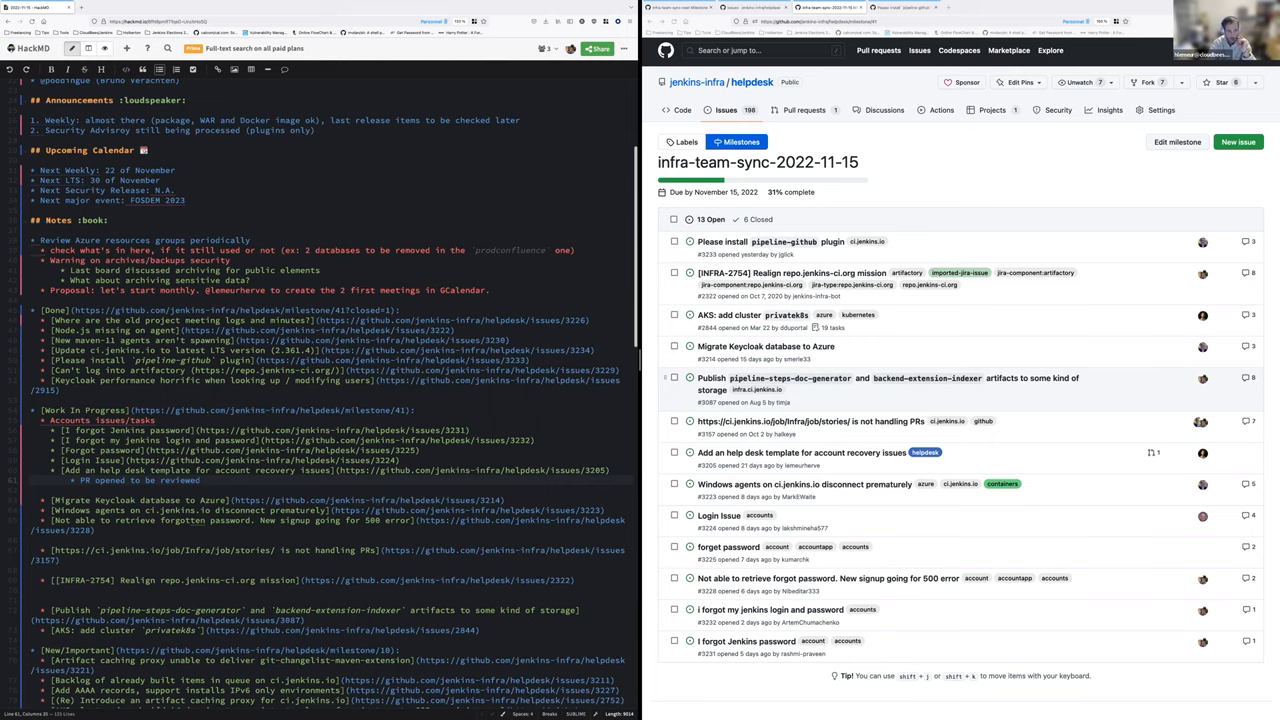
Step: Scroll down the Work In Progress notes to the forgotten-password item
scroll("down", 3)
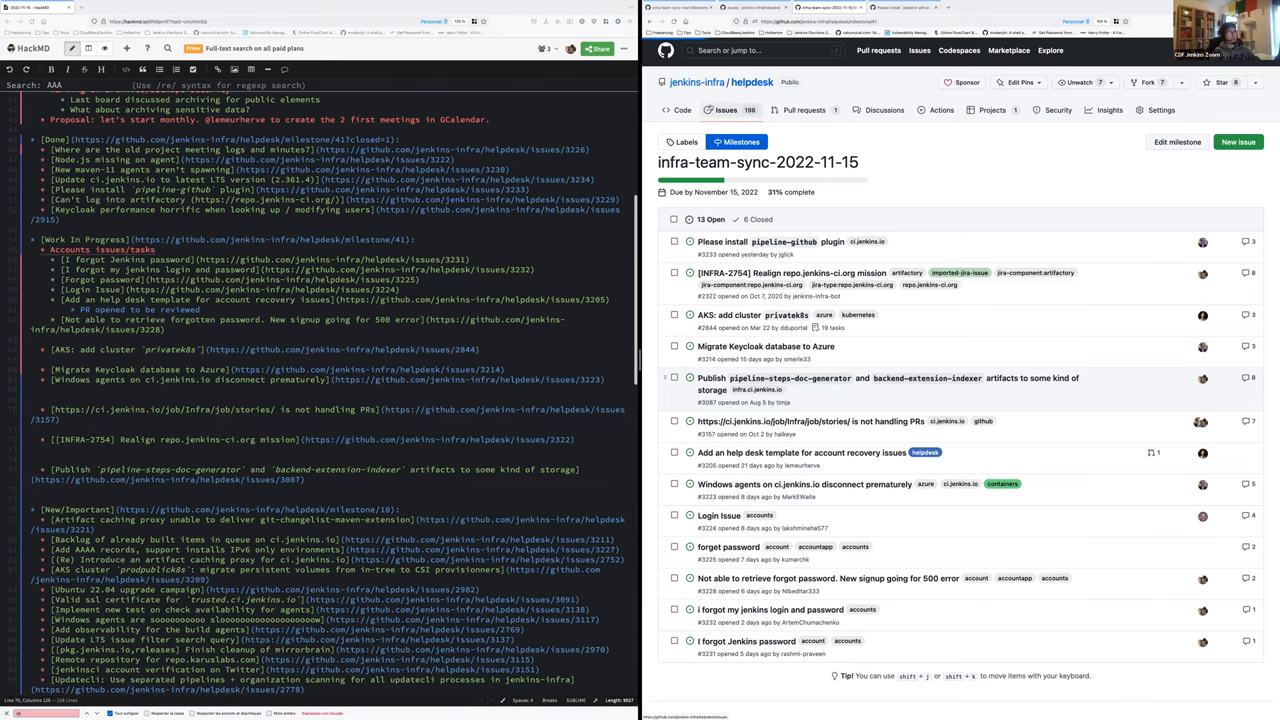
Step: From the helpdesk repo's open issues, open #3227 about AAAA records for IPv6-only installs
left_click(726, 113)
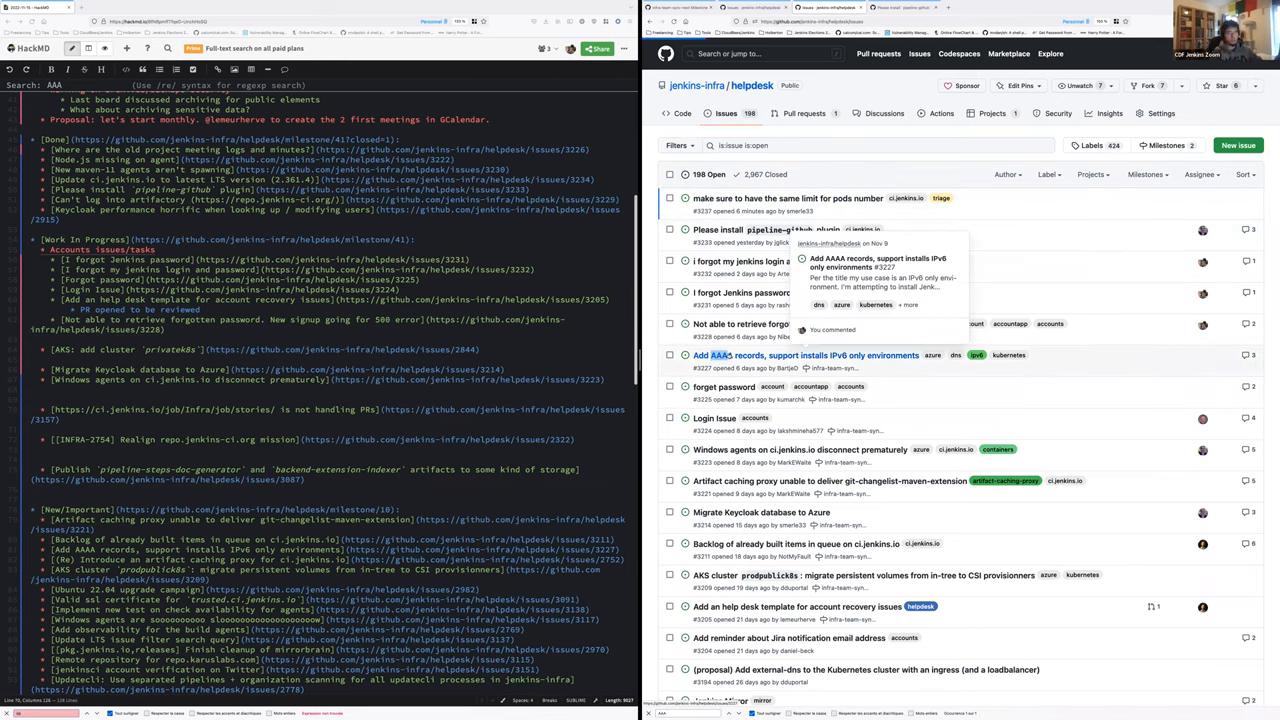
left_click(808, 355)
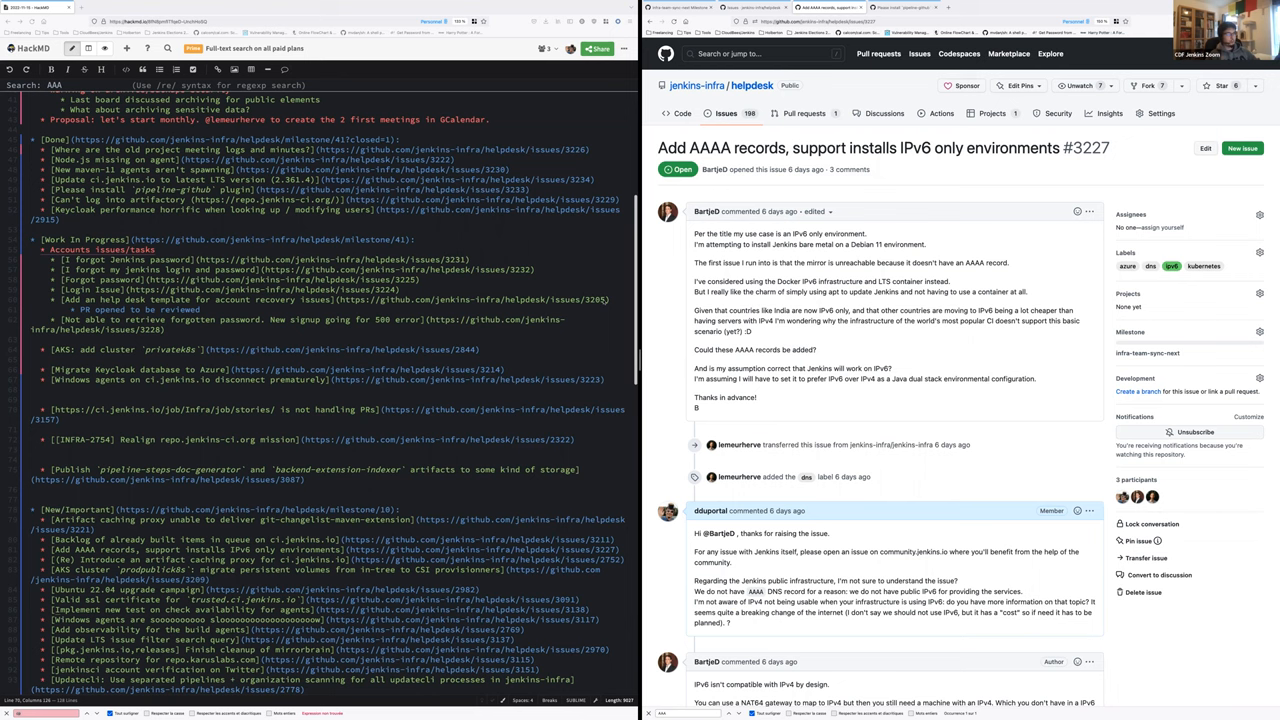
mouse_move(950, 184)
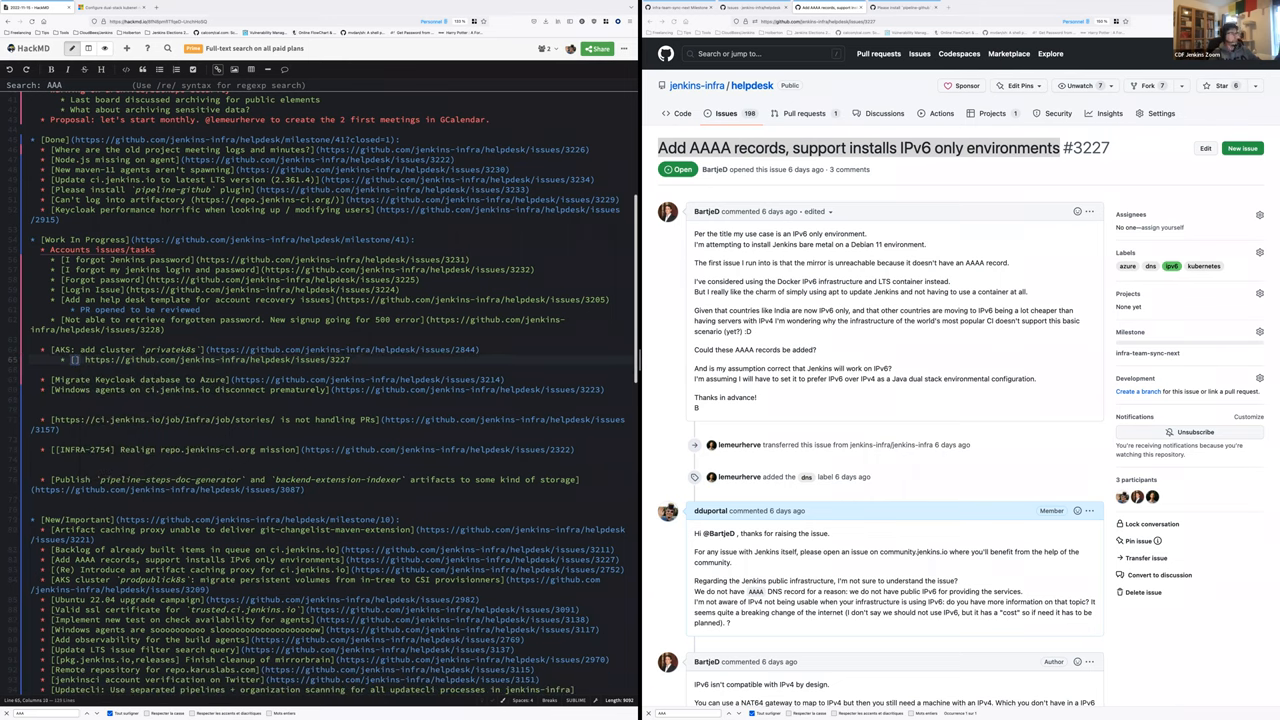
Step: Copy the GitHub issue title and add it as the #3227 link text under AKS privatek8s
right_click(860, 147)
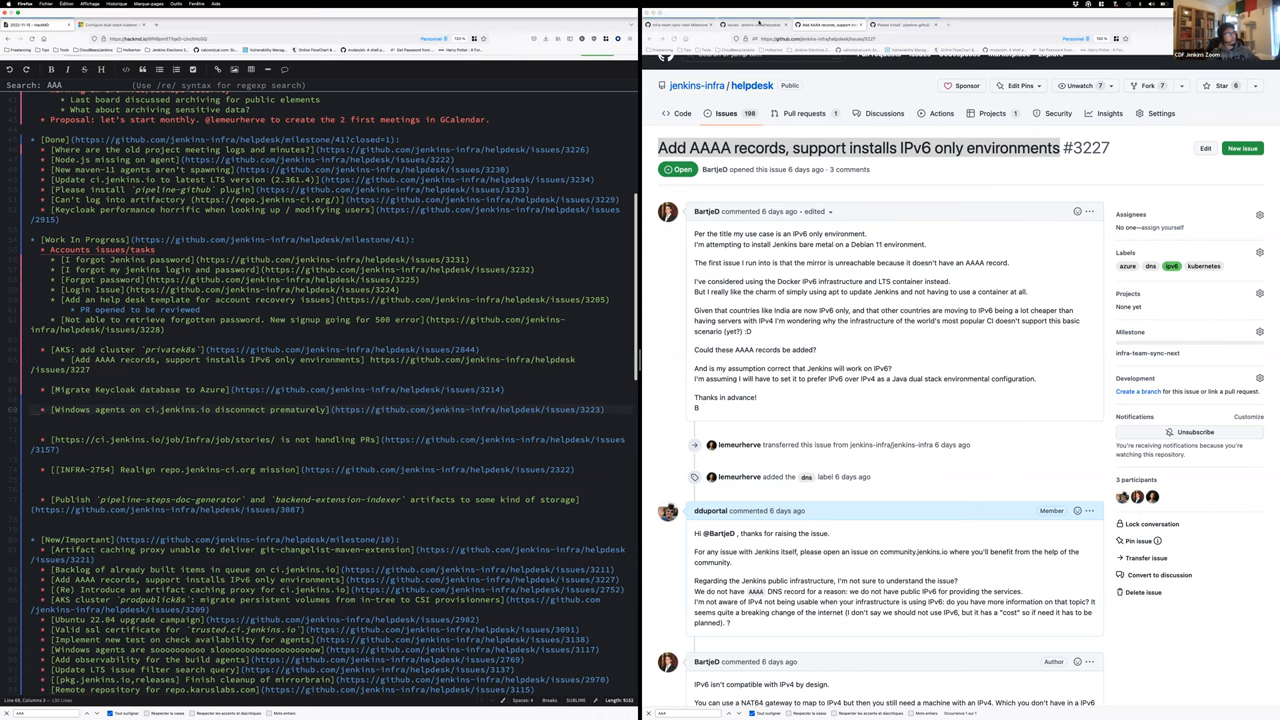
left_click(726, 113)
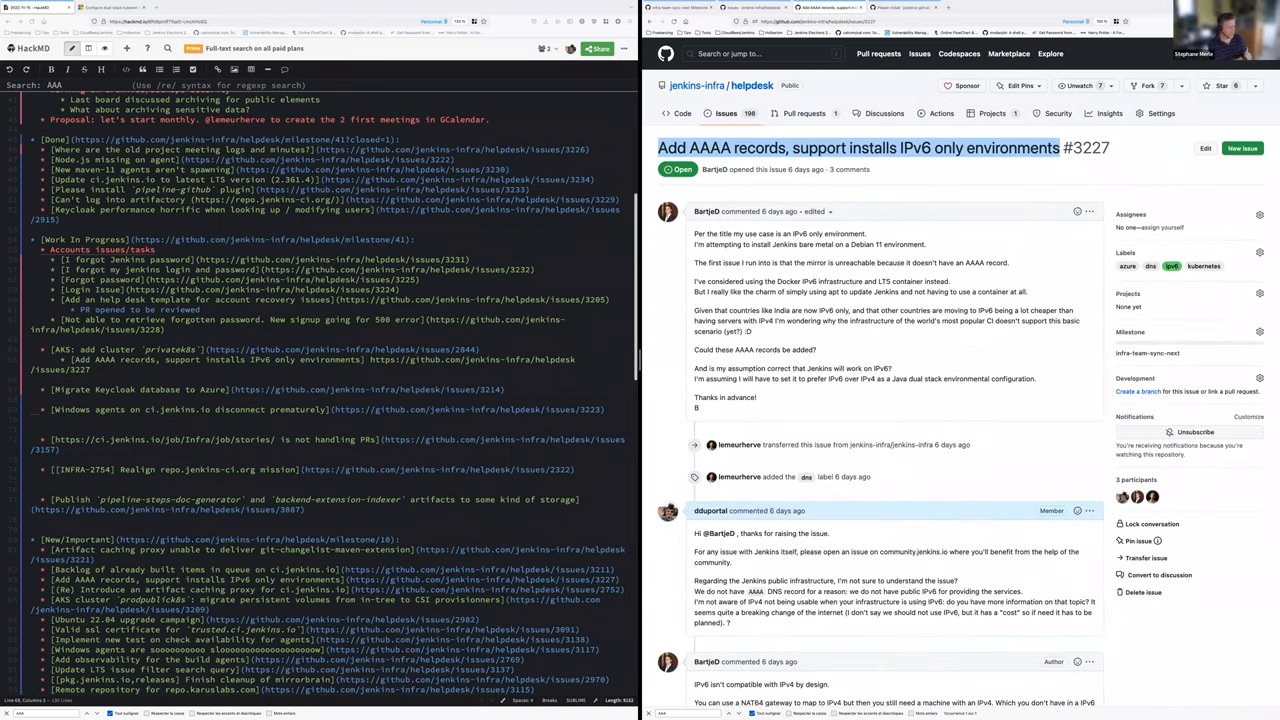
Step: Go from the repository issues to Milestones and open infra-team-sync-2022-11-15
left_click(726, 113)
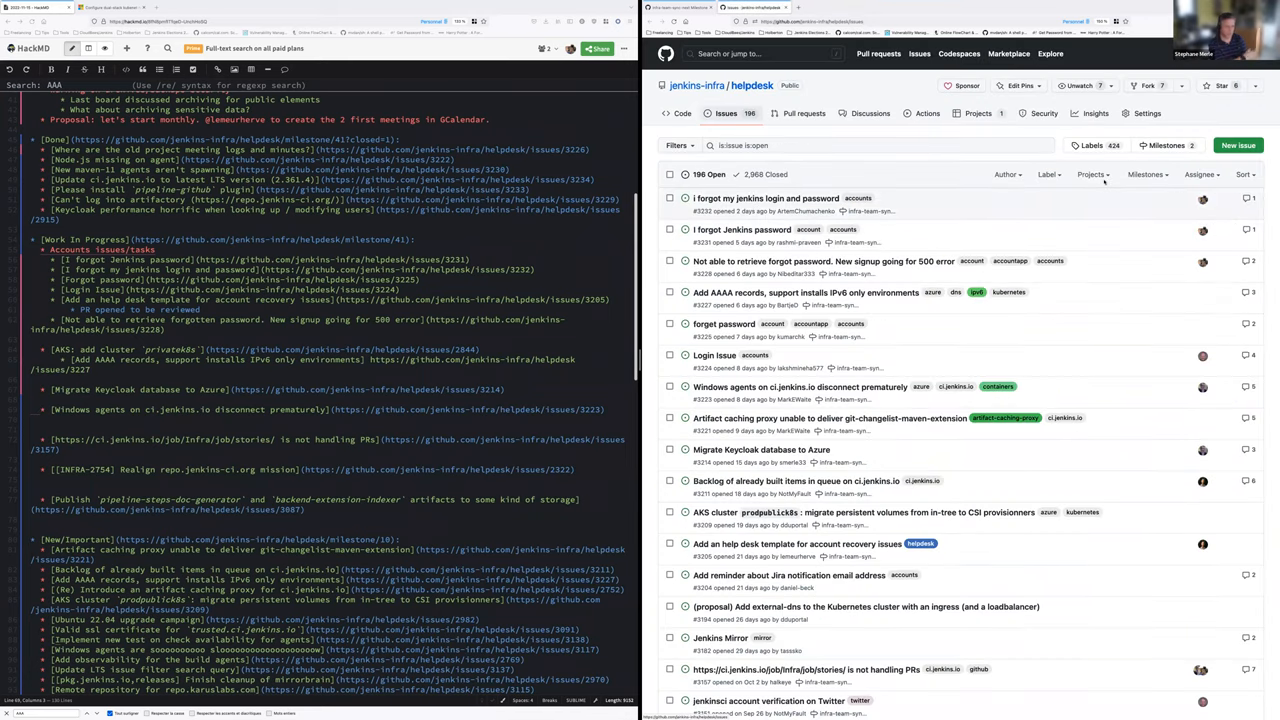
left_click(1166, 145)
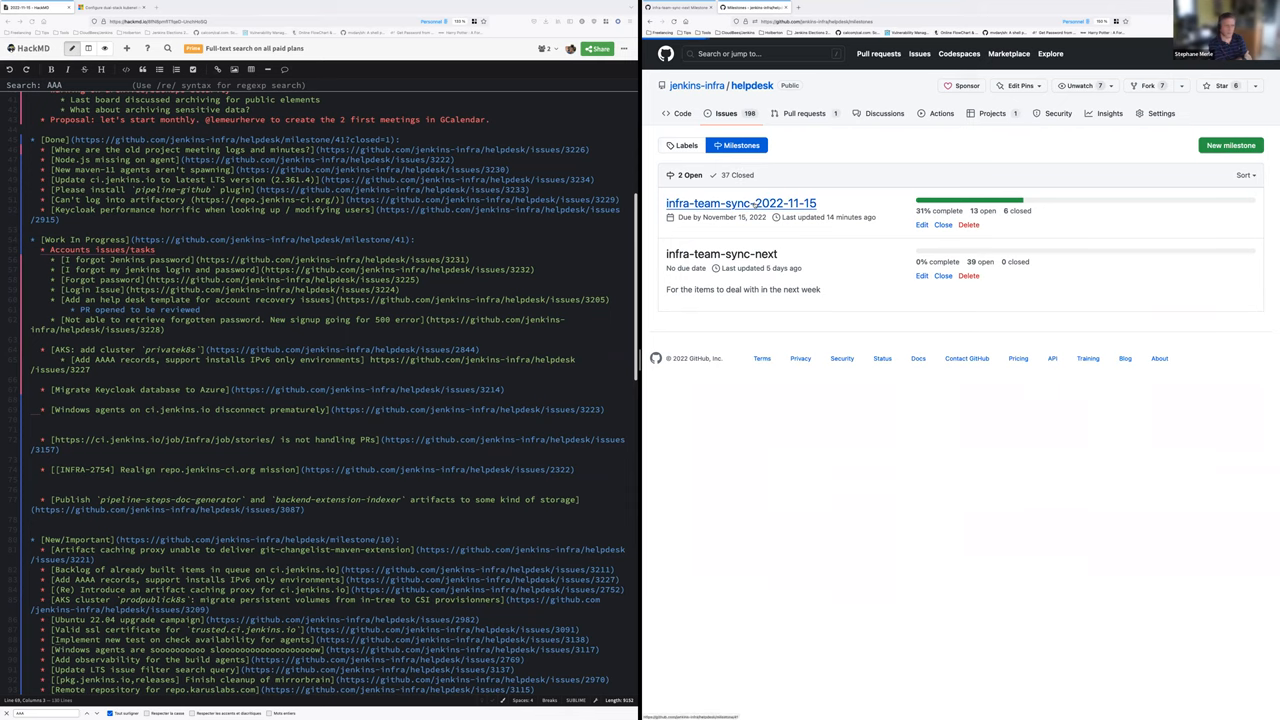
left_click(741, 203)
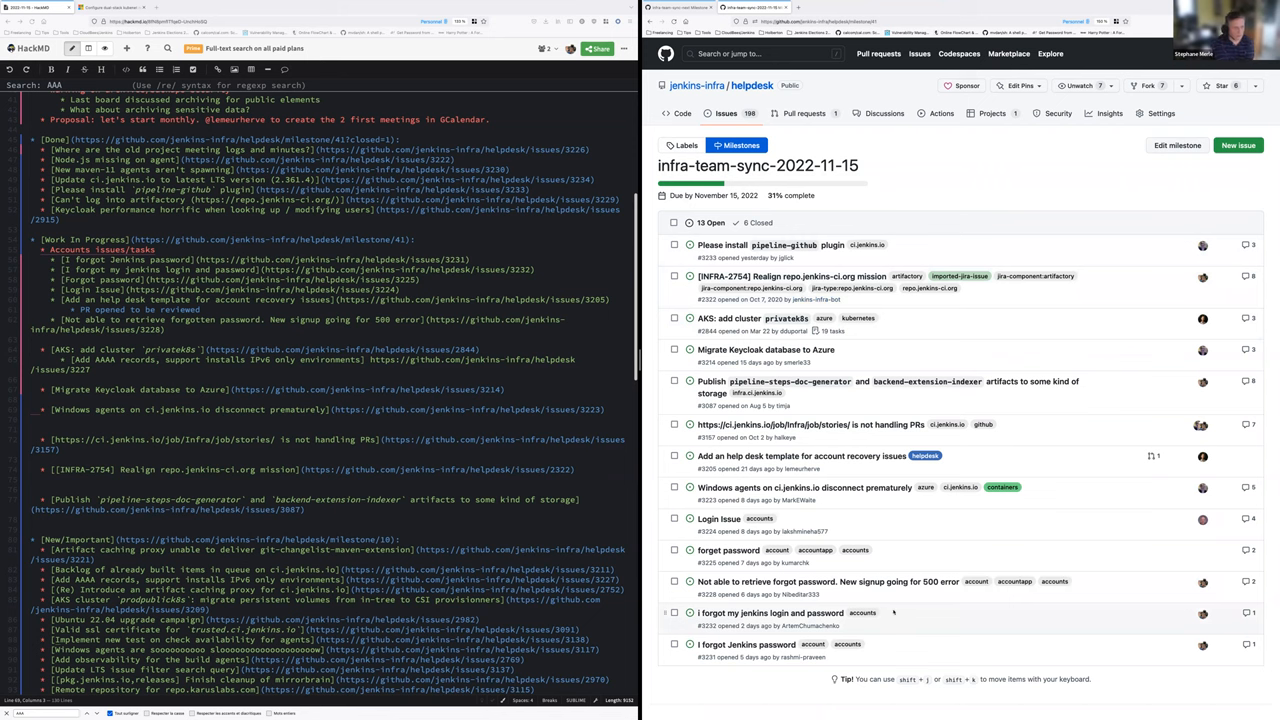
mouse_move(805, 487)
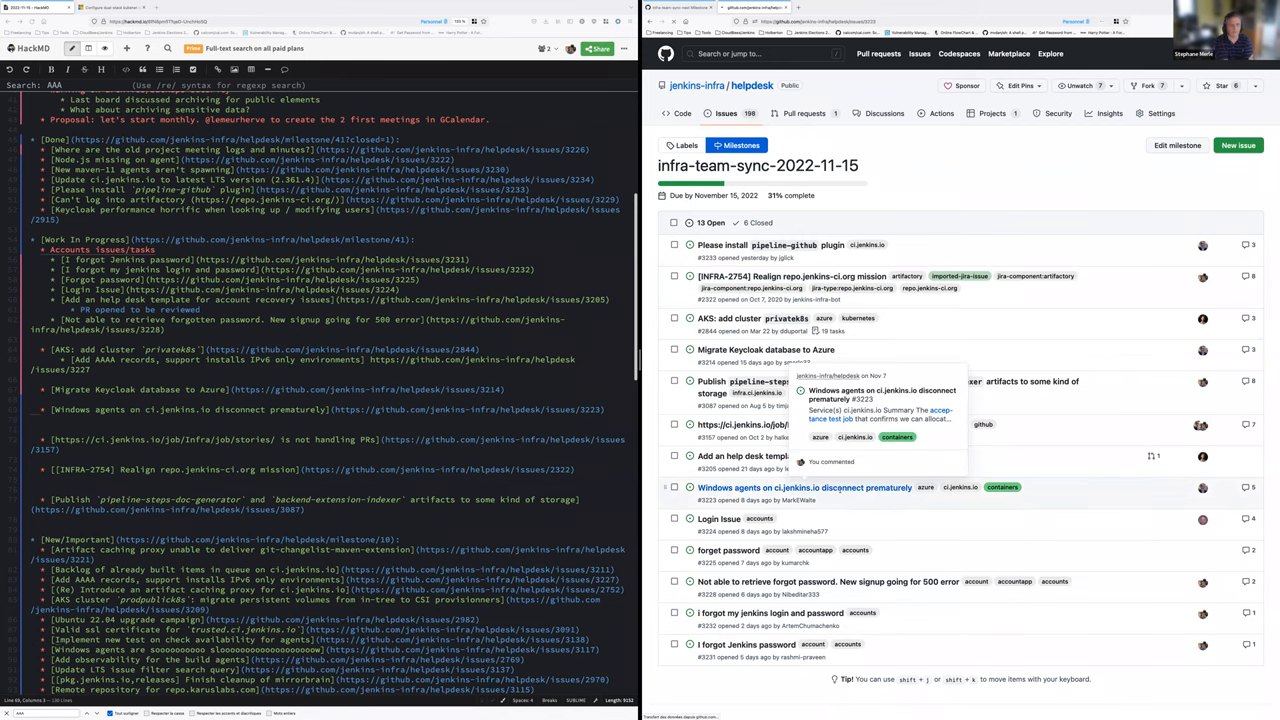
left_click(804, 487)
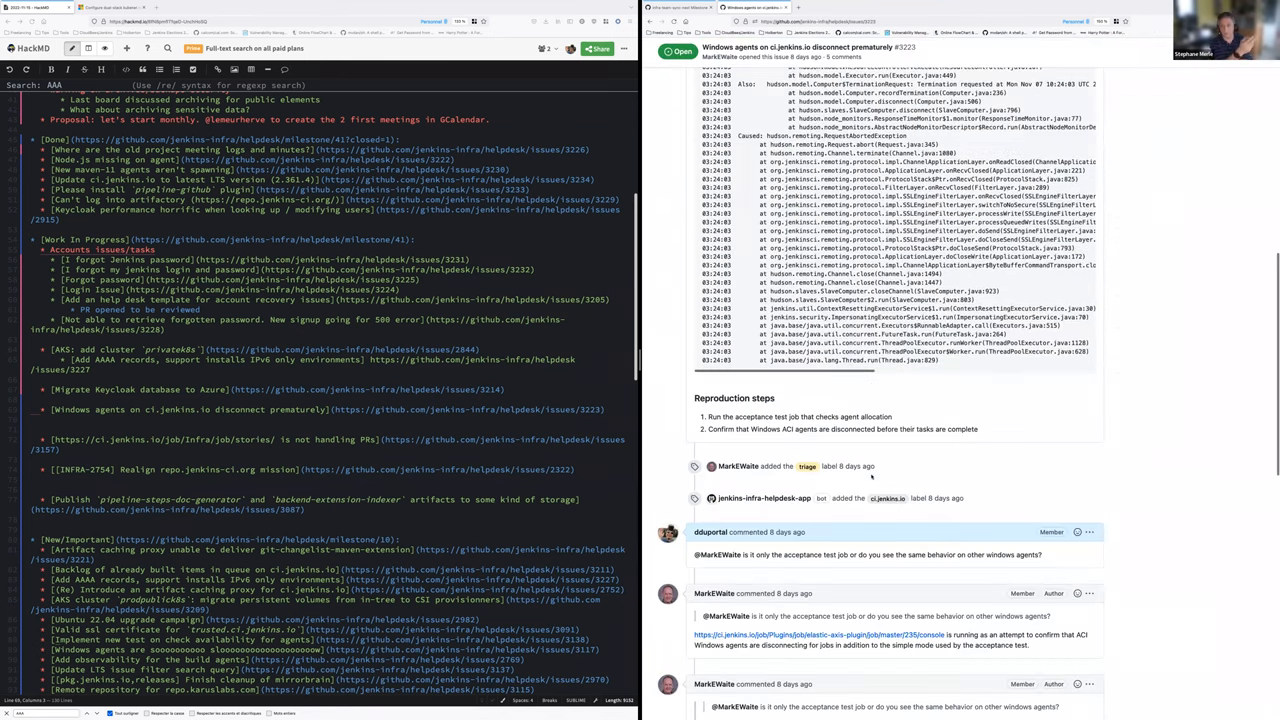
scroll("down", 3)
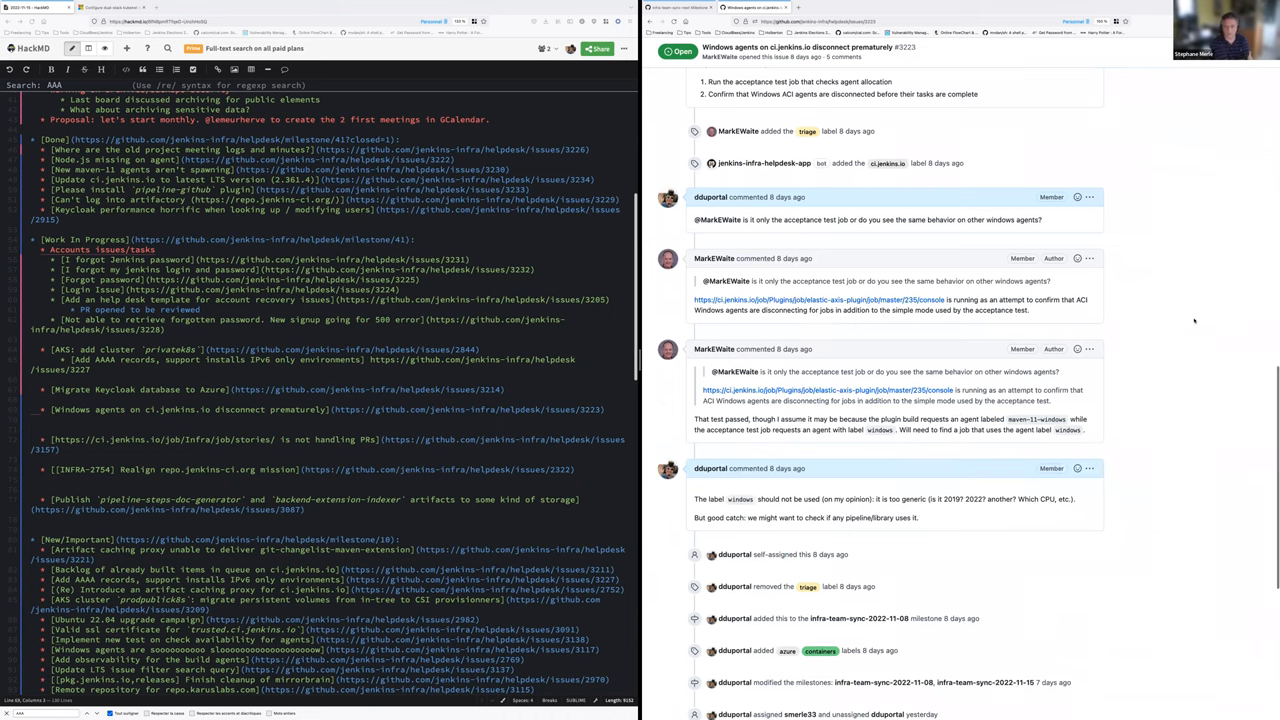
scroll("down", 3)
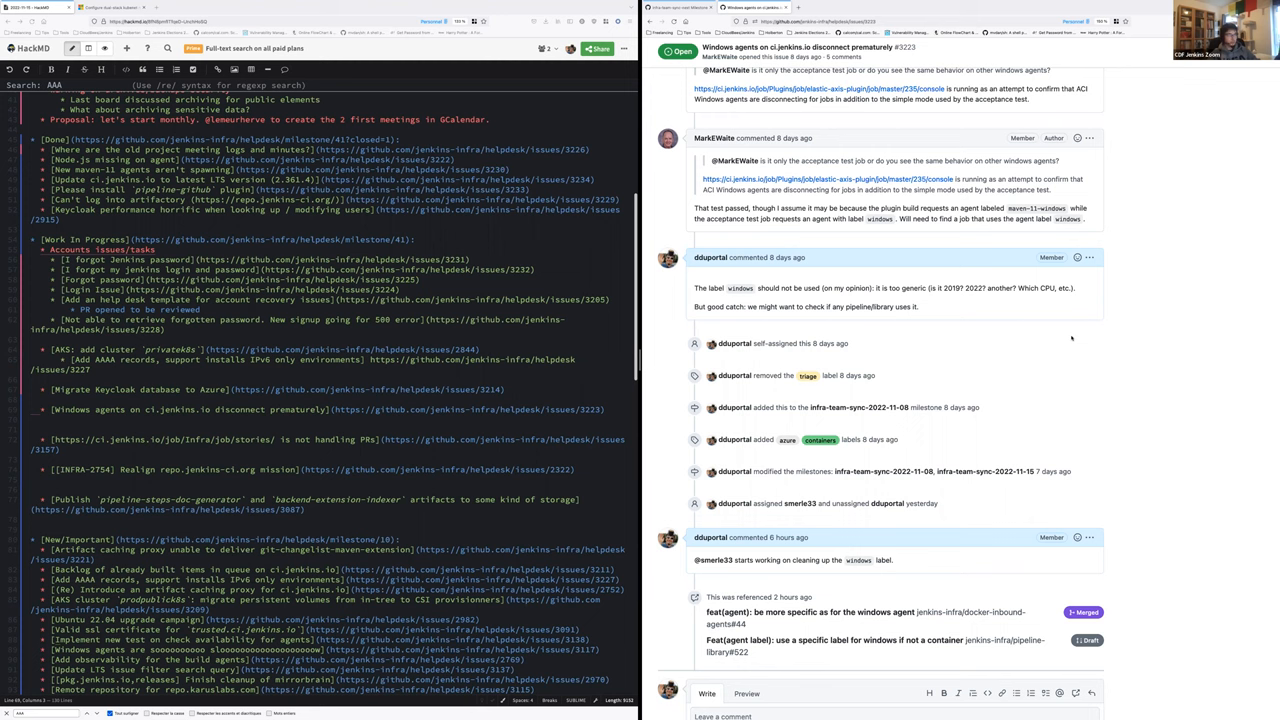
scroll("up", 3)
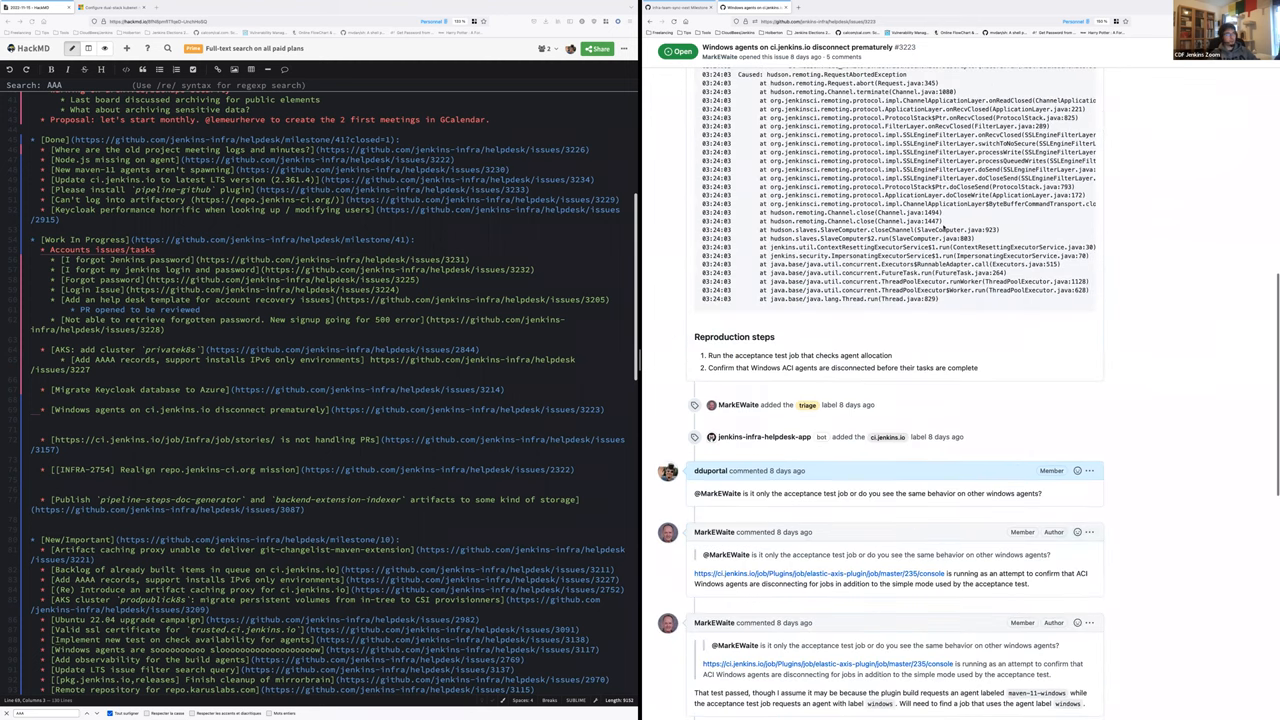
scroll("up", 3)
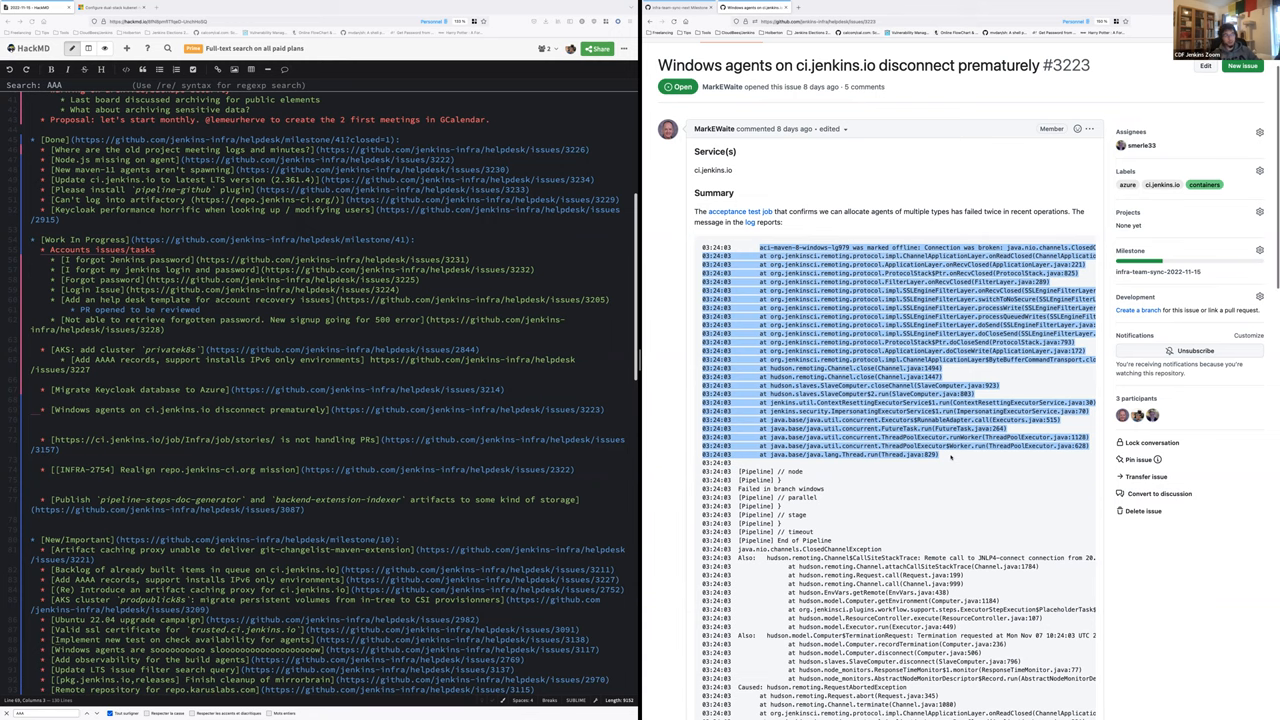
Step: Scroll through issue #3223 to its latest assignments, windows-label comment and referencing PRs
scroll("down", 3)
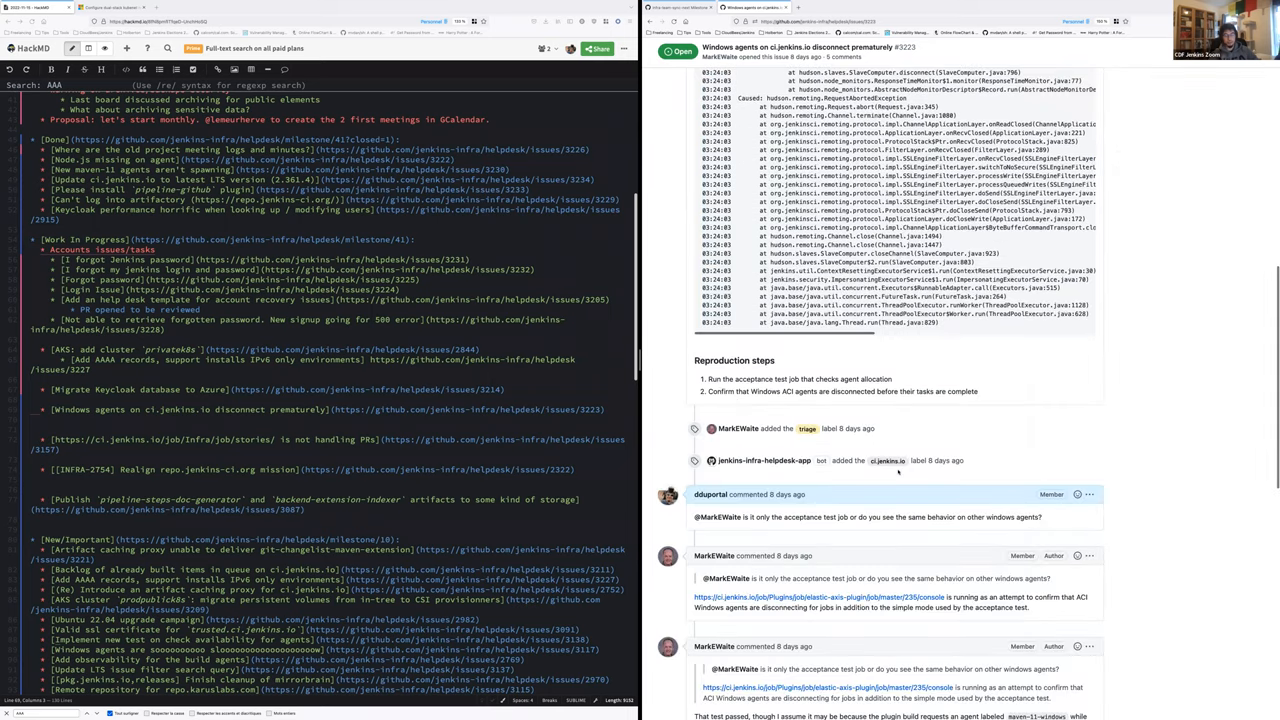
scroll("down", 3)
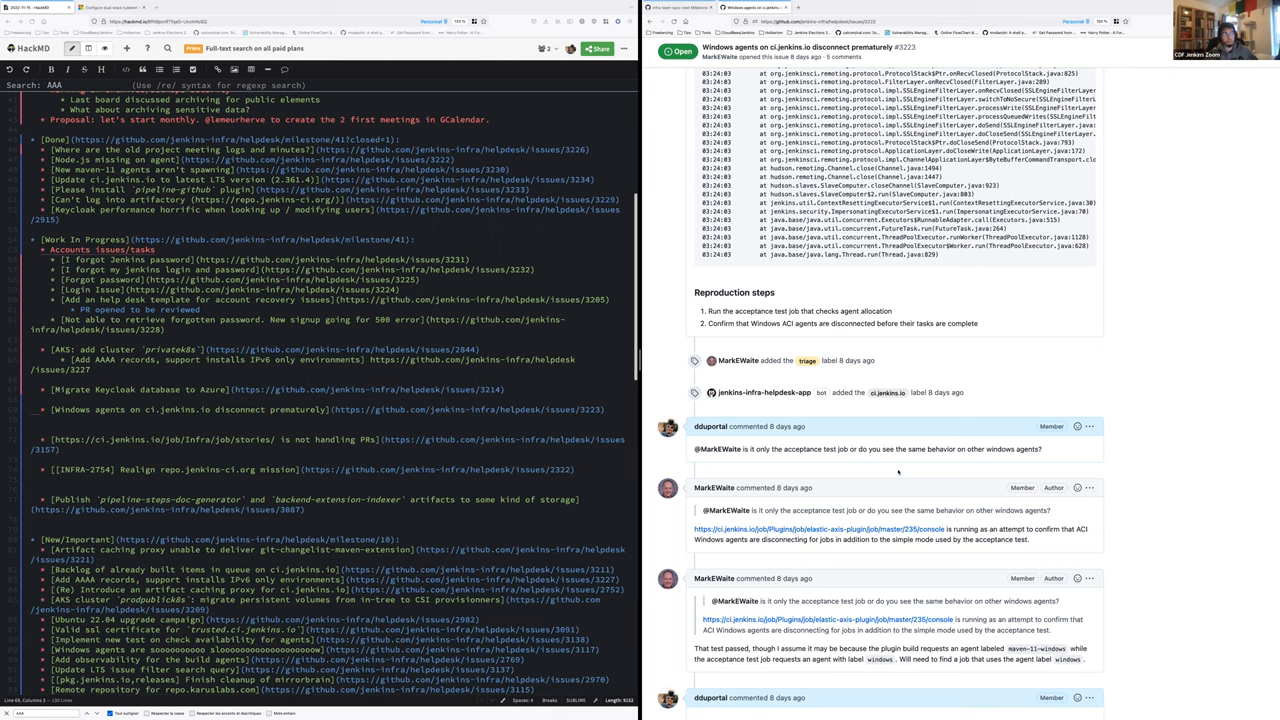
mouse_move(1131, 331)
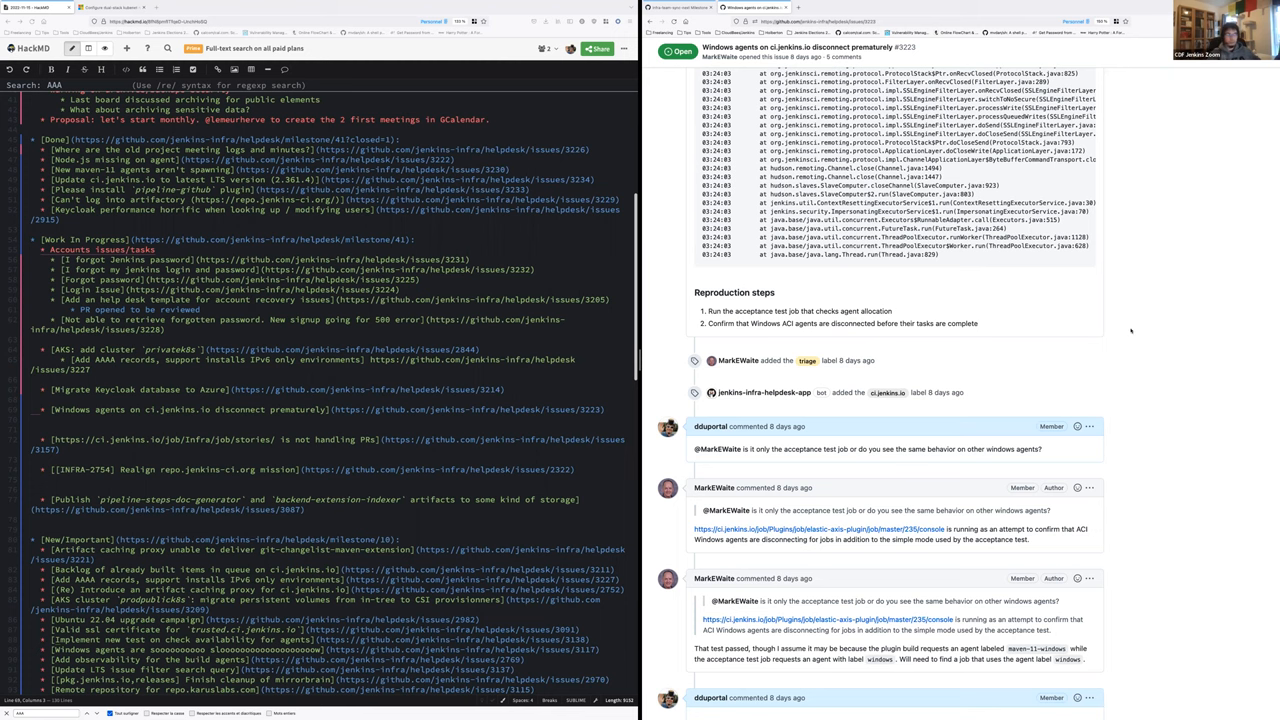
scroll("down", 3)
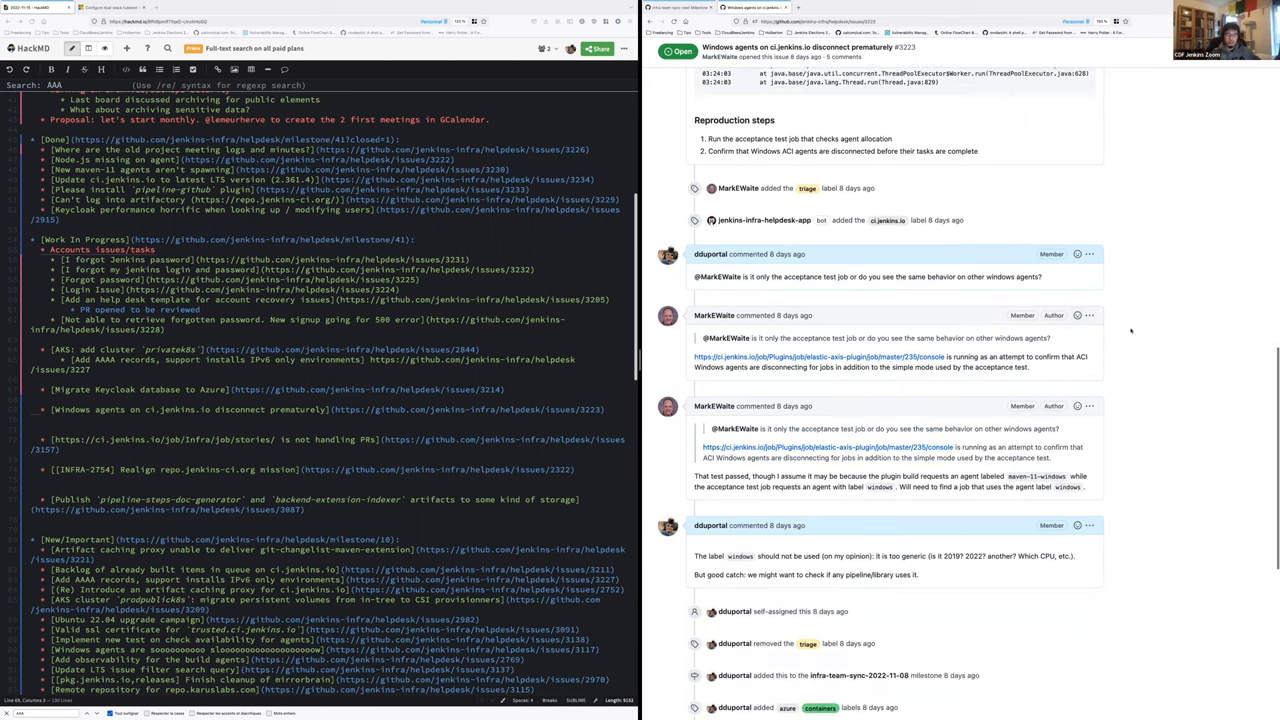
scroll("down", 3)
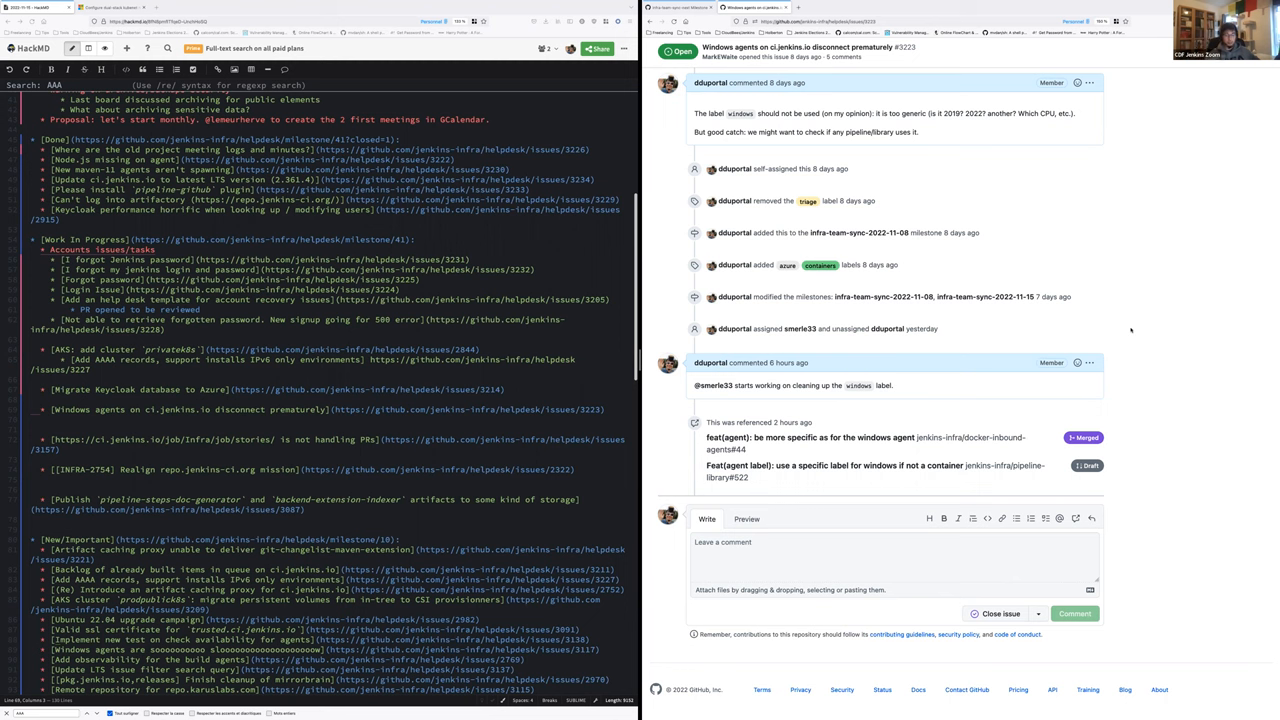
mouse_move(1140, 333)
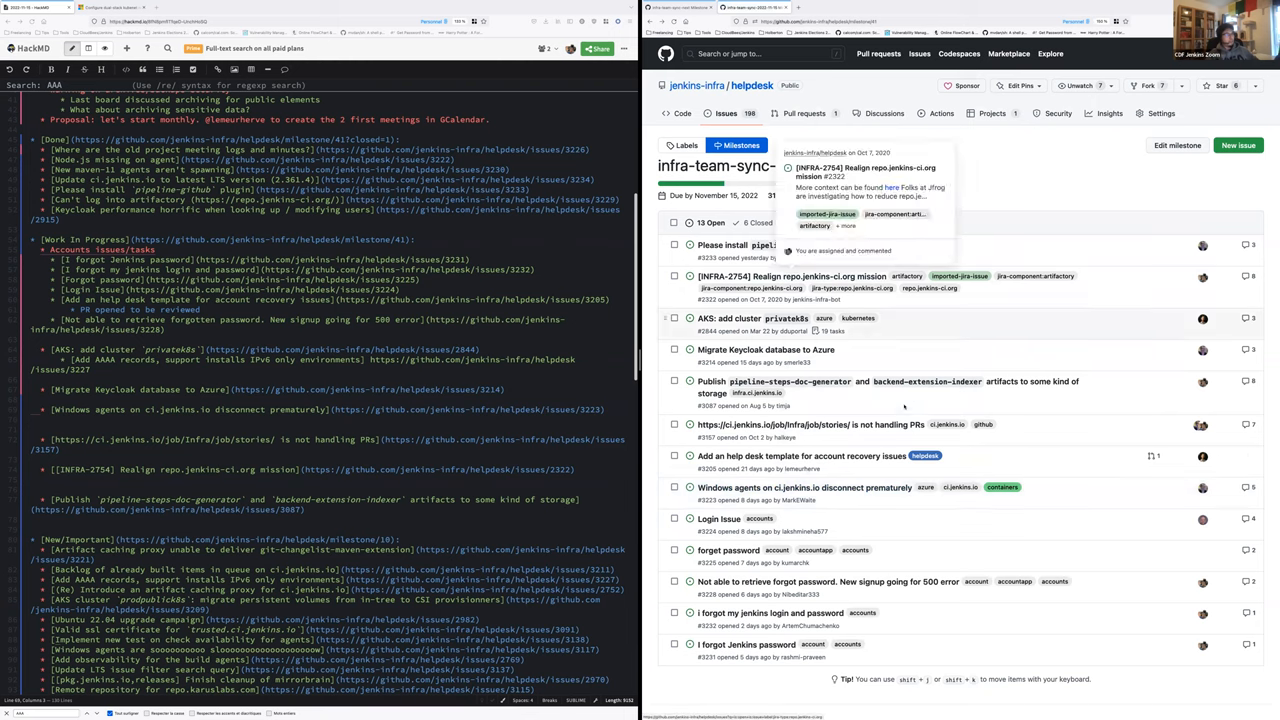
mouse_move(810, 425)
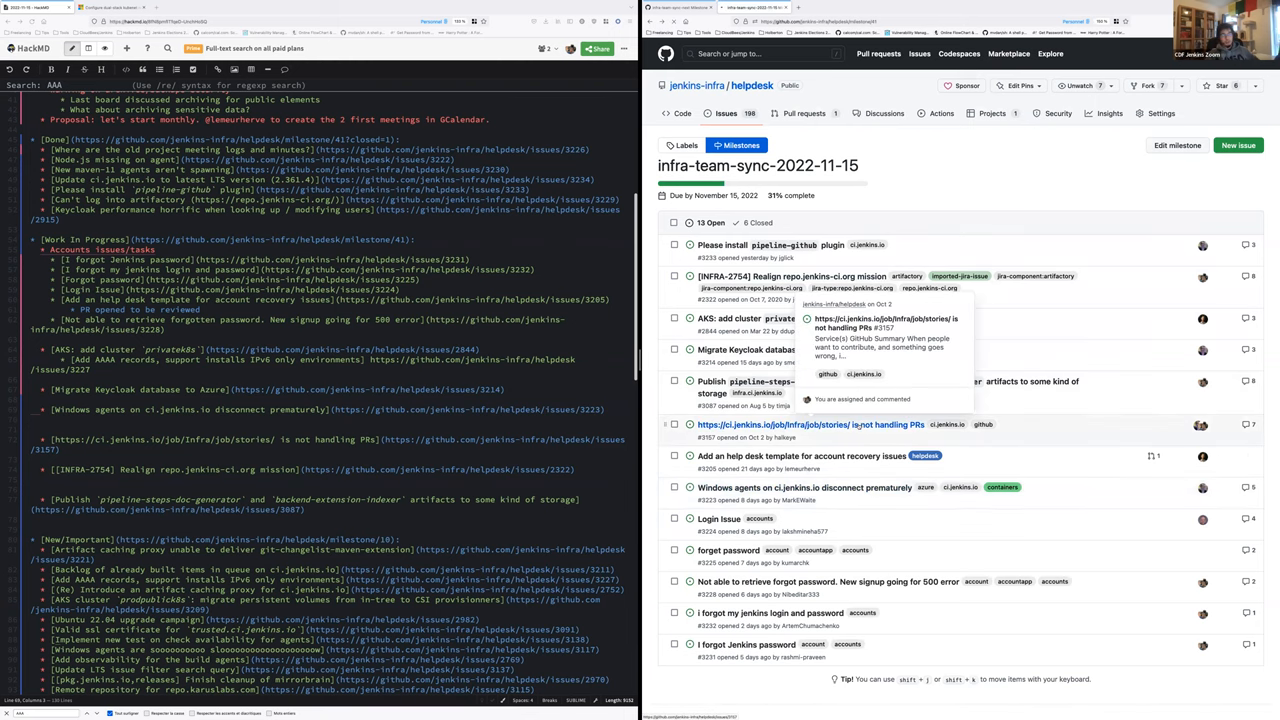
Step: Open issue #3157 about the ci.jenkins.io stories job not handling PRs
left_click(810, 424)
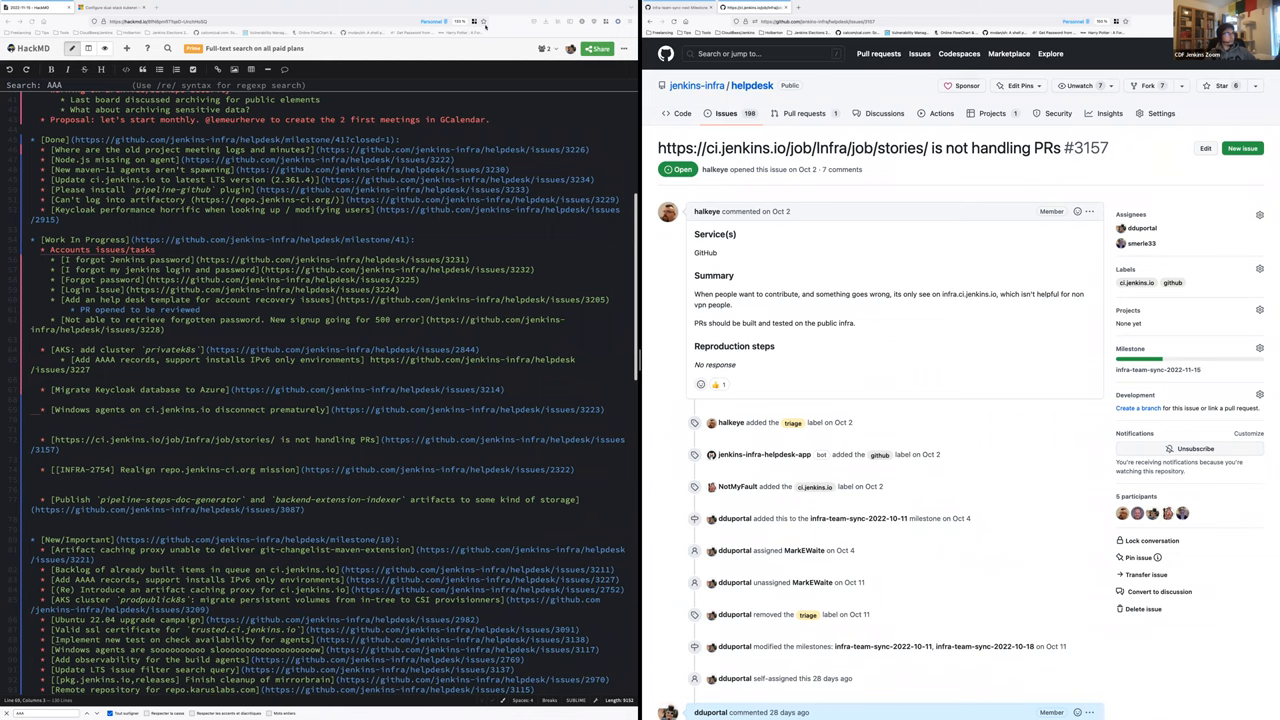
Step: Remove the blank lines so the #3223 and #3157 bullets sit under the Keycloak migration item
left_click(1158, 369)
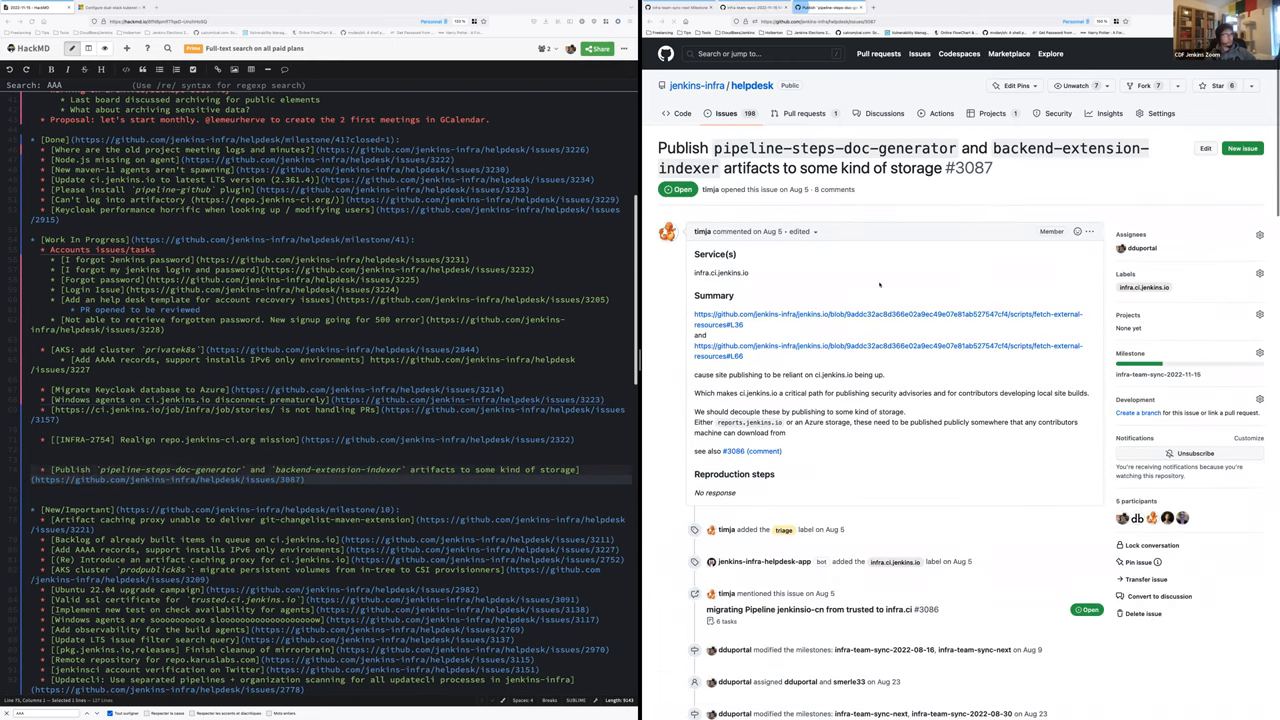
scroll("down", 3)
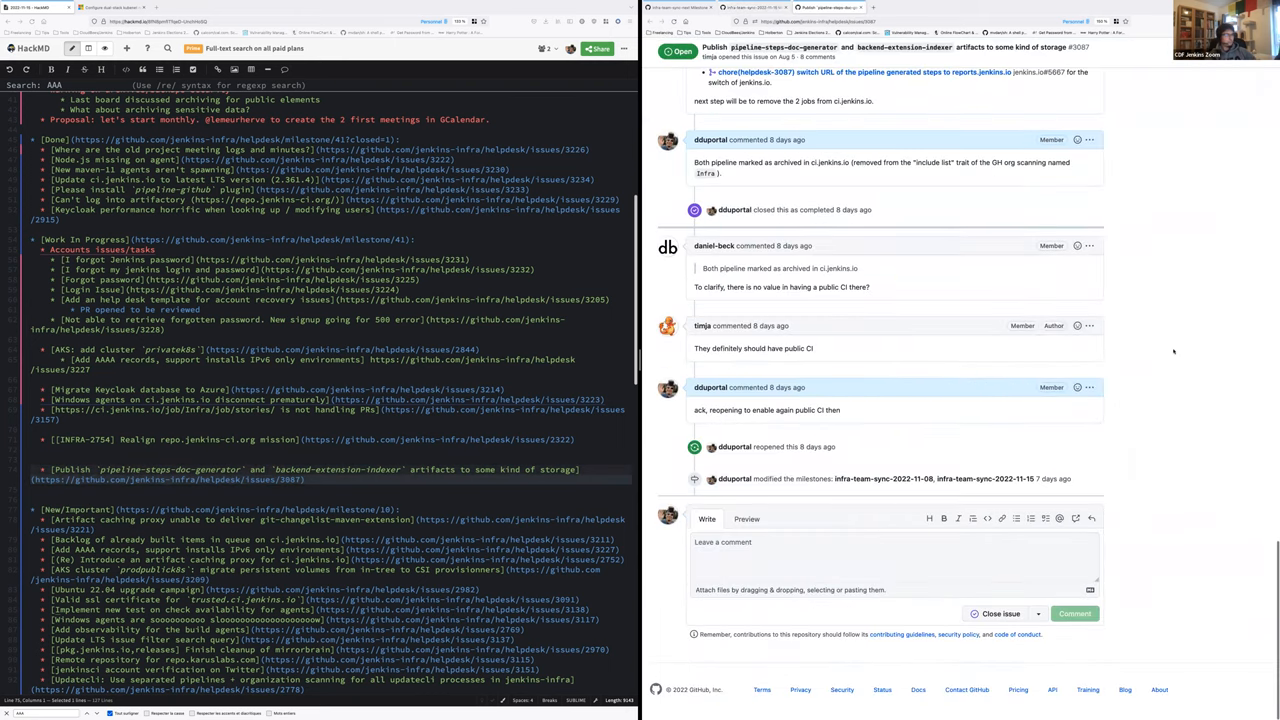